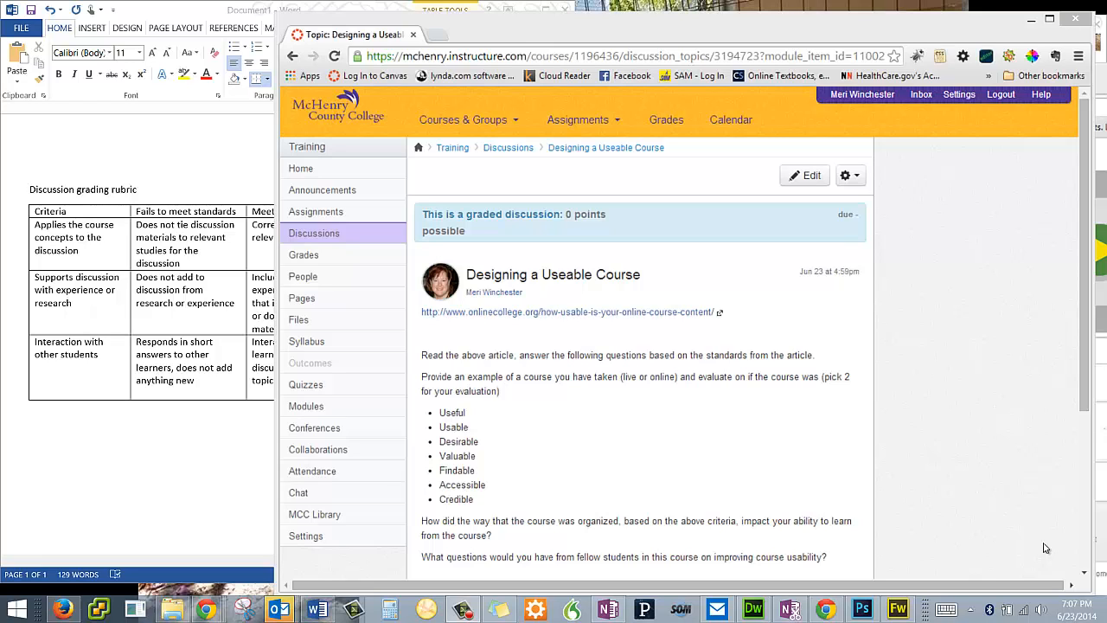
mouse_move(952, 197)
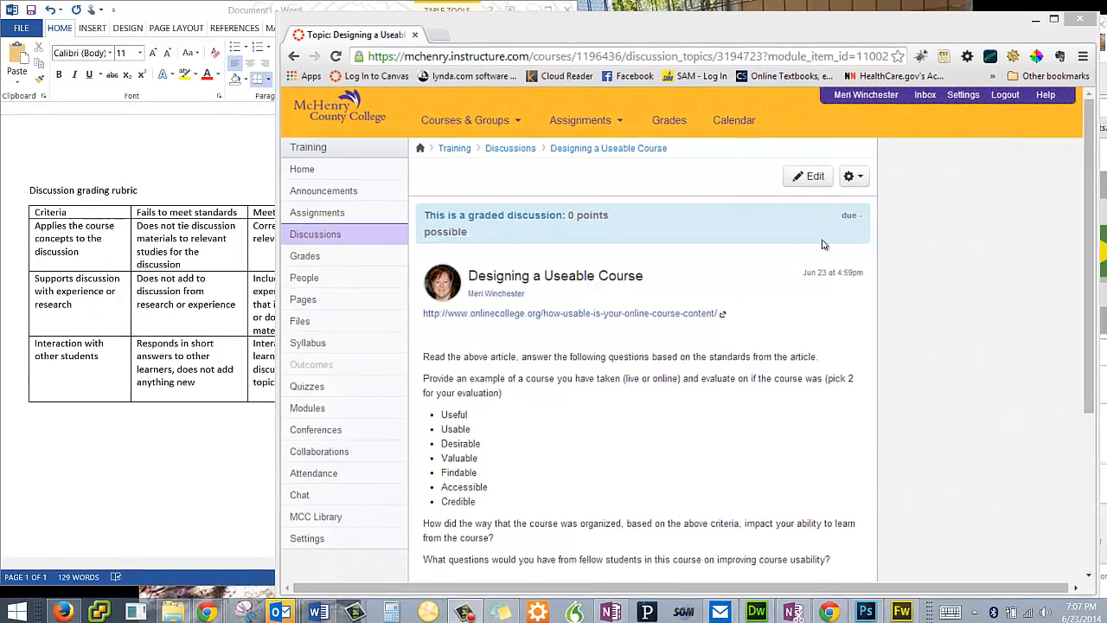
Step: Add a rubric titled 'Discussion Grading Rubric' and enable it for assignment grading
left_click(854, 176)
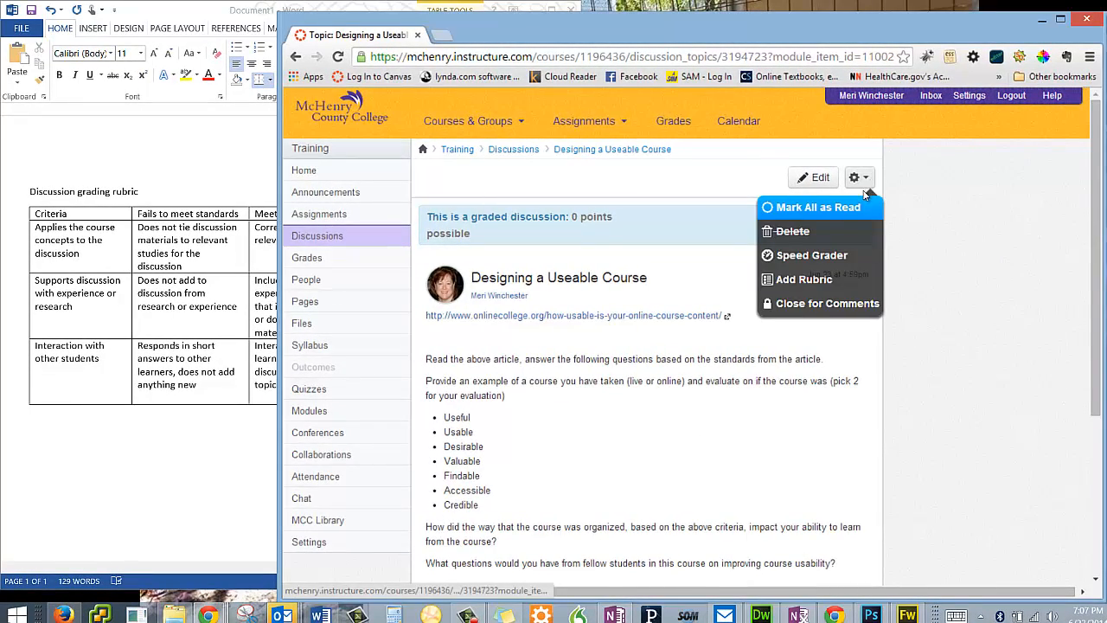
left_click(804, 279)
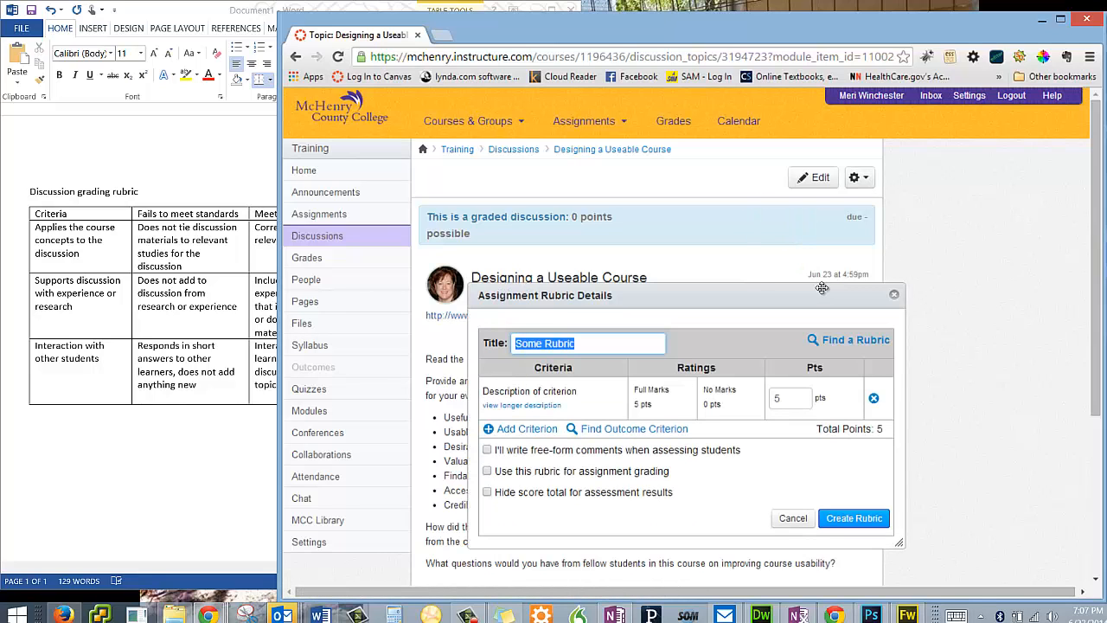
mouse_move(290, 375)
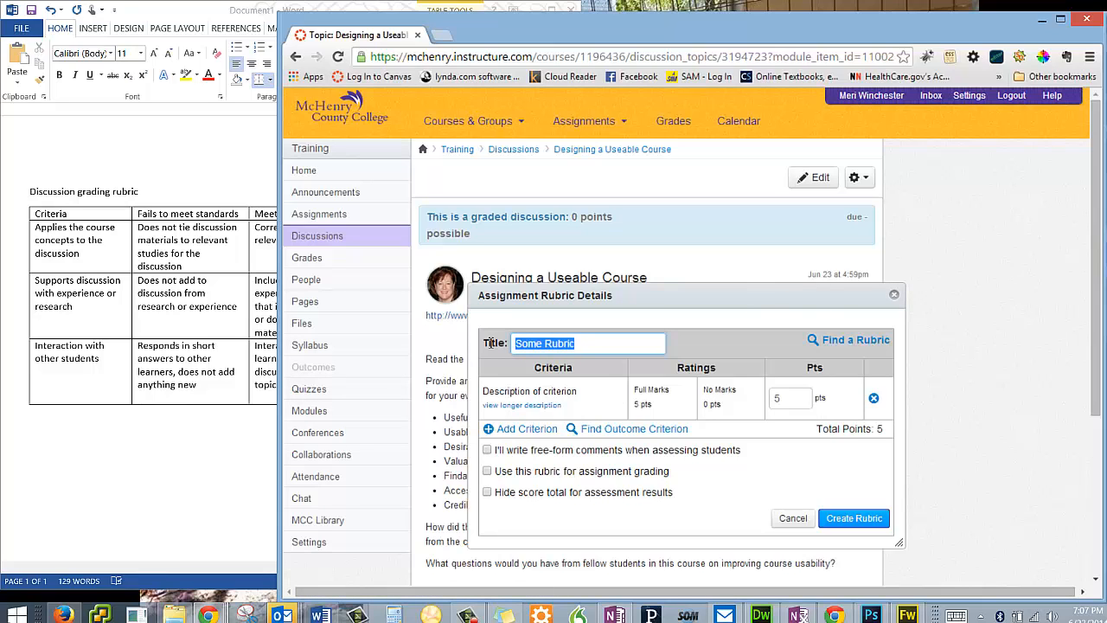
type("Discu")
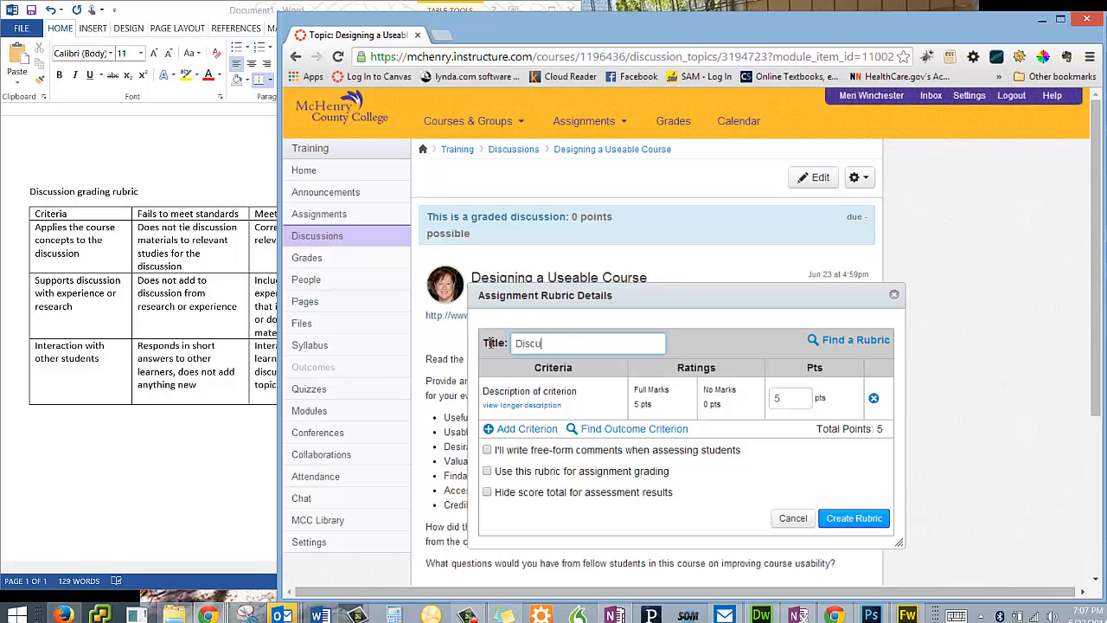
type("ssion Grading")
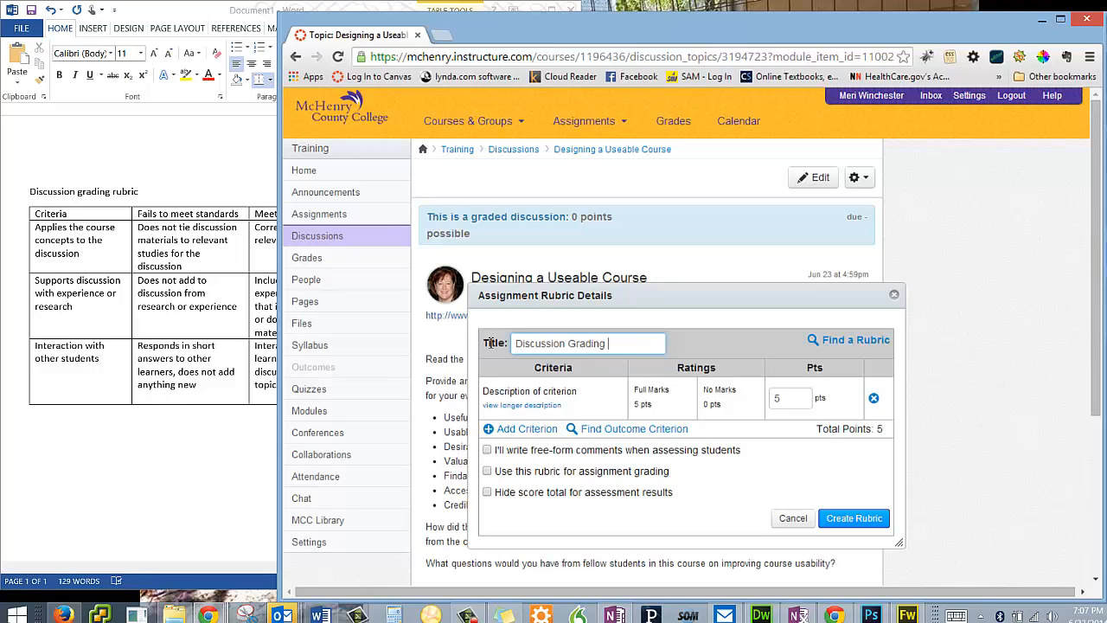
type("Rubric")
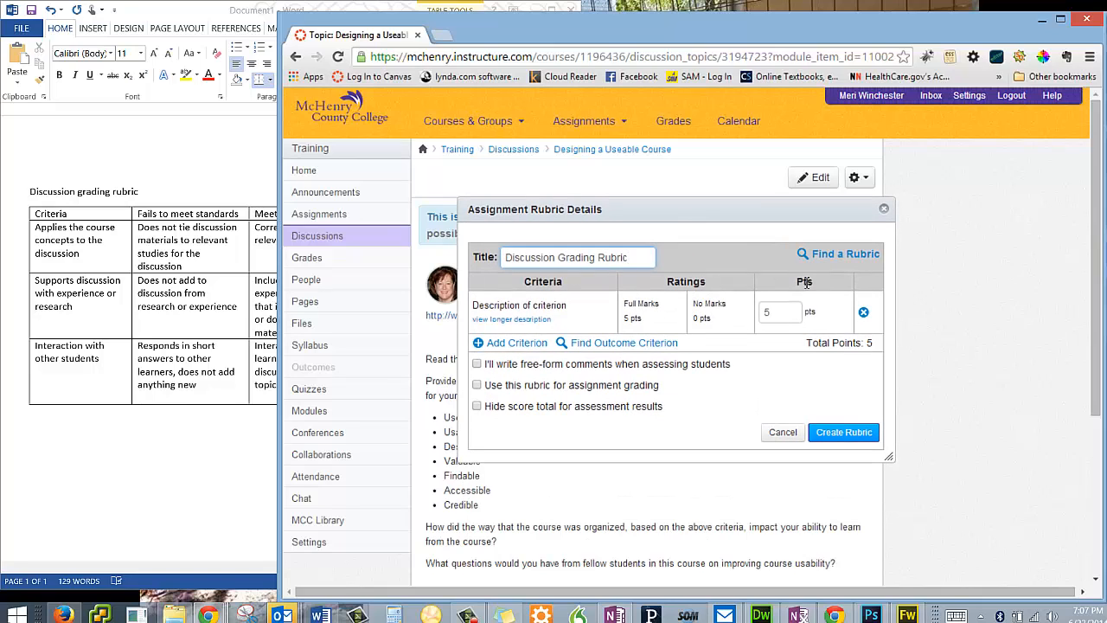
mouse_move(838, 253)
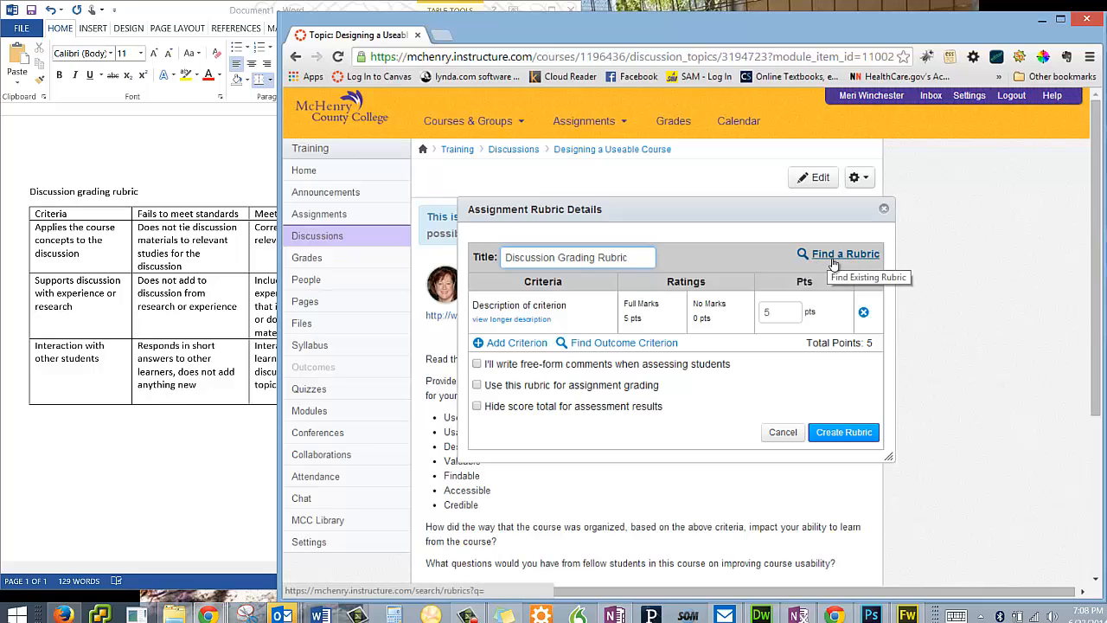
mouse_move(703, 275)
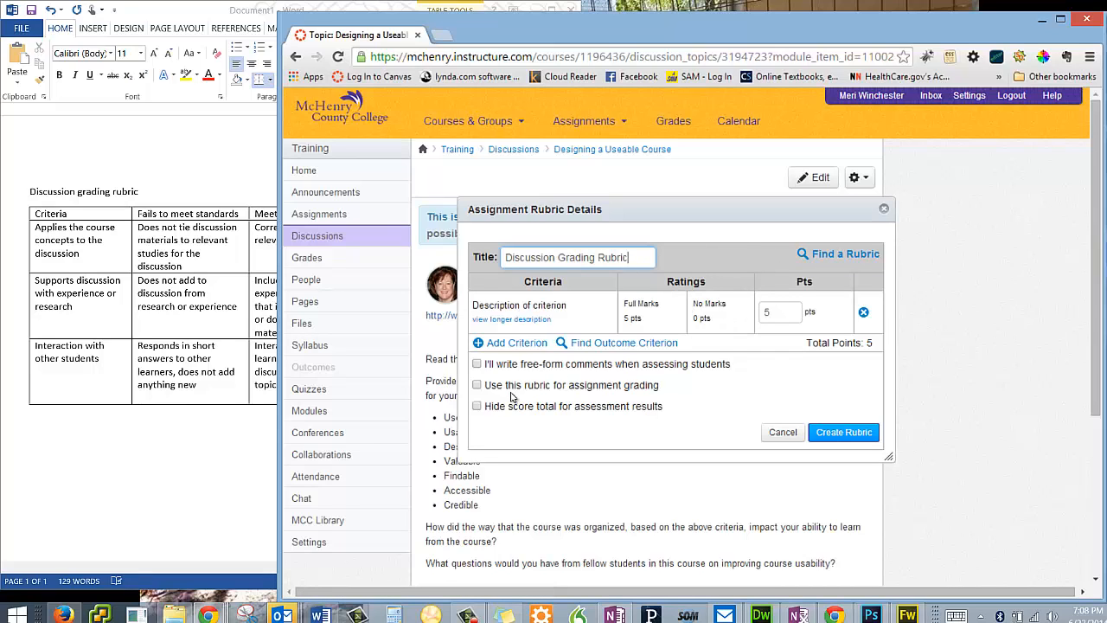
left_click(476, 385)
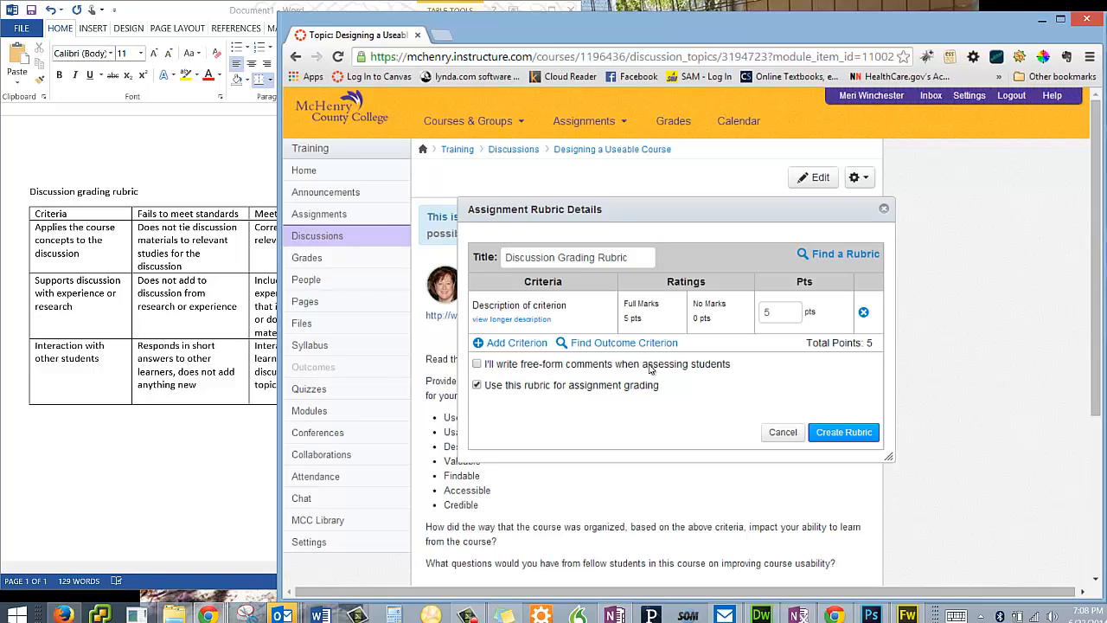
mouse_move(765, 335)
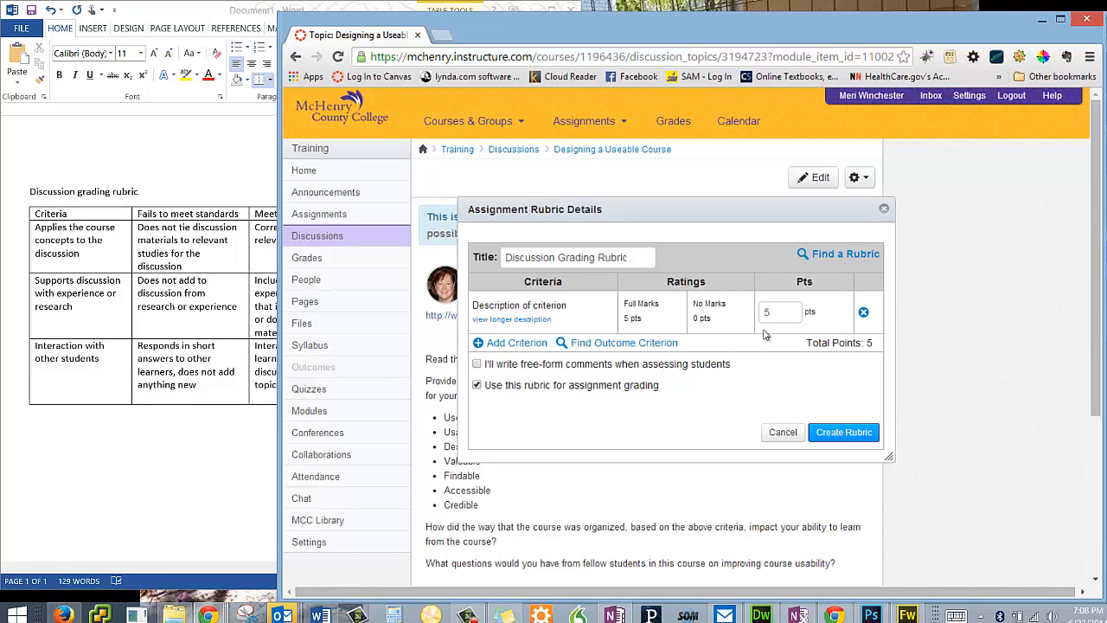
mouse_move(682, 314)
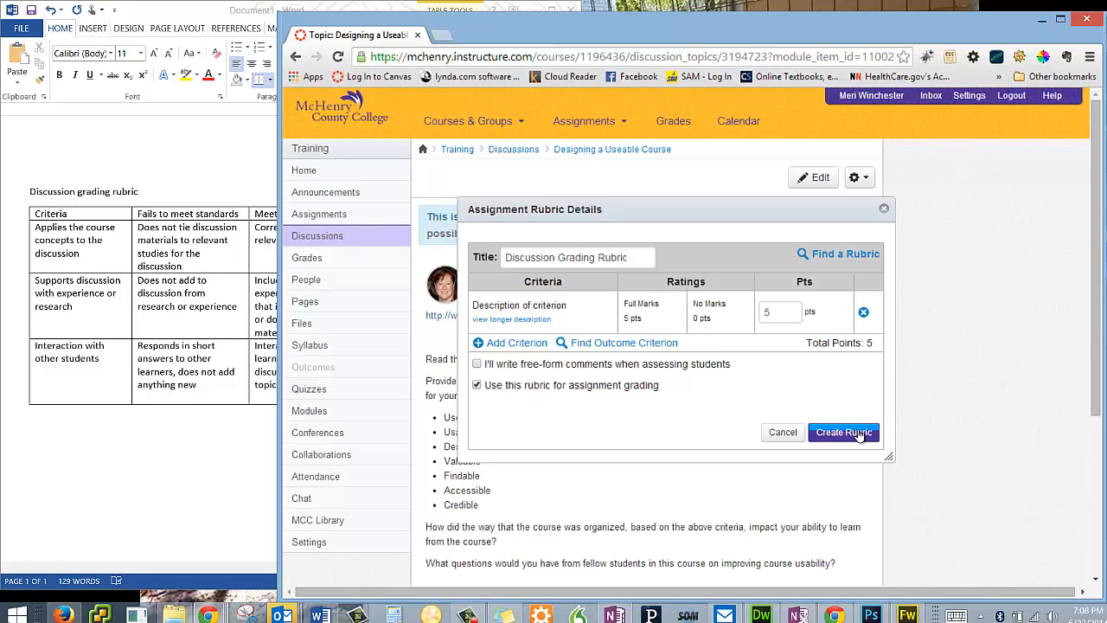
mouse_move(563, 310)
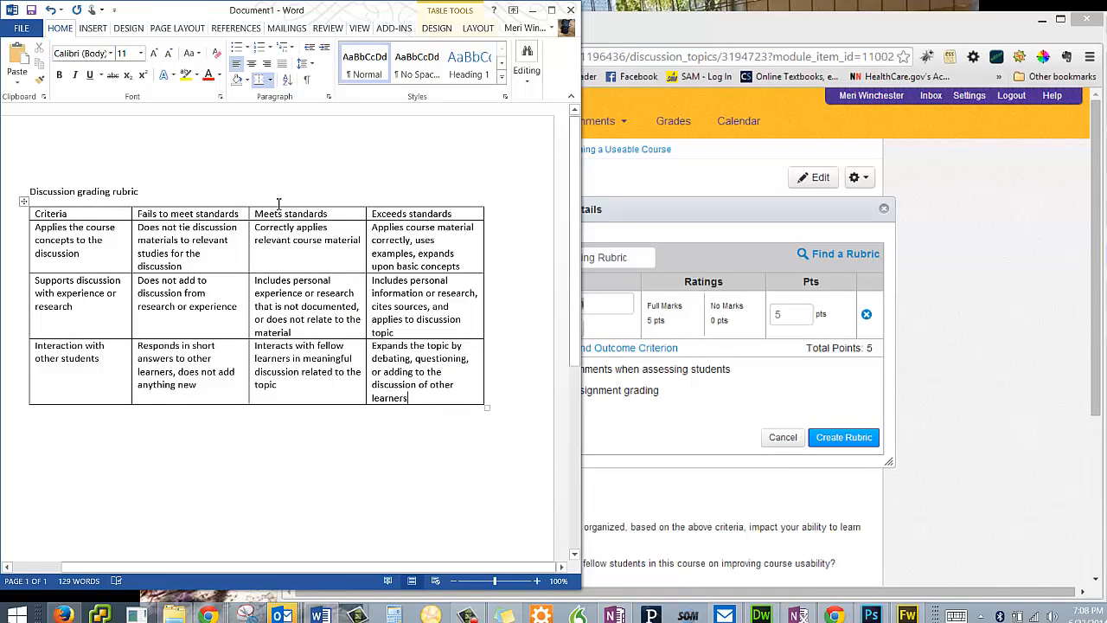
mouse_move(556, 231)
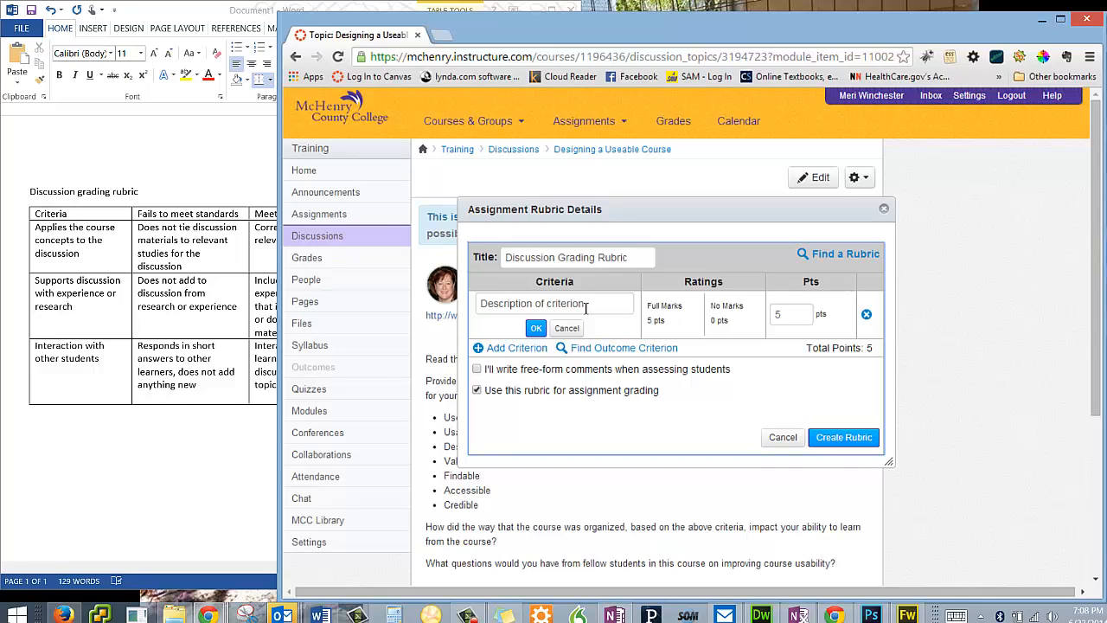
Step: Replace the first criterion's placeholder with 'Applies the course concepts to the discussion'
triple_click(554, 303)
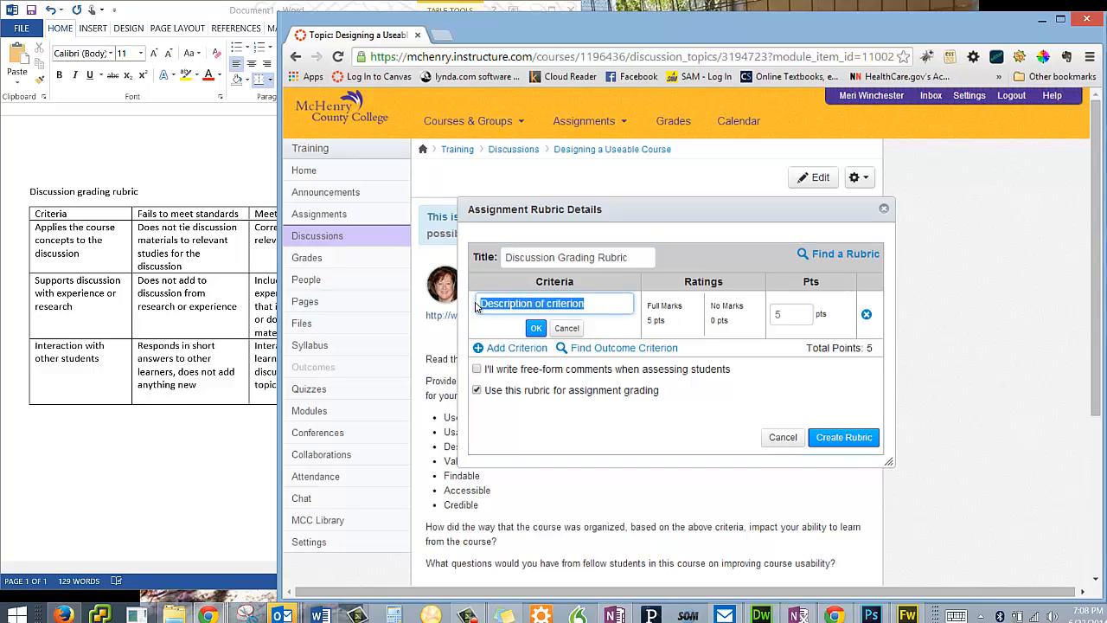
type("Applies")
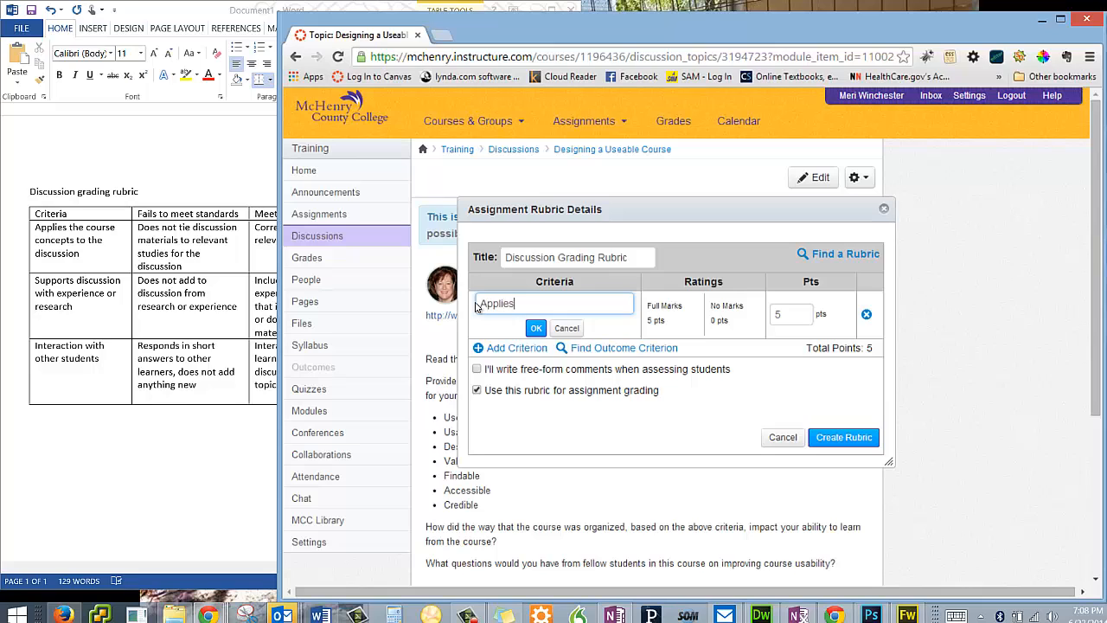
type("the course")
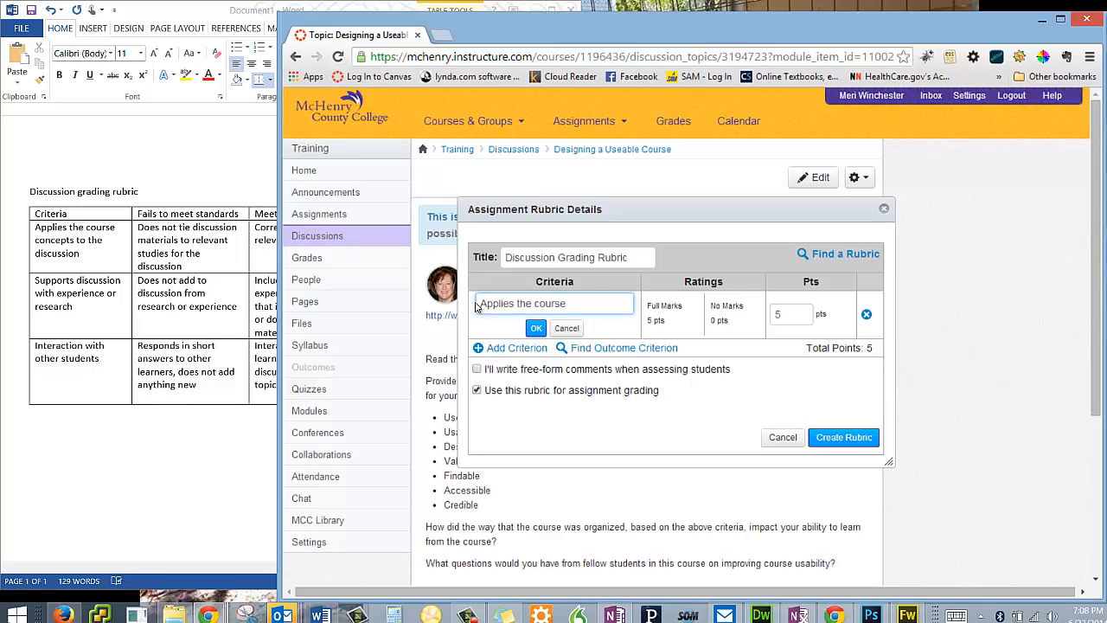
type("ocncepts to the di")
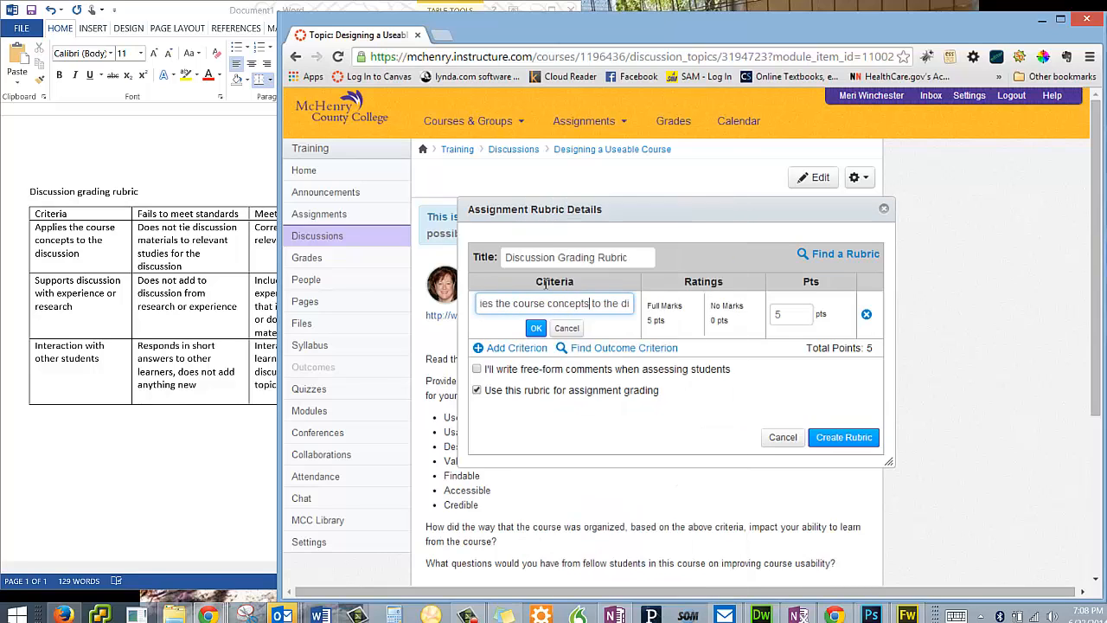
left_click(536, 328)
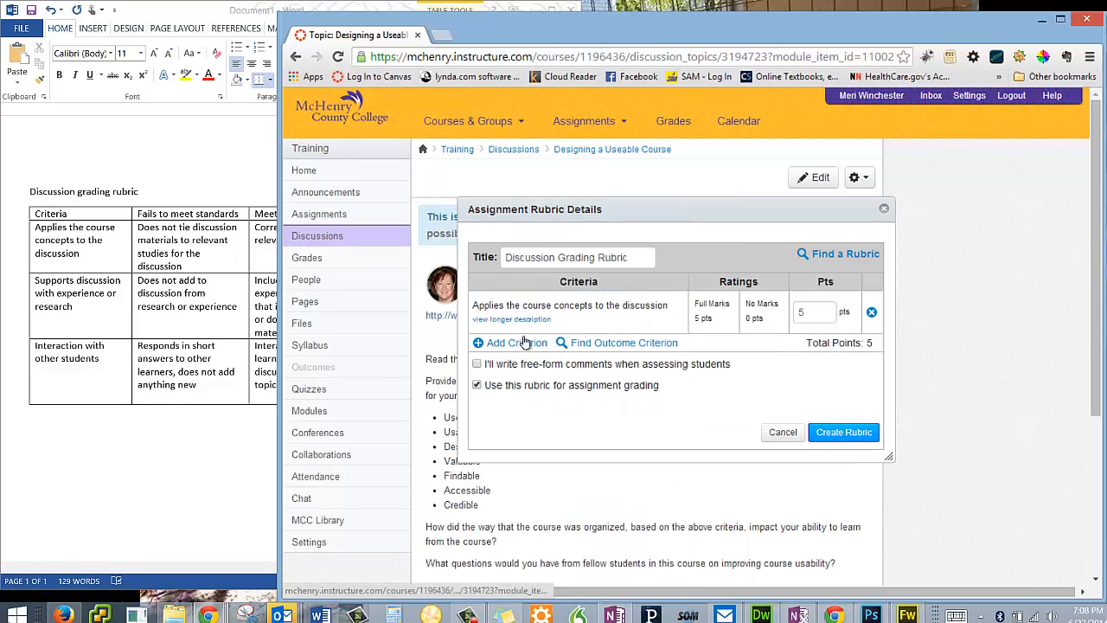
Step: Add criteria 'Supports discussion with experience or research' and 'Interacts with other students'
left_click(515, 343)
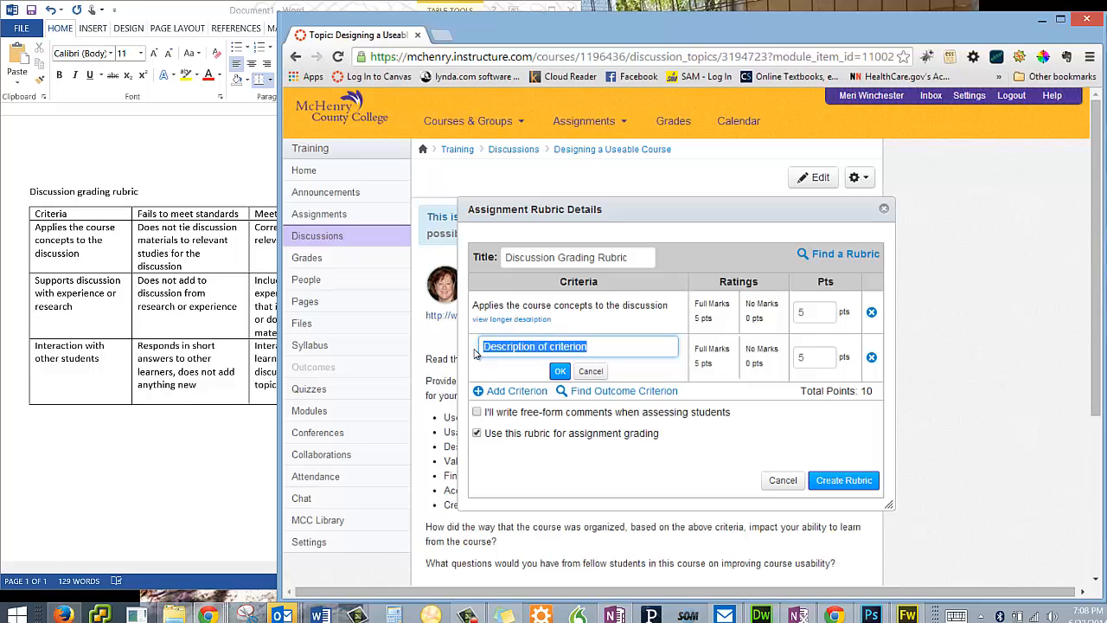
type("Supports discussion wit")
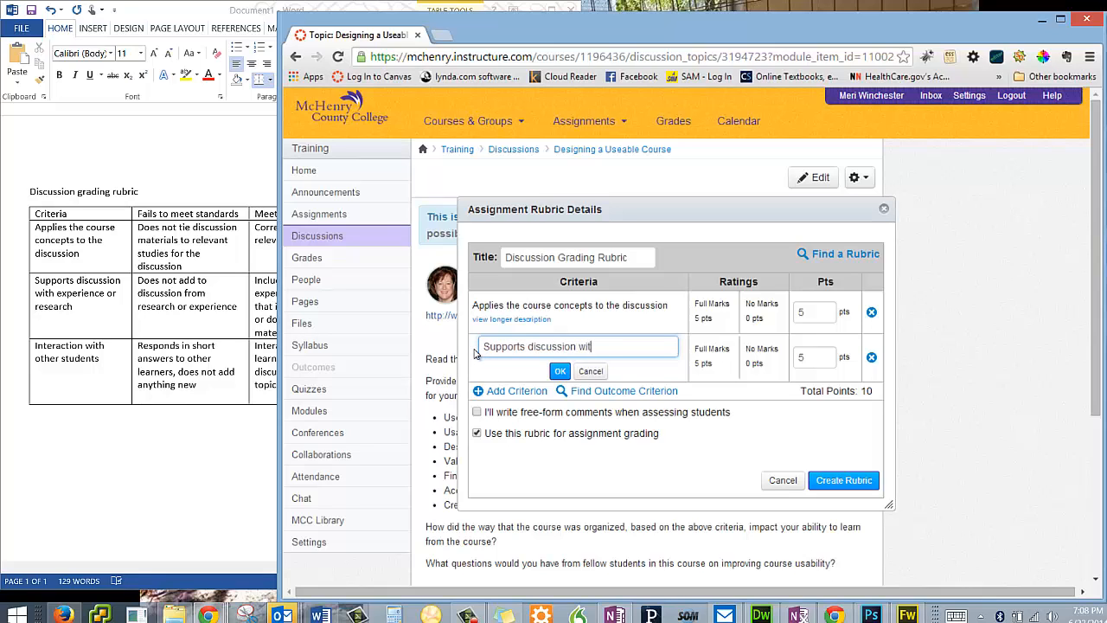
type("h experienc")
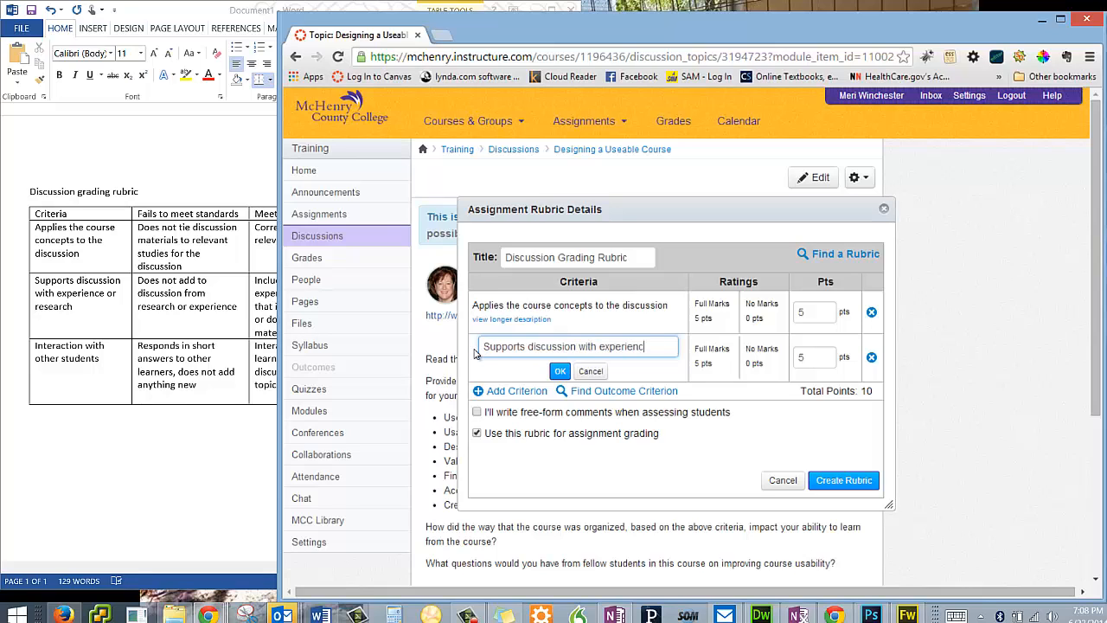
type("or research")
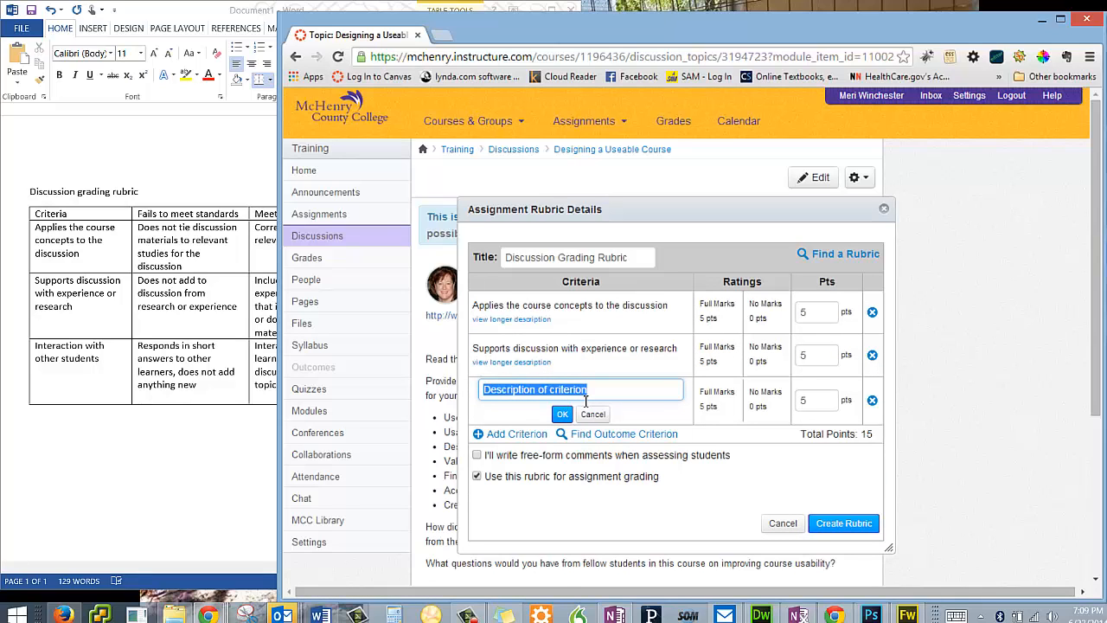
type("Interacts wit")
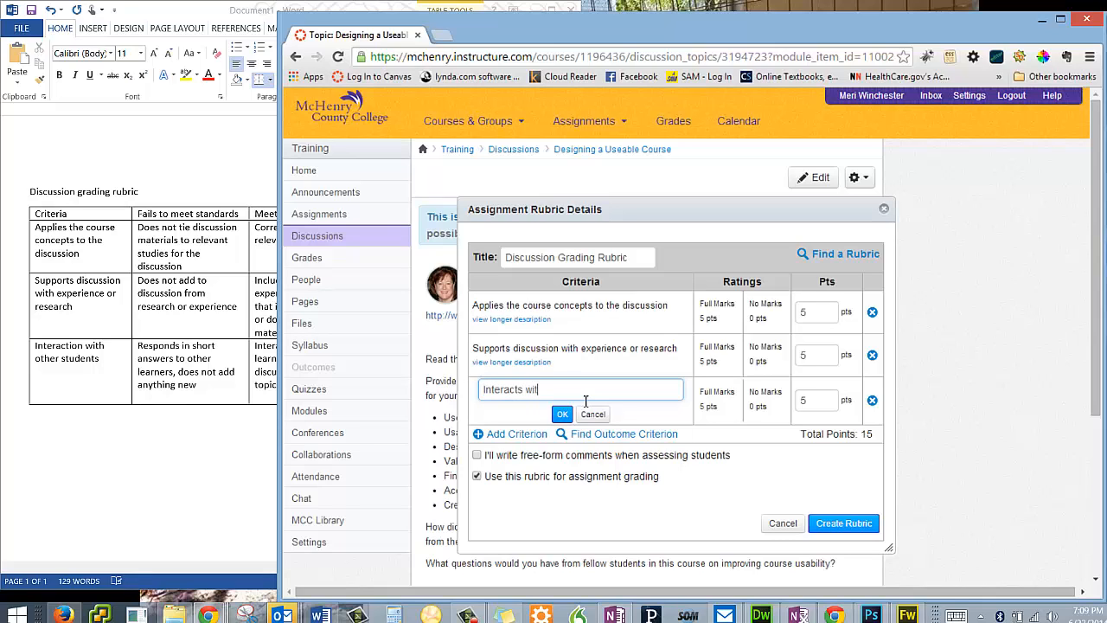
type("h other student")
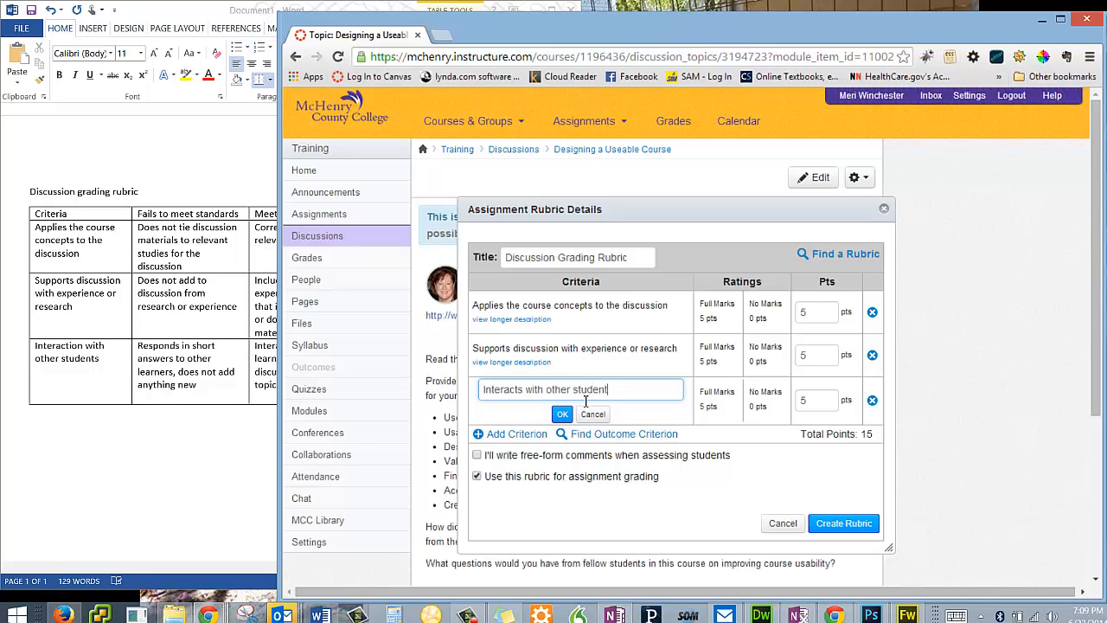
type("s")
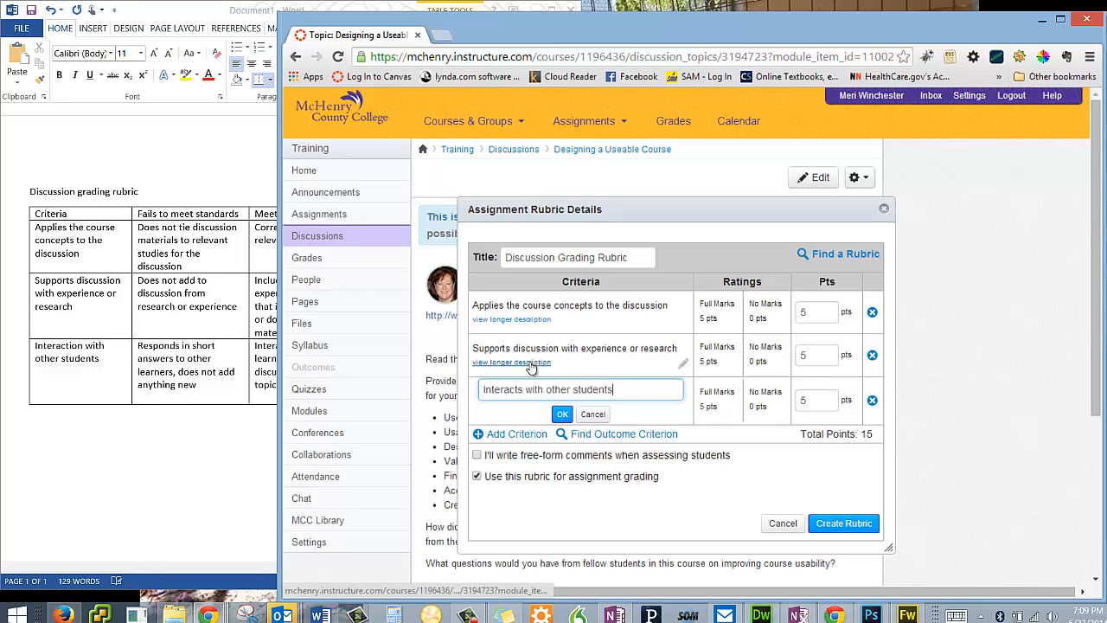
left_click(562, 413)
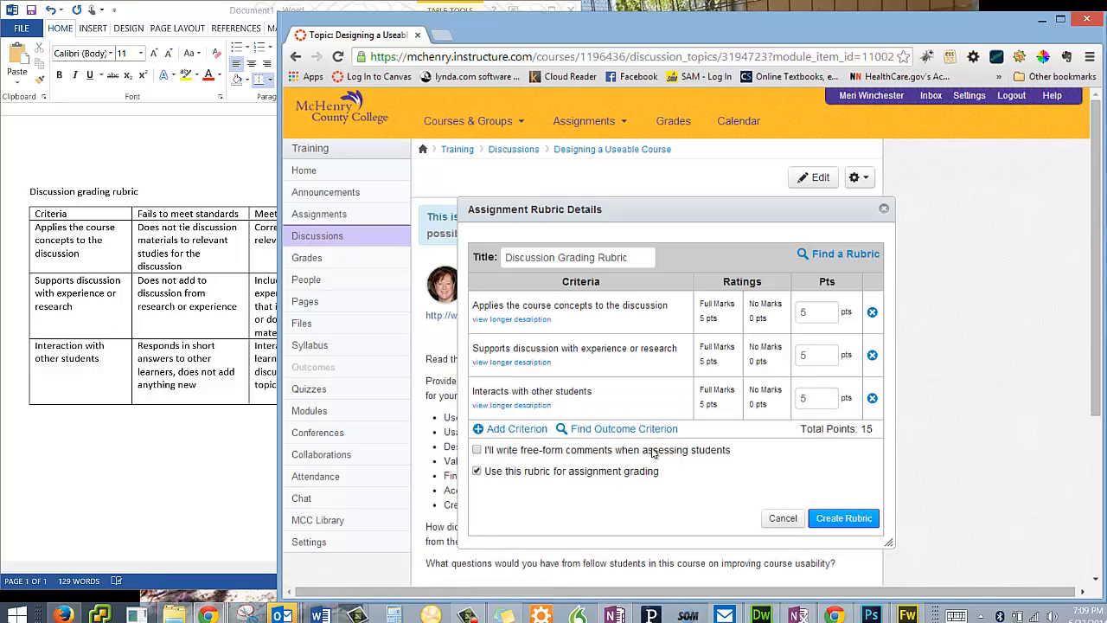
mouse_move(746, 284)
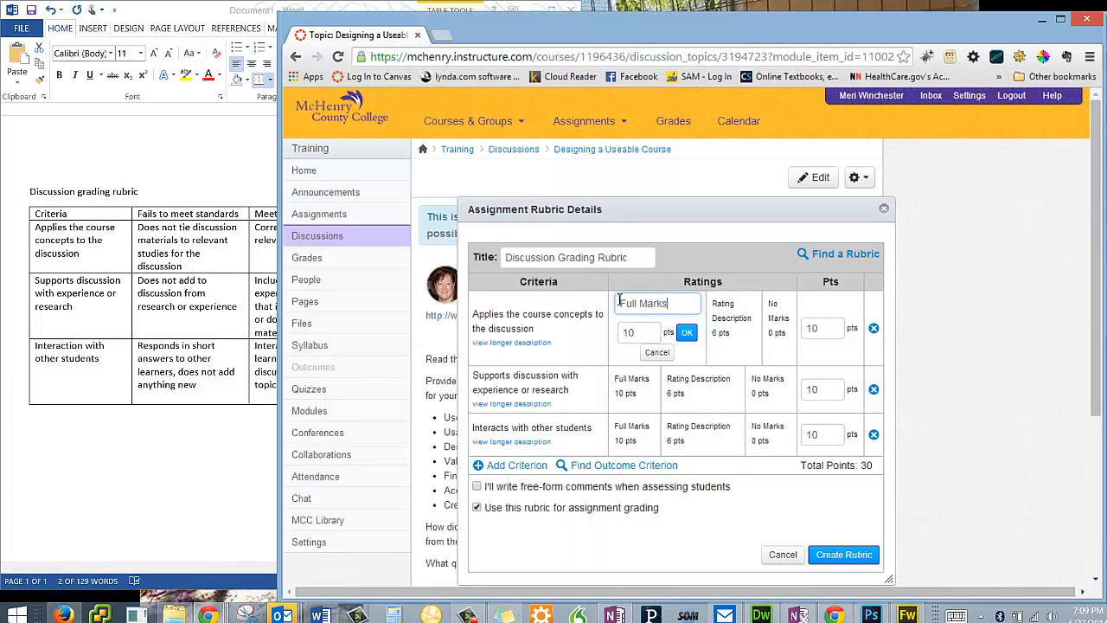
Step: Rename each criterion's top rating to 'Exceeds standards' (10 pts)
triple_click(658, 303)
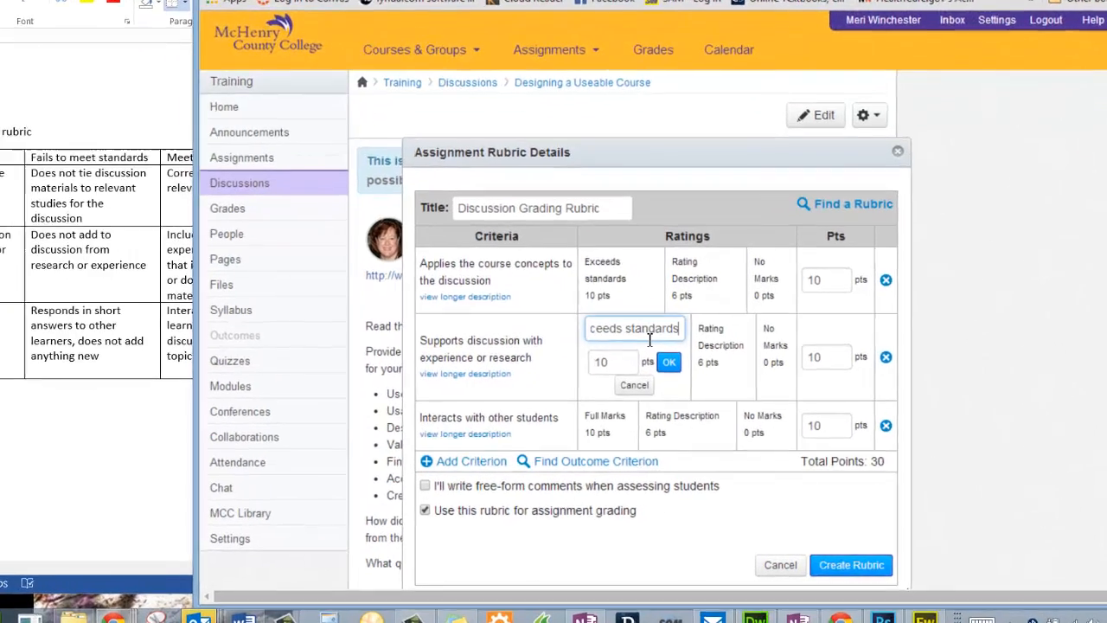
left_click(669, 361)
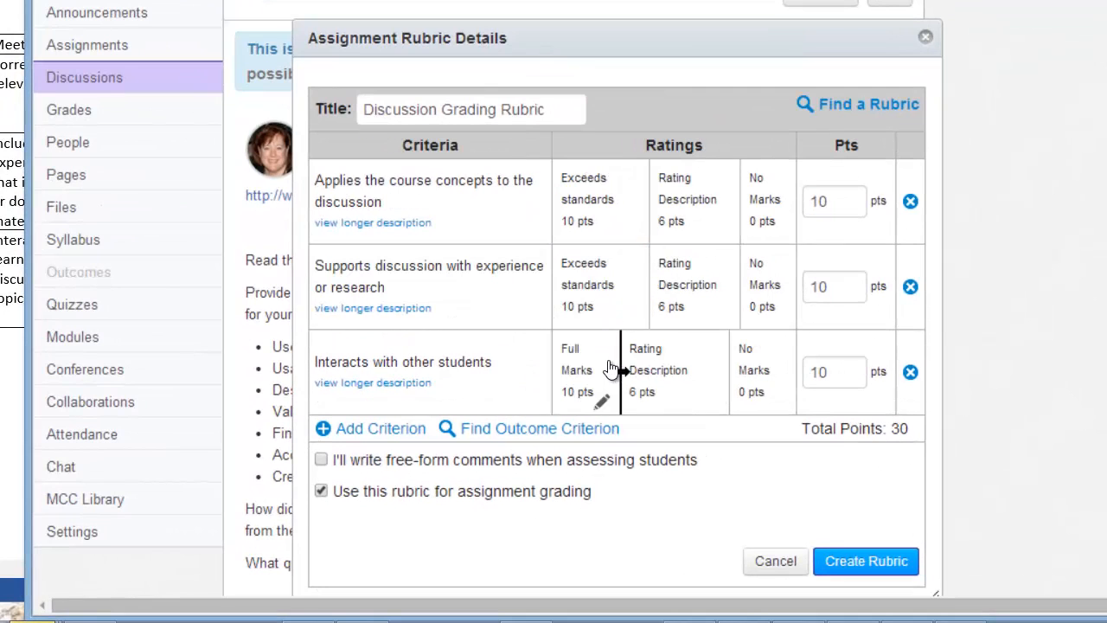
left_click(577, 370)
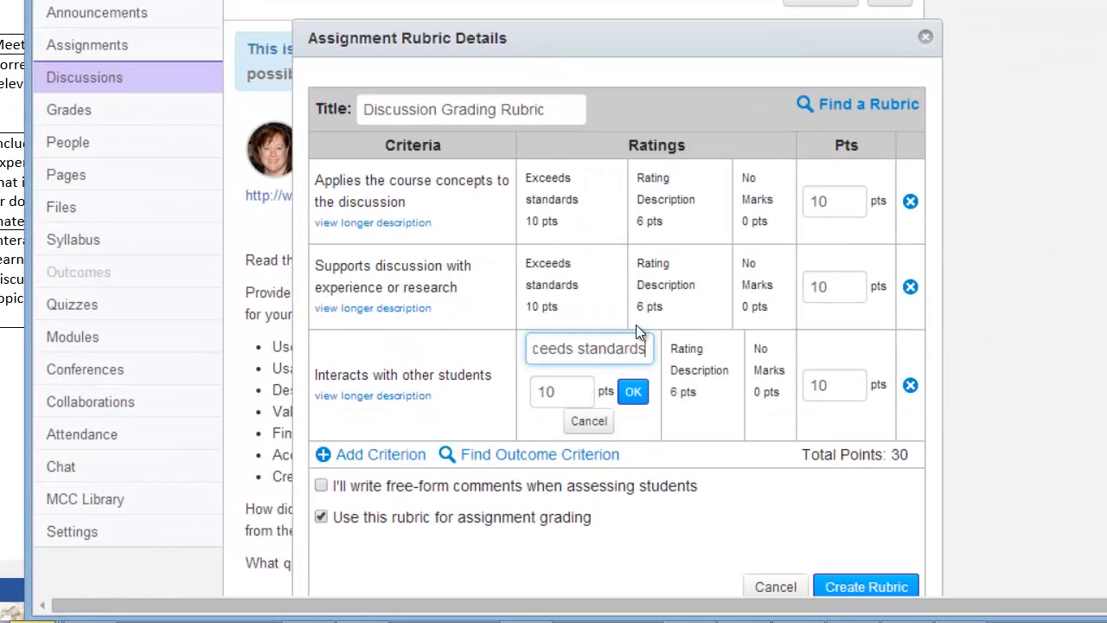
left_click(632, 391)
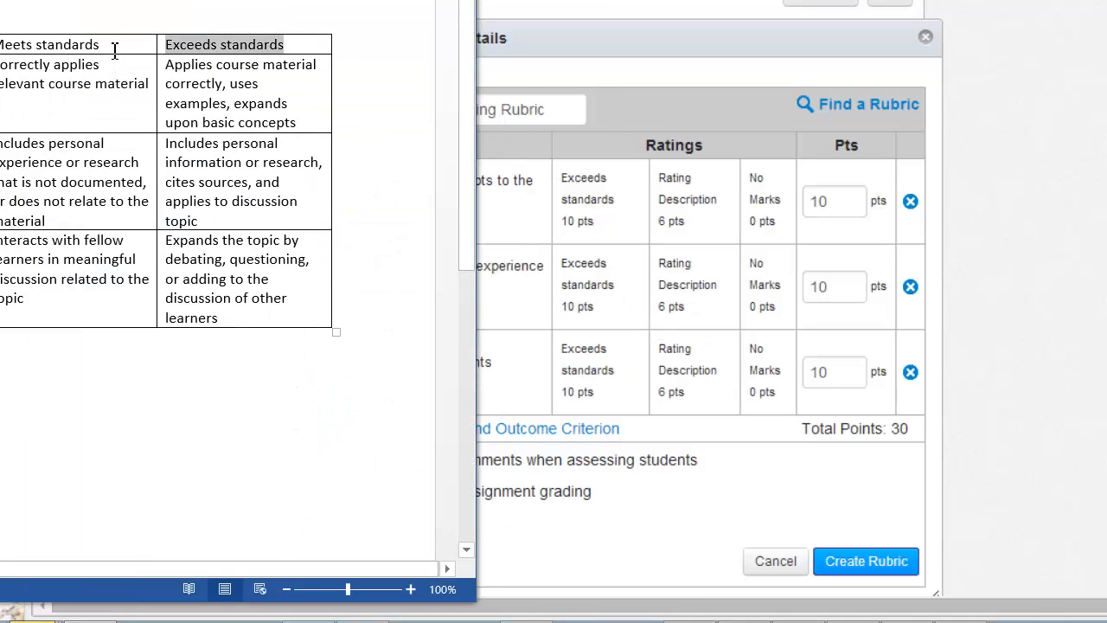
Step: Rename each criterion's middle rating to 'Meets standards' (6 pts) using the Word table
right_click(52, 48)
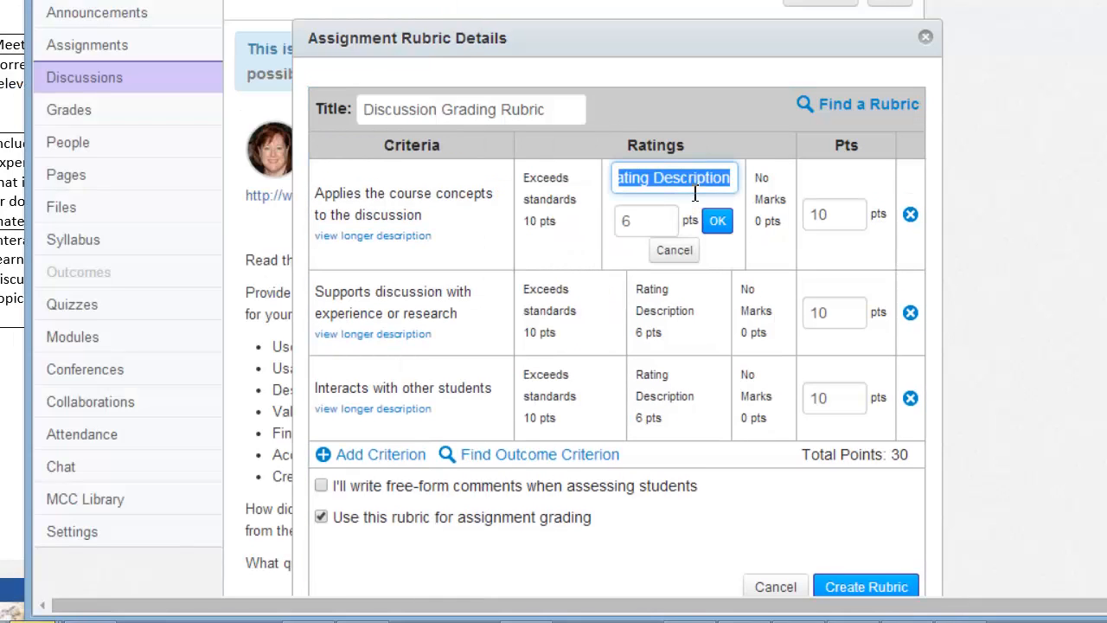
left_click(717, 220)
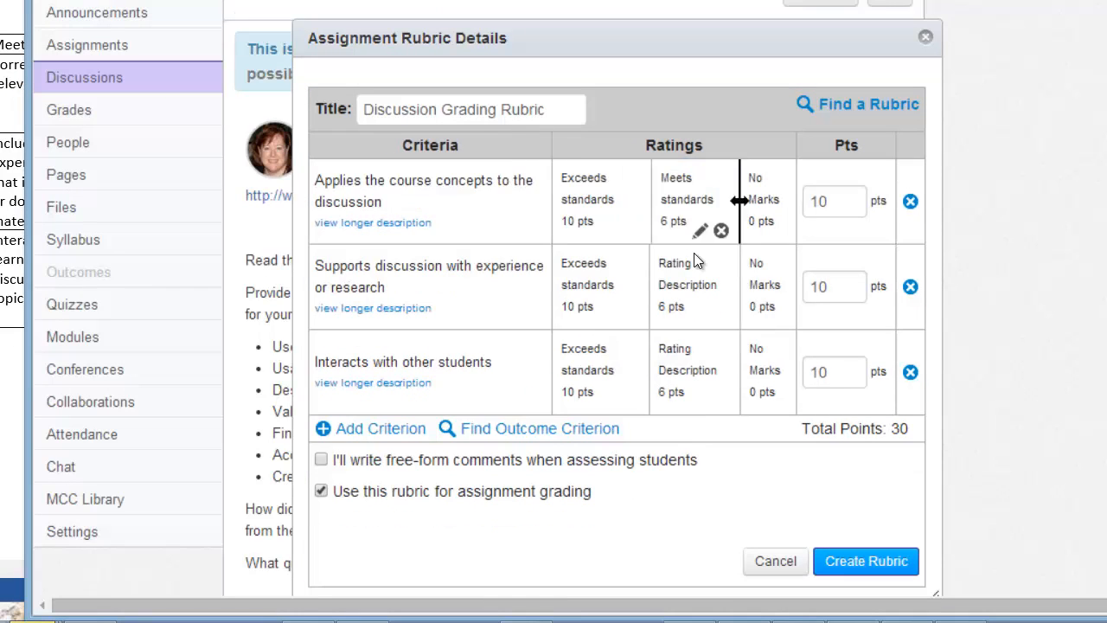
mouse_move(701, 316)
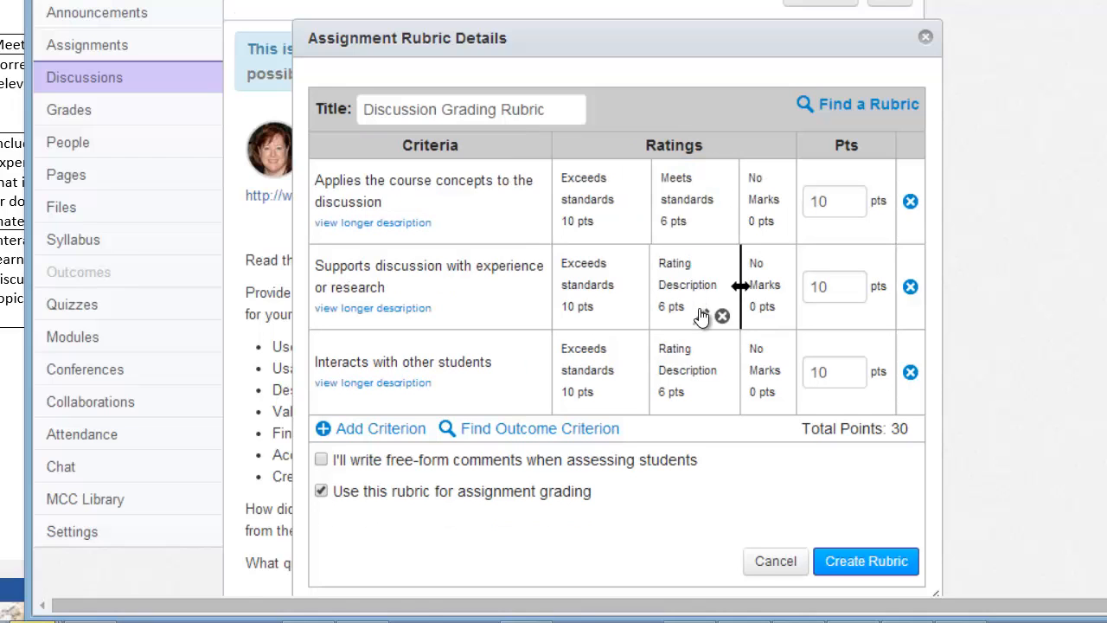
left_click(688, 285)
type("Meets standards")
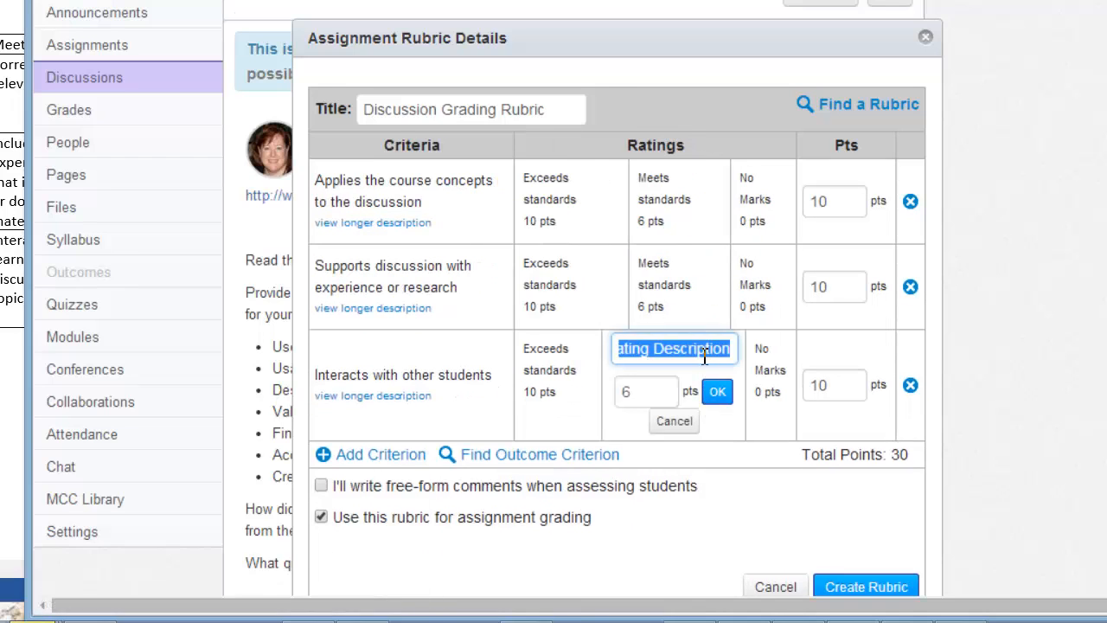
left_click(718, 391)
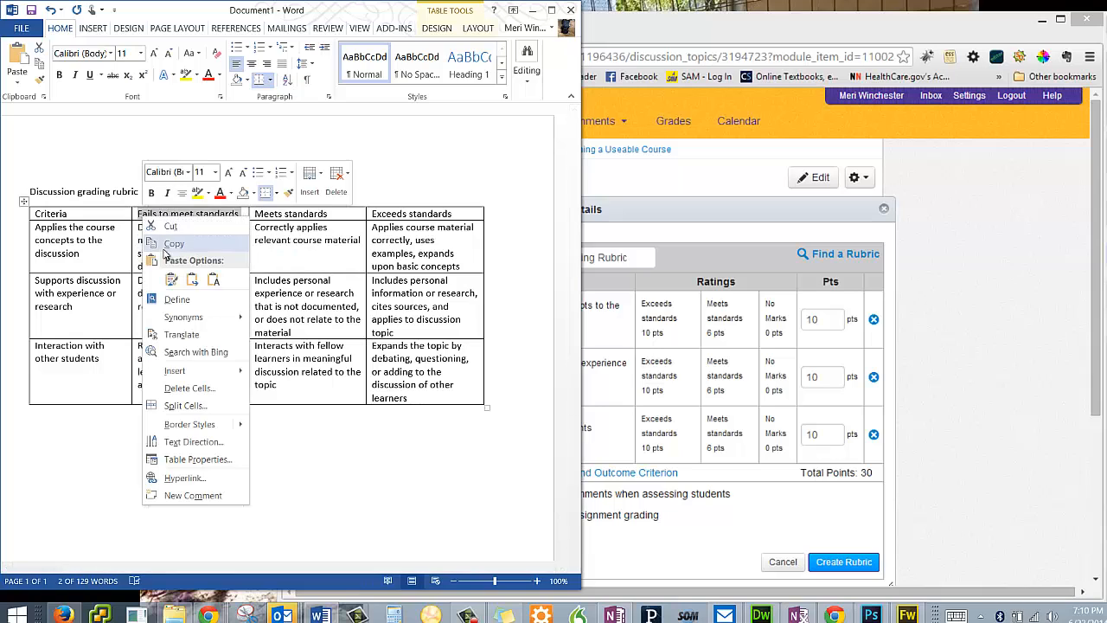
left_click(174, 244)
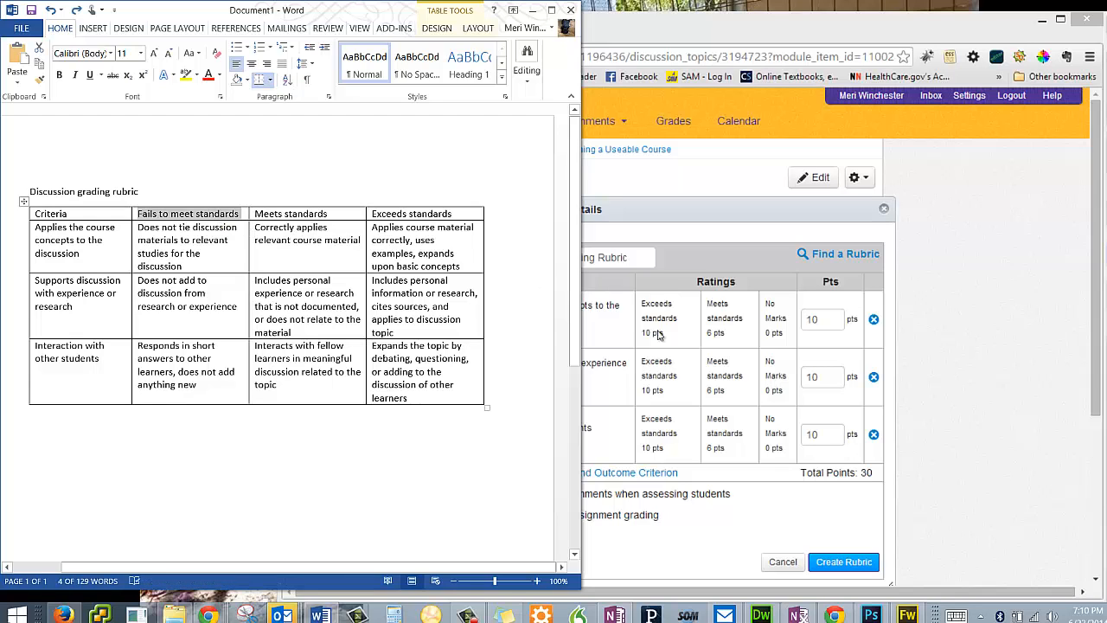
mouse_move(801, 401)
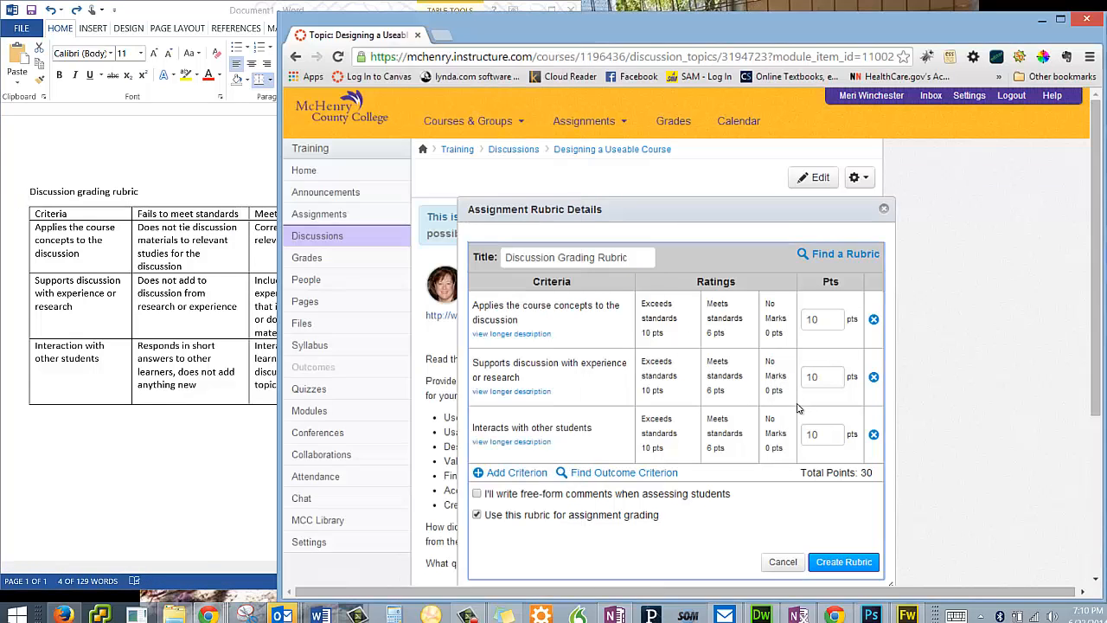
Step: Rename the No Marks rating of all three criteria to 'Fails to meet standards' (0 pts)
left_click(774, 318)
type("meet standards")
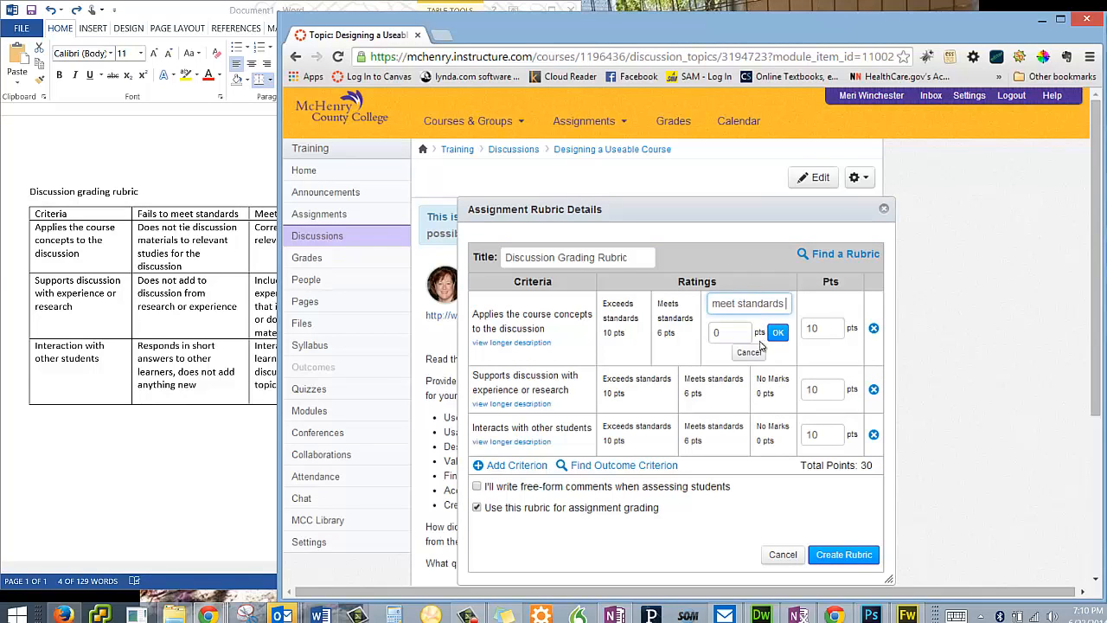
left_click(777, 332)
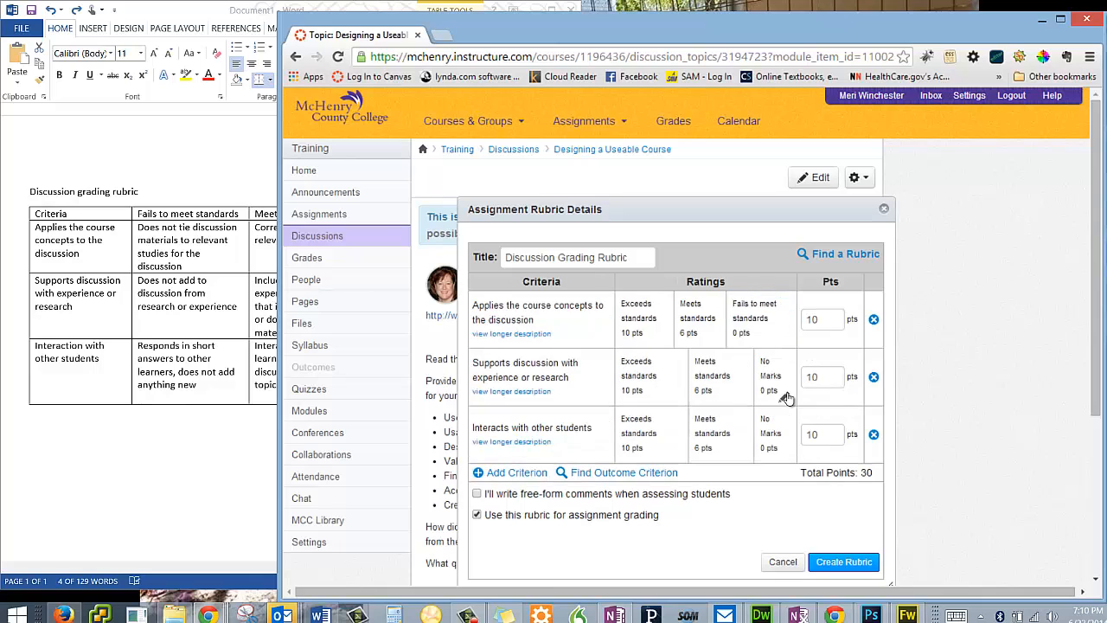
left_click(770, 377)
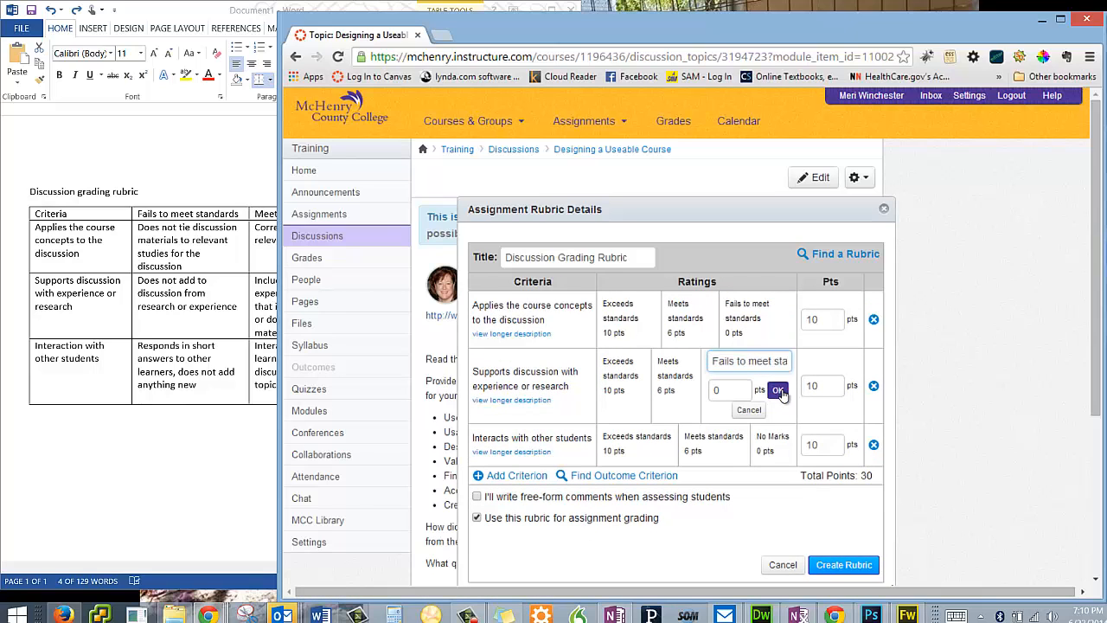
left_click(777, 389)
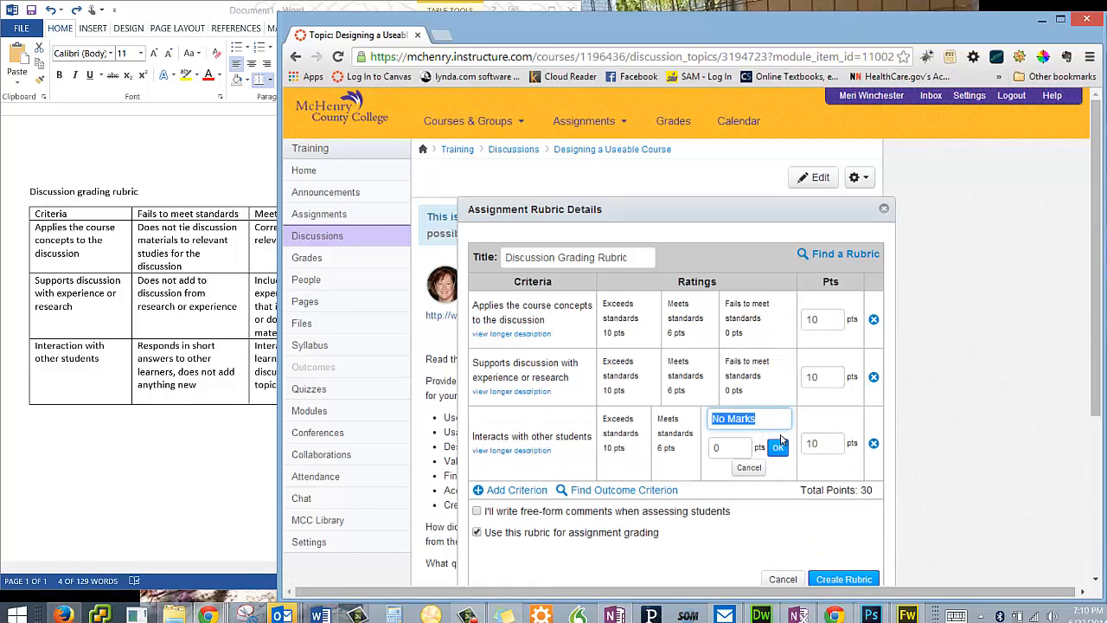
left_click(777, 447)
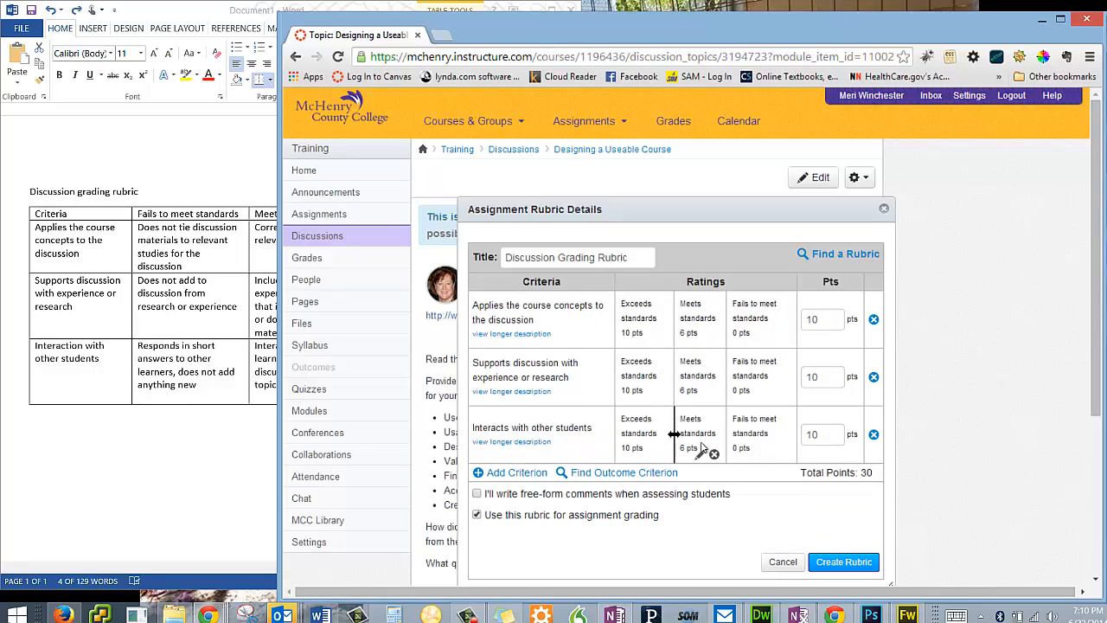
mouse_move(692, 415)
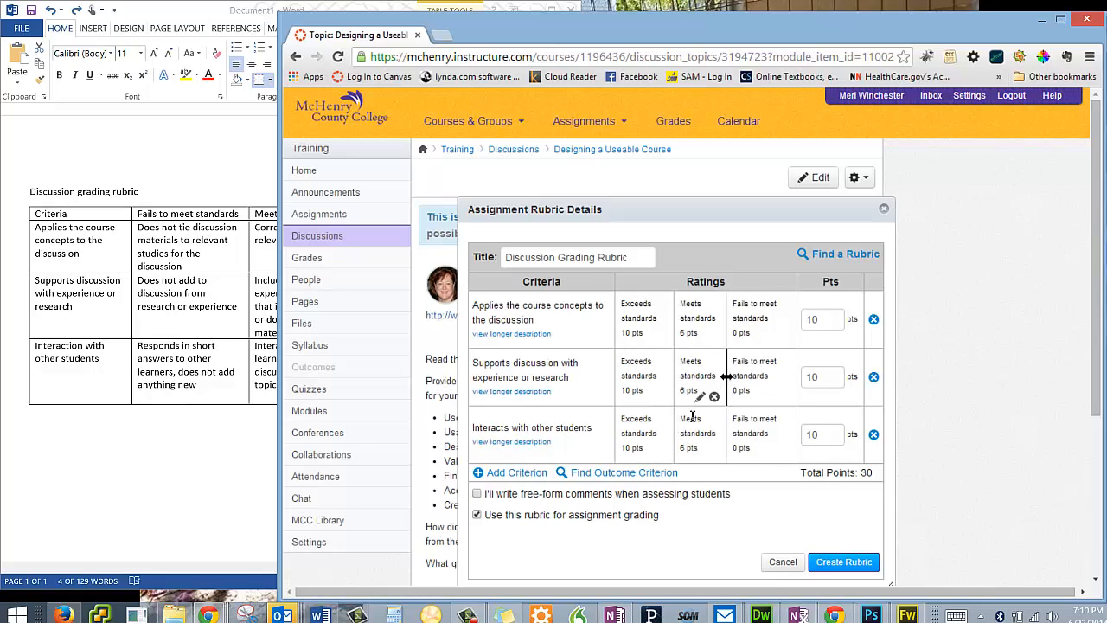
mouse_move(699, 337)
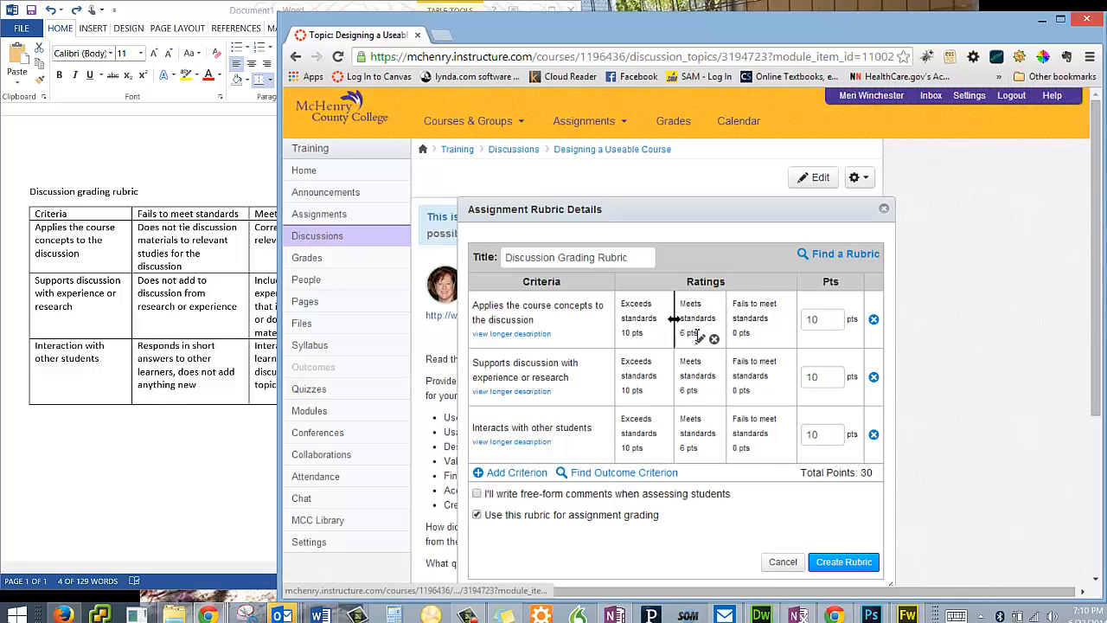
Step: Change the 'Meets standards' rating from 6 to 7 points on all three criteria
left_click(690, 318)
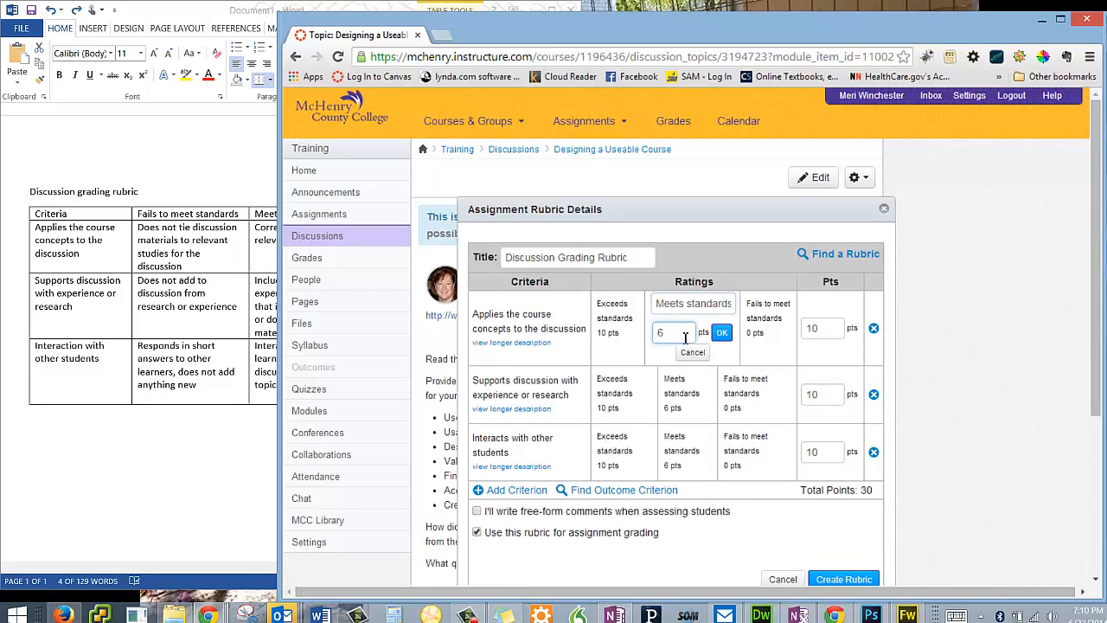
left_click(722, 332)
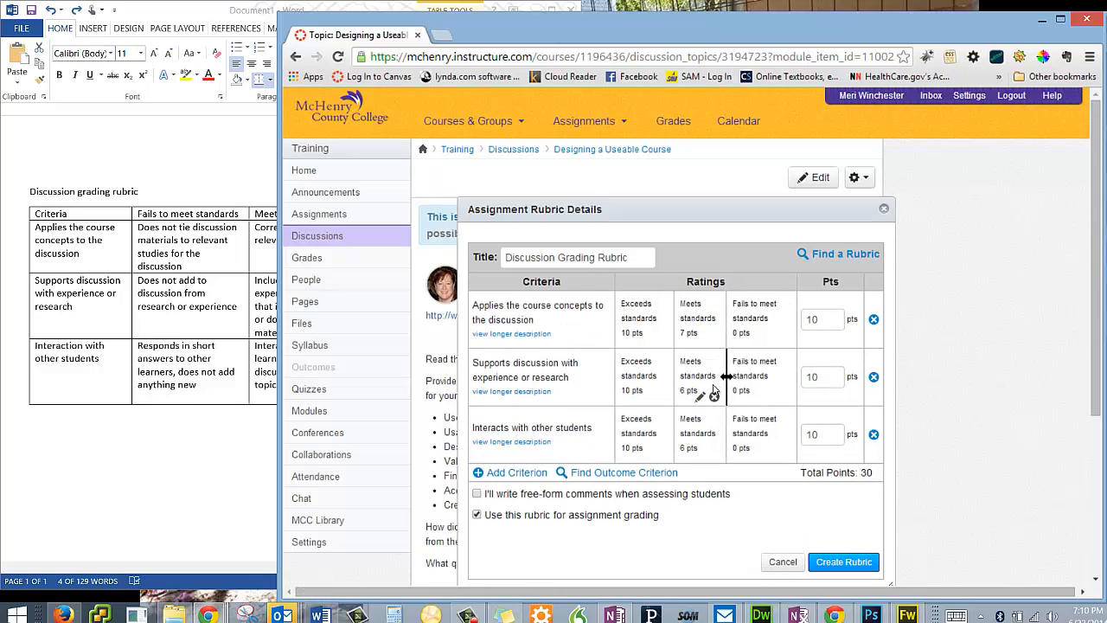
left_click(690, 375)
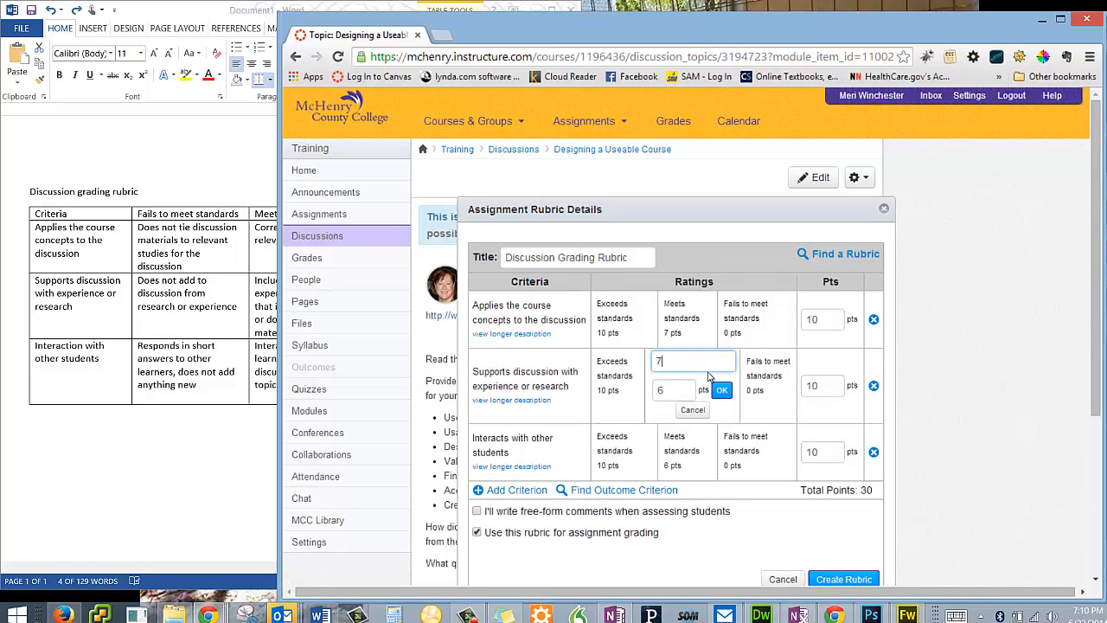
left_click(723, 390)
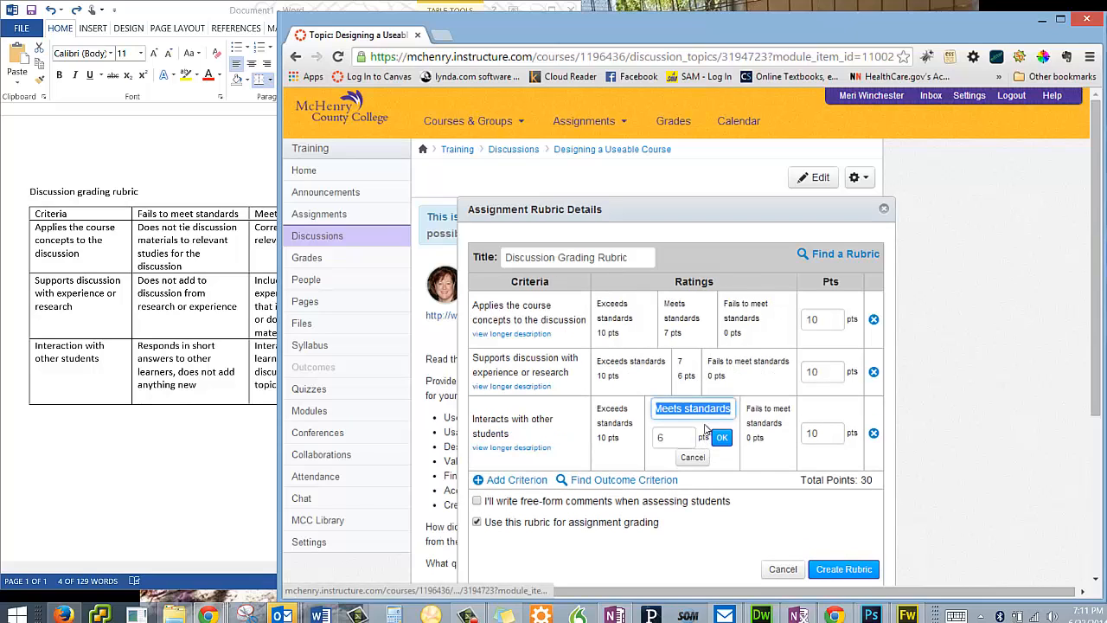
left_click(673, 437)
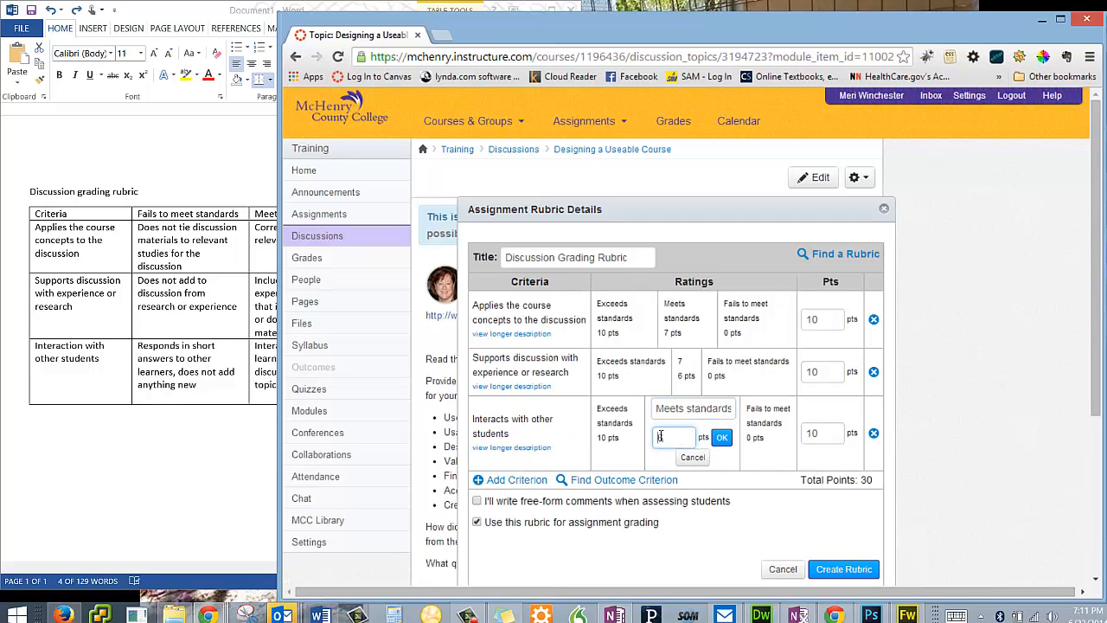
type("7")
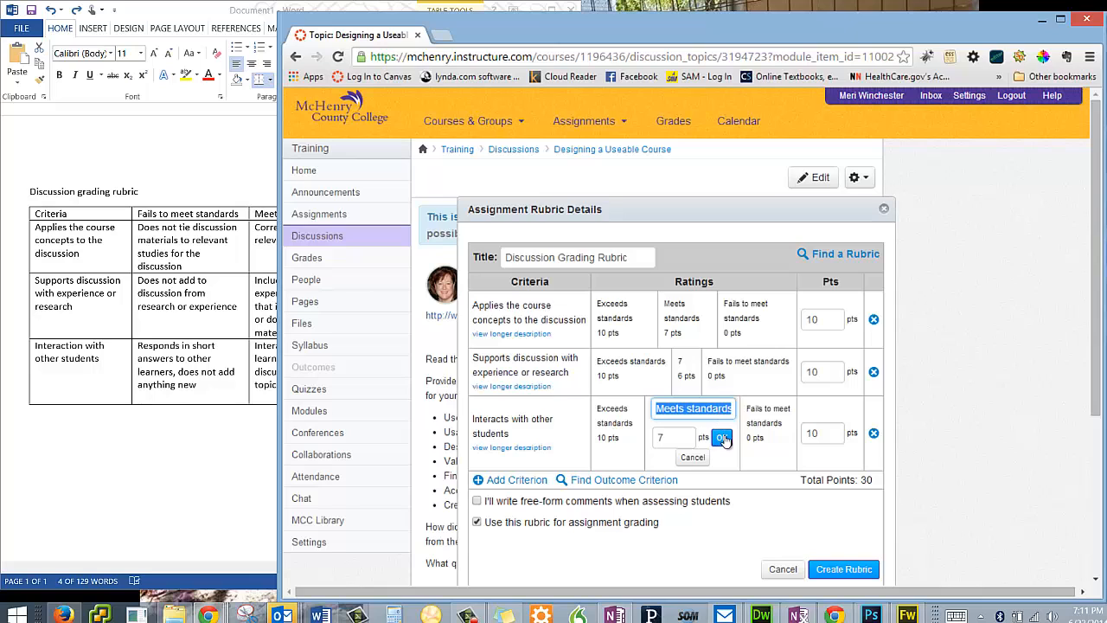
left_click(722, 437)
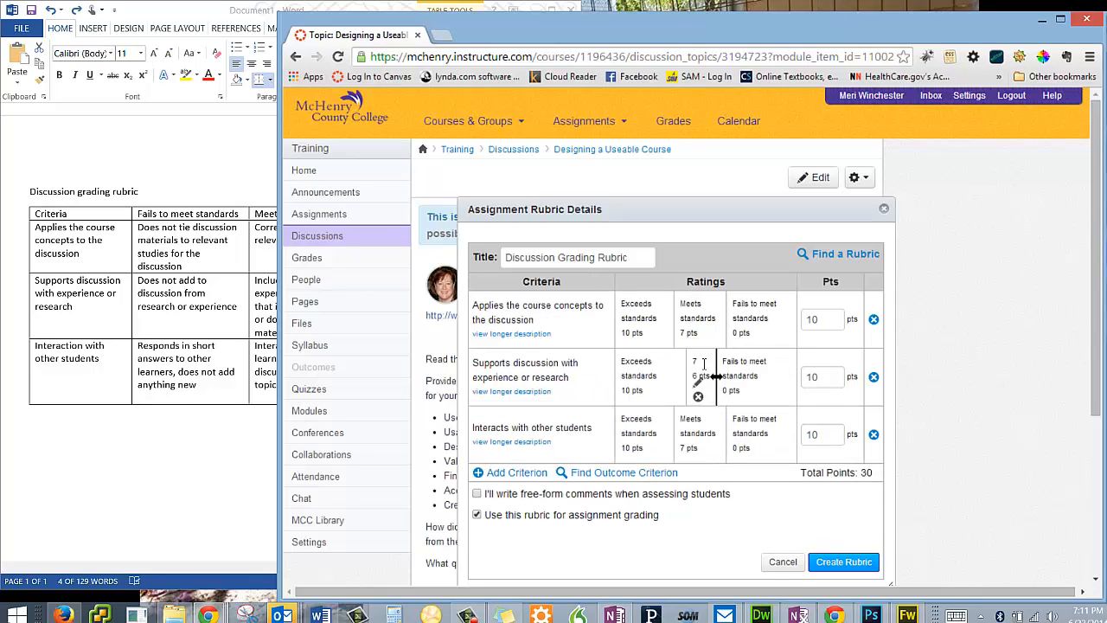
left_click(696, 376)
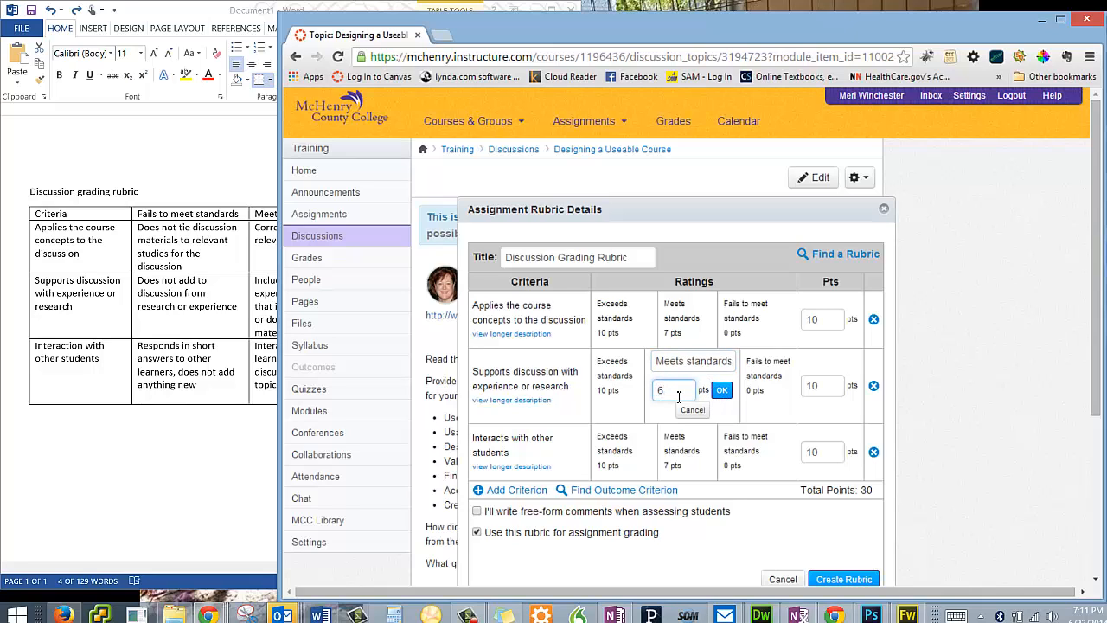
left_click(722, 391)
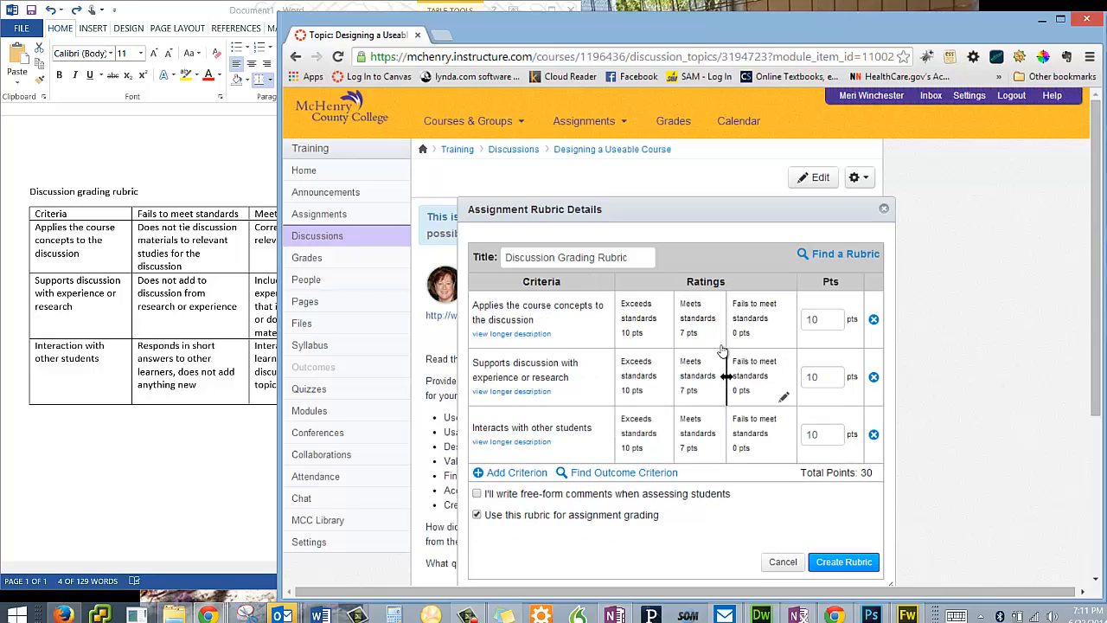
mouse_move(658, 383)
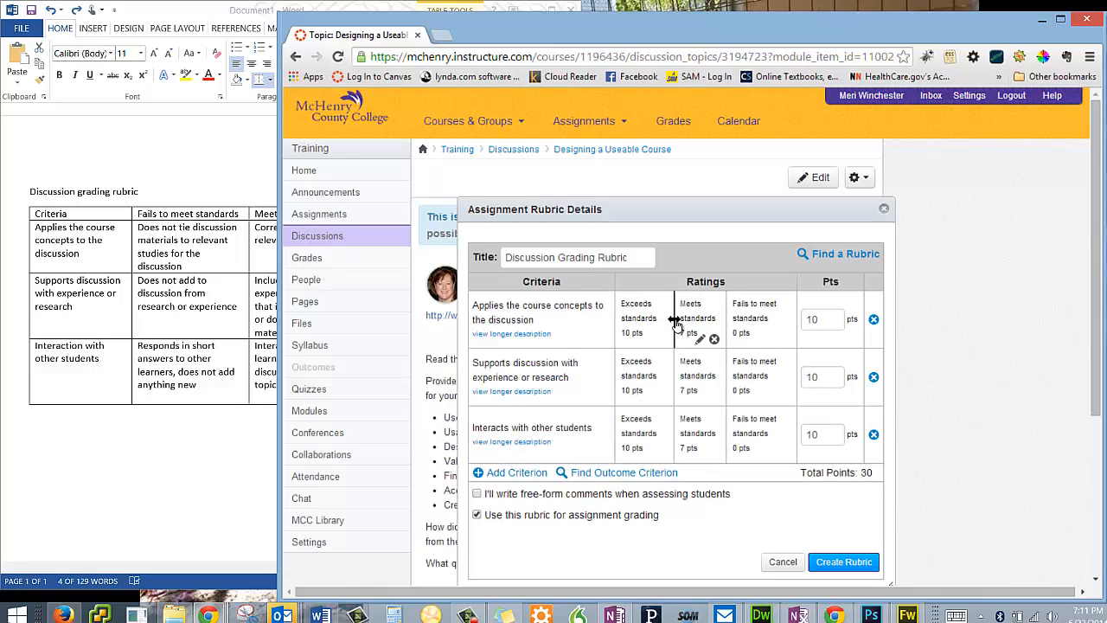
mouse_move(659, 327)
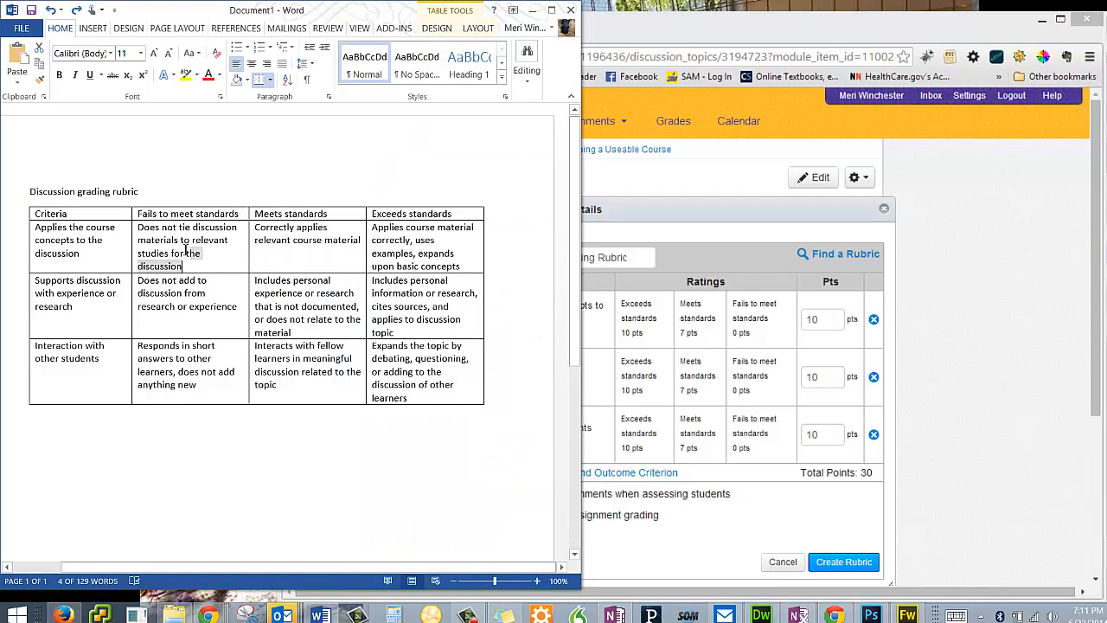
Step: Add Word-table descriptions to the ratings, including the third criterion's top rating
right_click(181, 250)
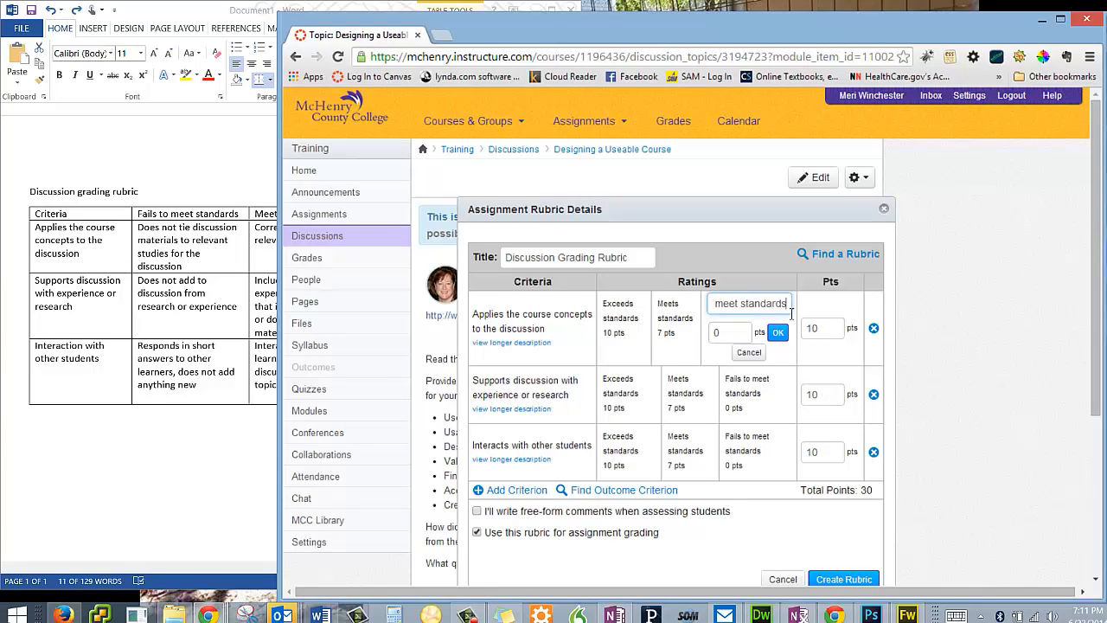
type(":")
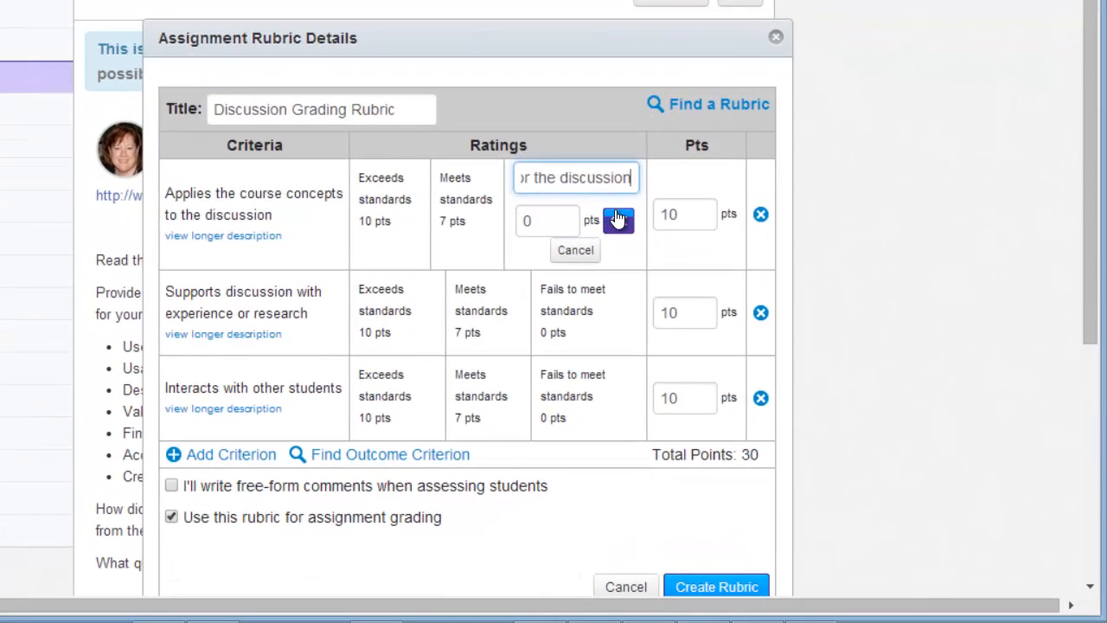
left_click(618, 220)
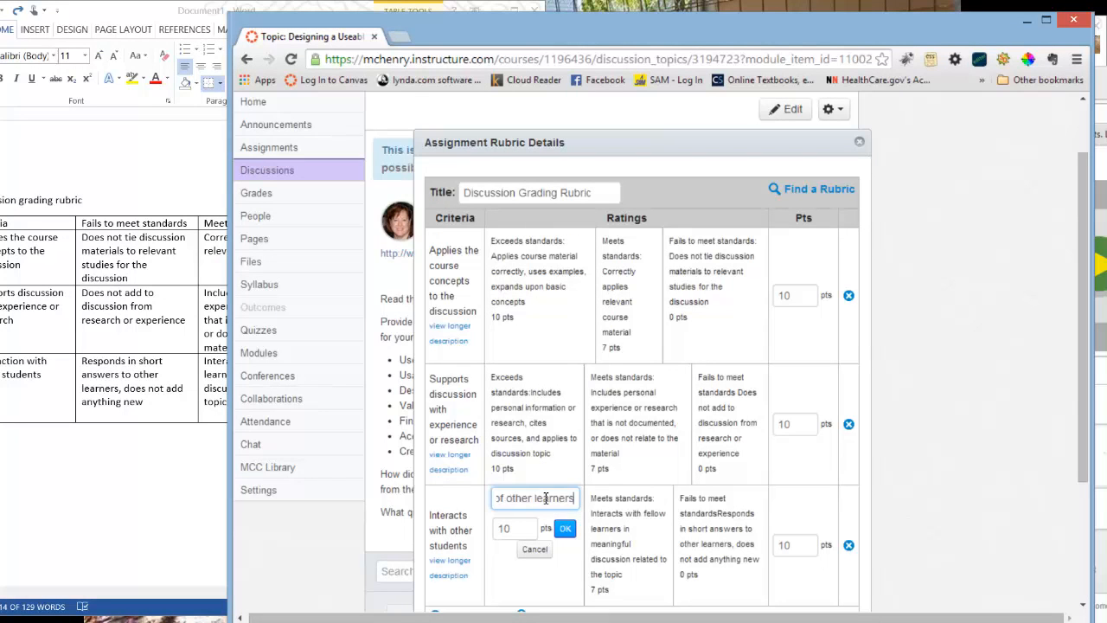
left_click(565, 528)
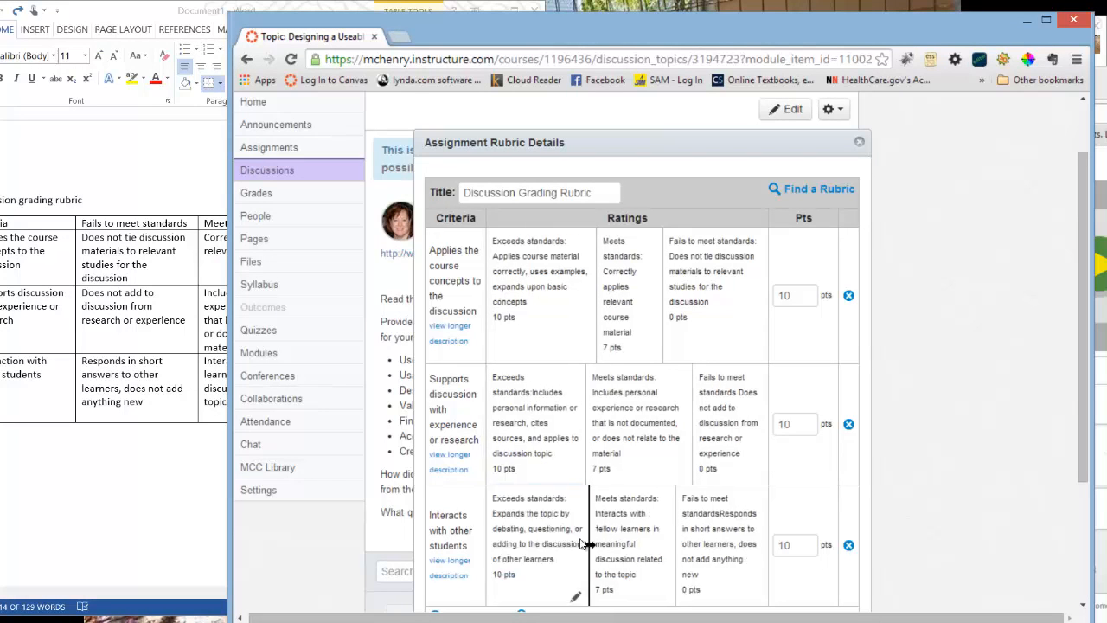
scroll("down", 3)
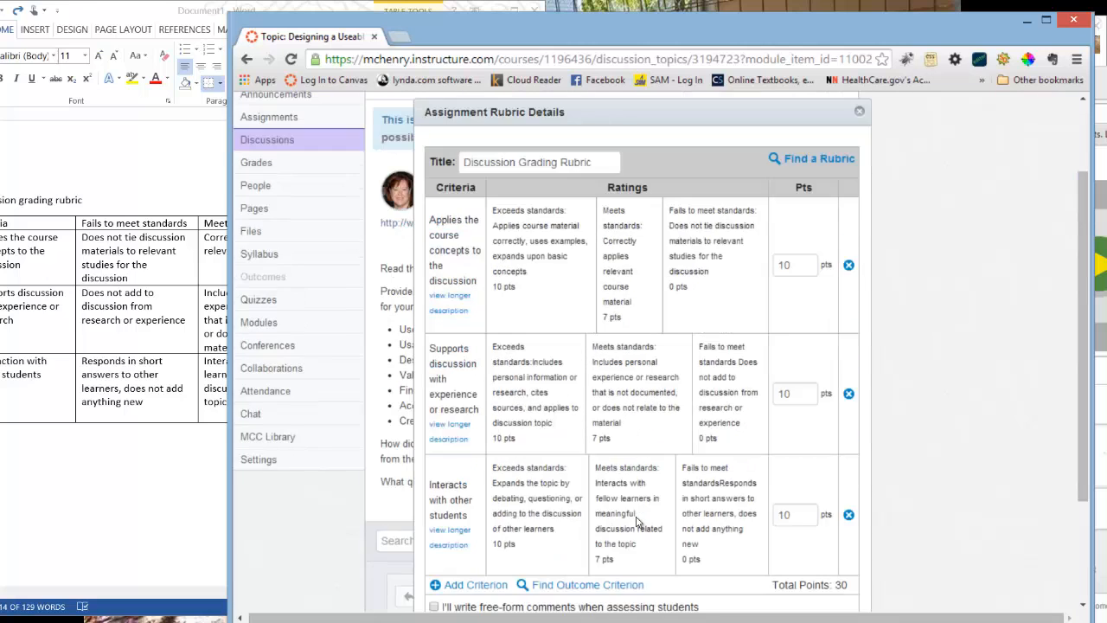
Step: Create the rubric and change the discussion's points possible to 30
scroll("down", 3)
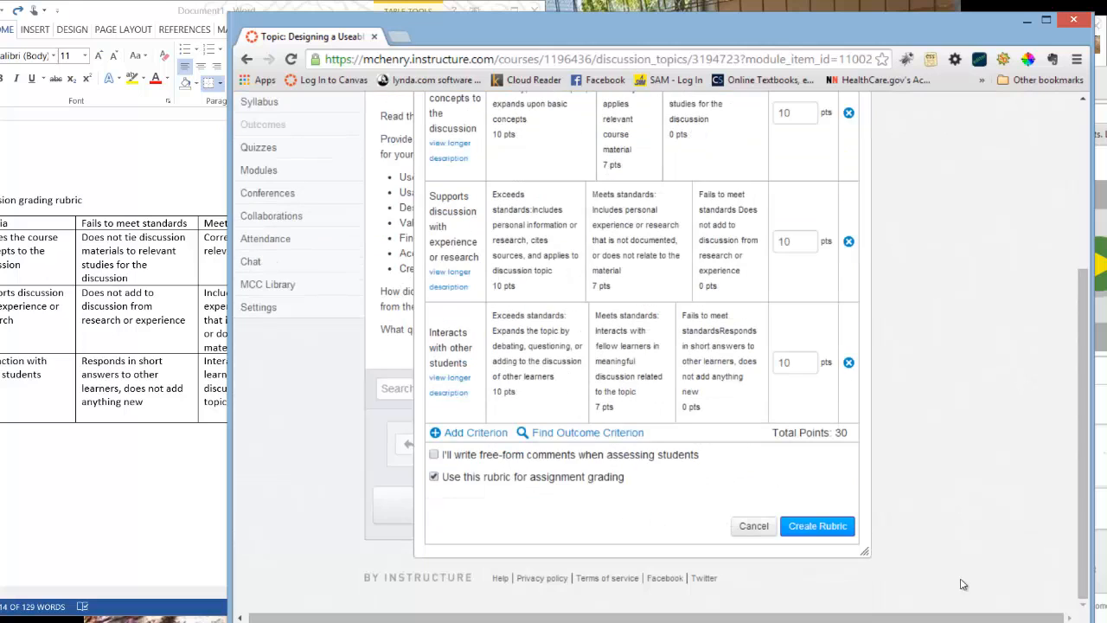
left_click(816, 526)
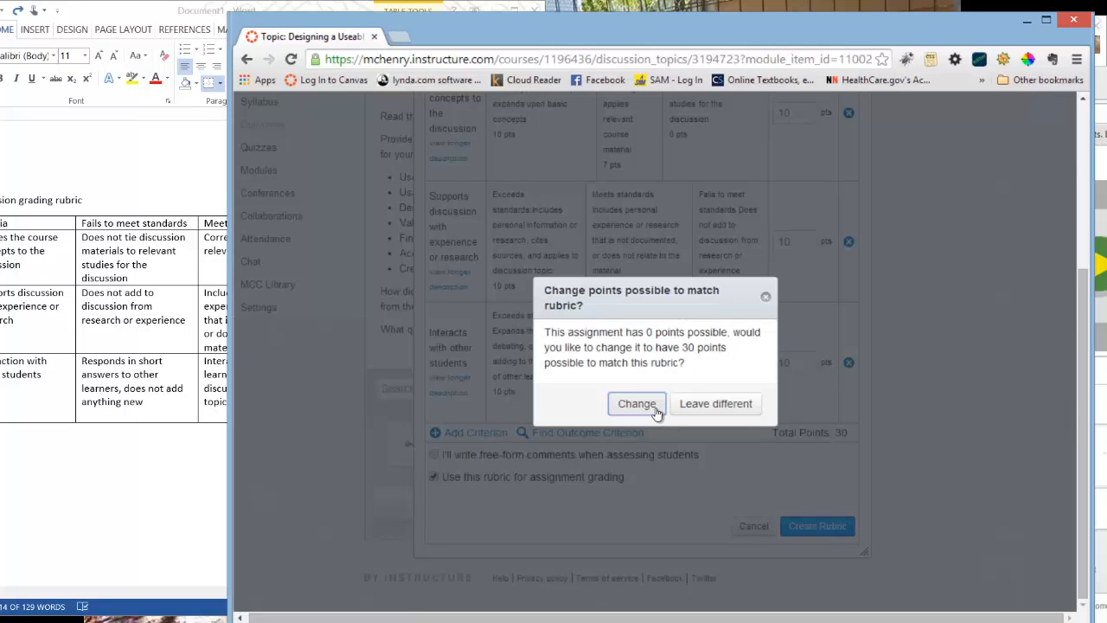
left_click(637, 404)
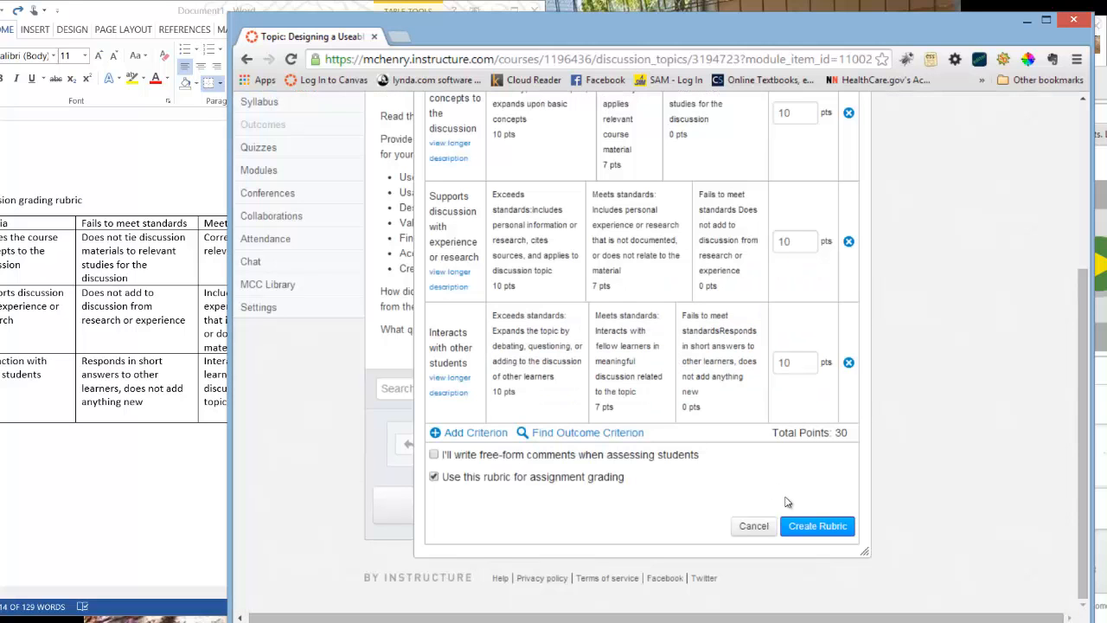
left_click(816, 526)
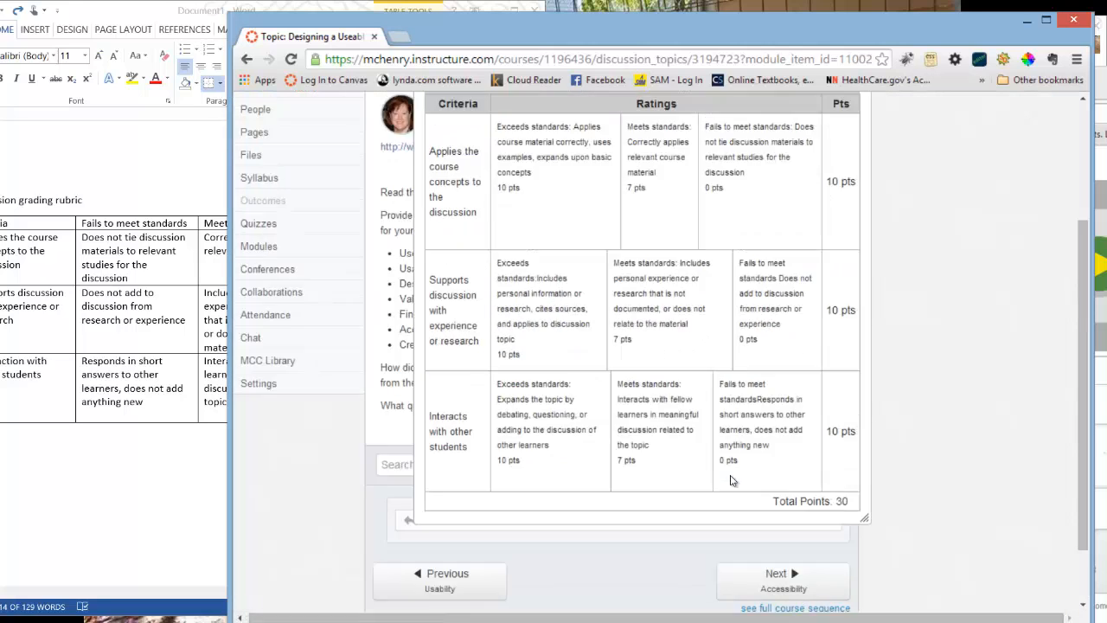
scroll("up", 3)
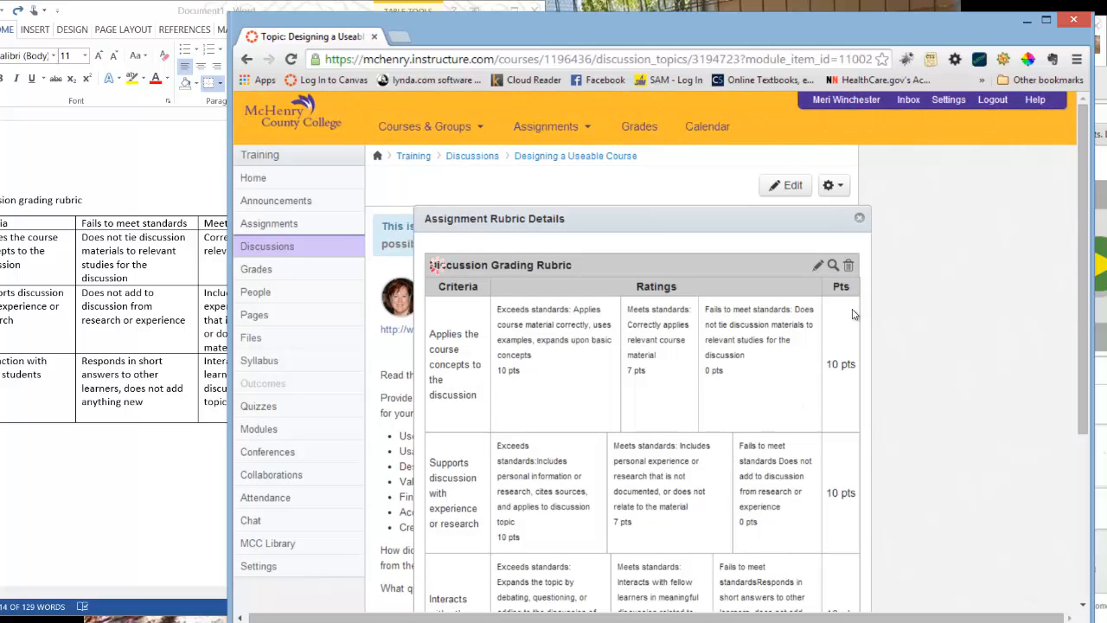
left_click(859, 217)
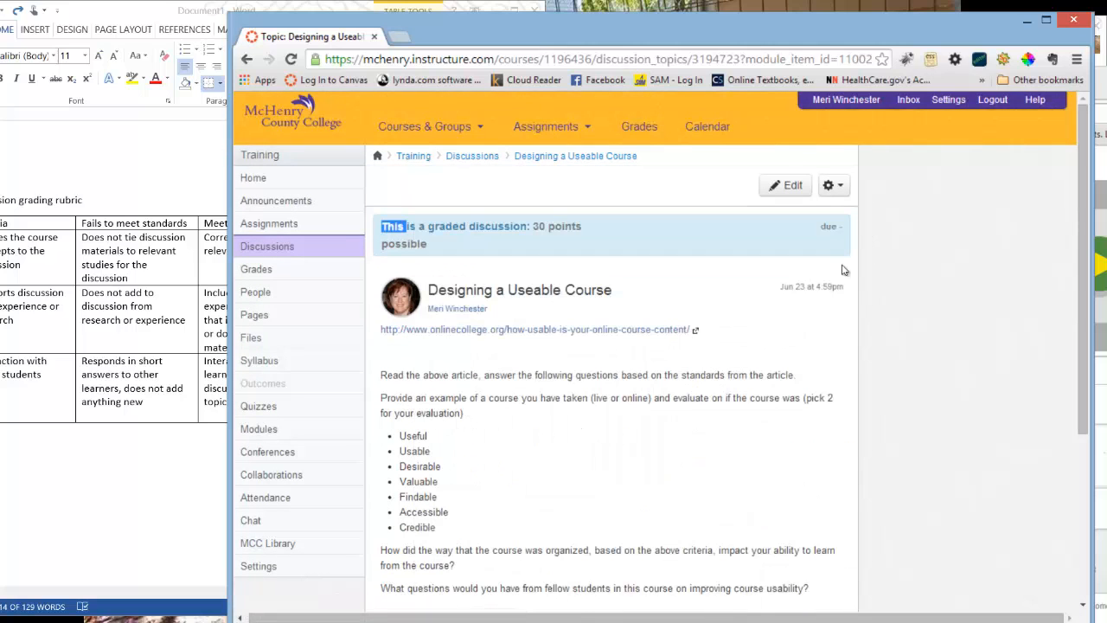
scroll("down", 3)
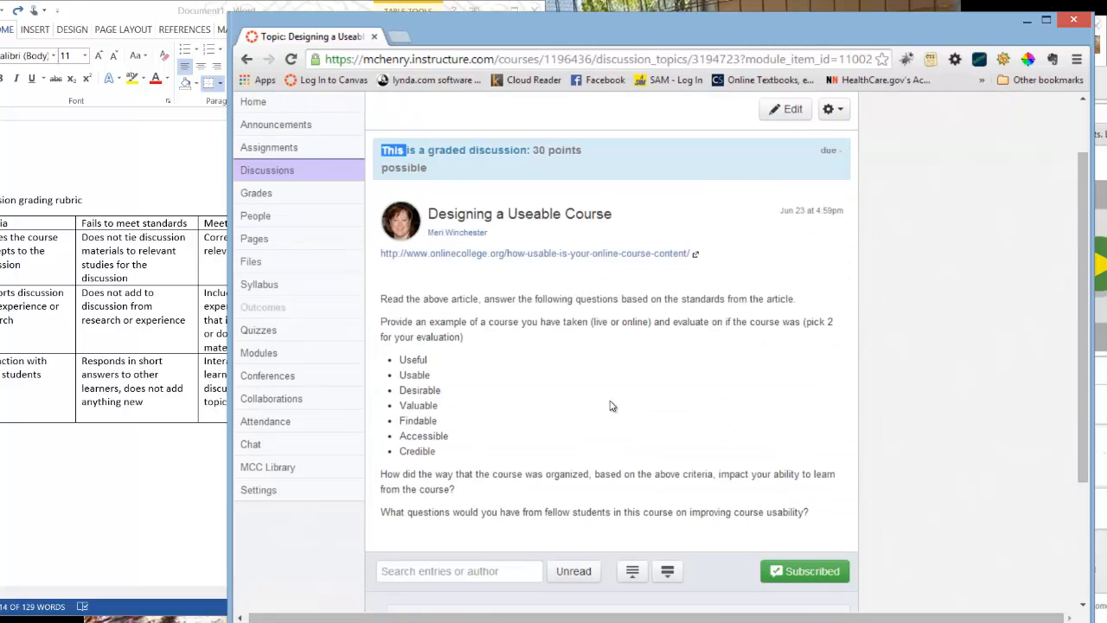
mouse_move(740, 292)
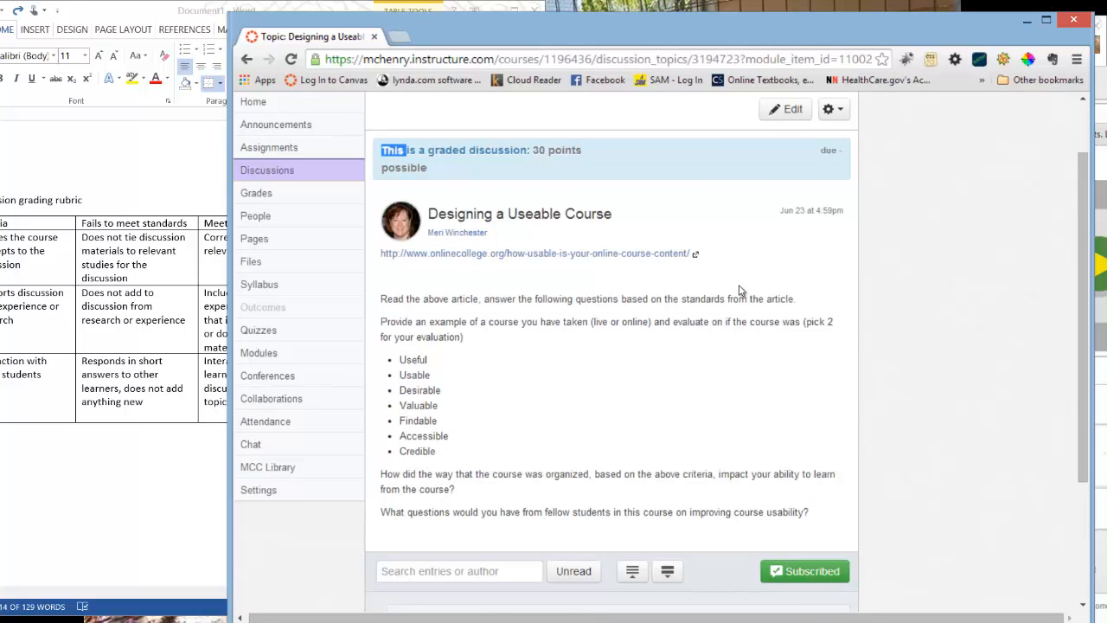
mouse_move(608, 323)
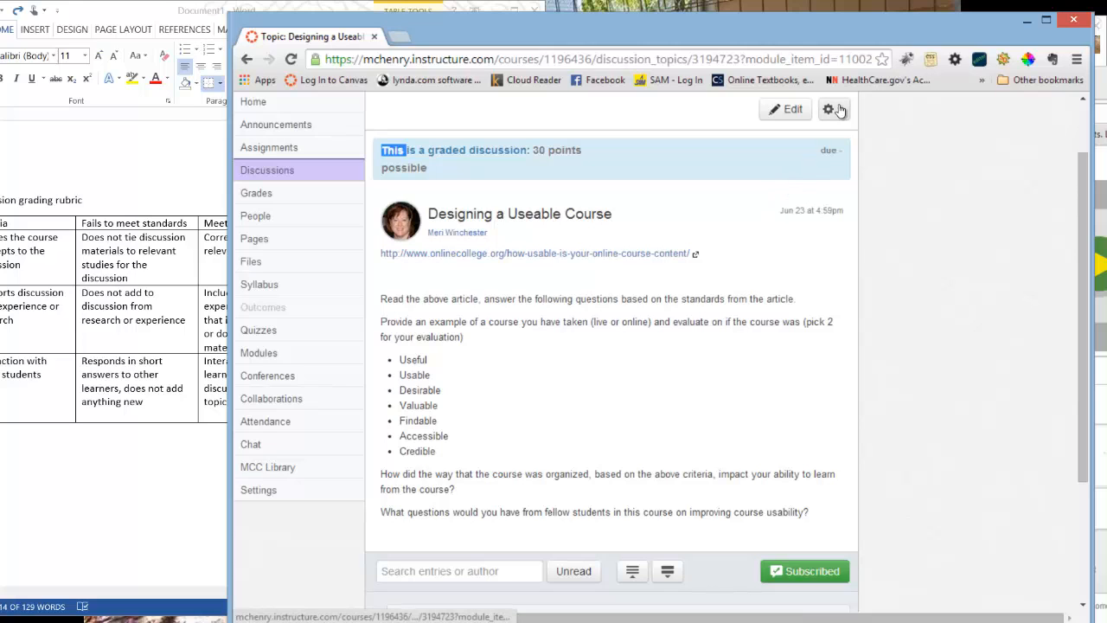
left_click(833, 109)
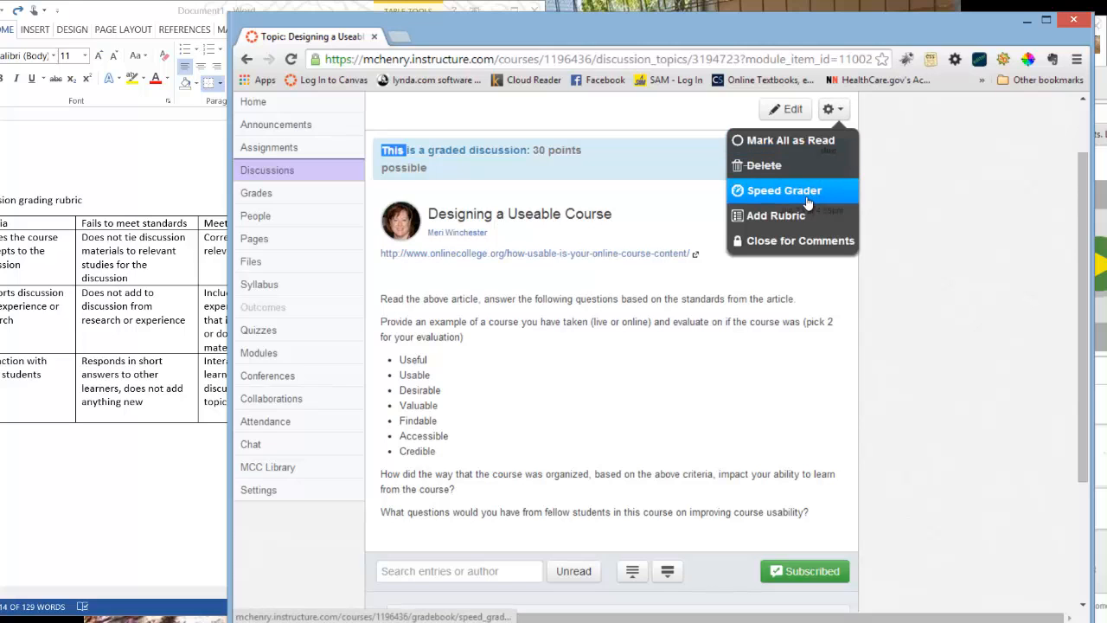
left_click(775, 216)
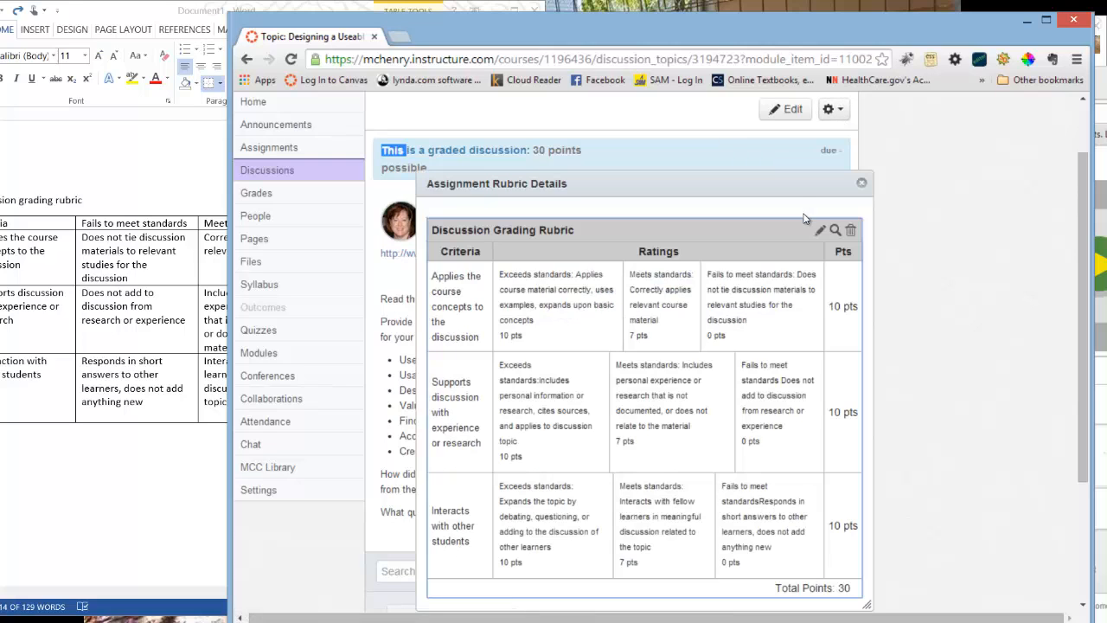
scroll("down", 3)
type("sni")
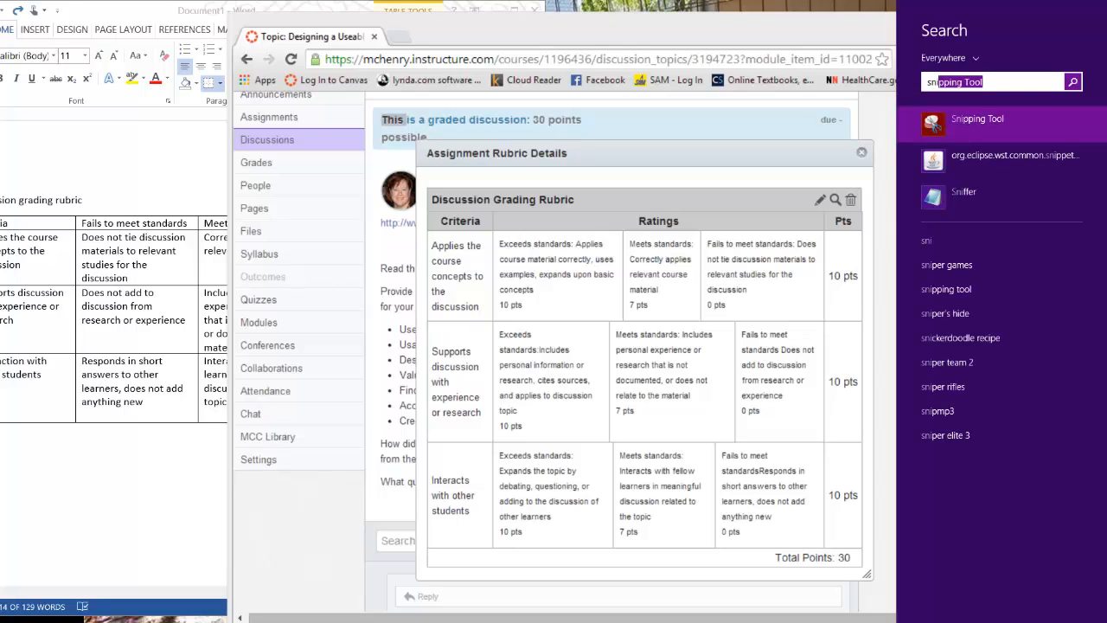
Step: Launch Snipping Tool and start a new capture of the rubric table
left_click(976, 119)
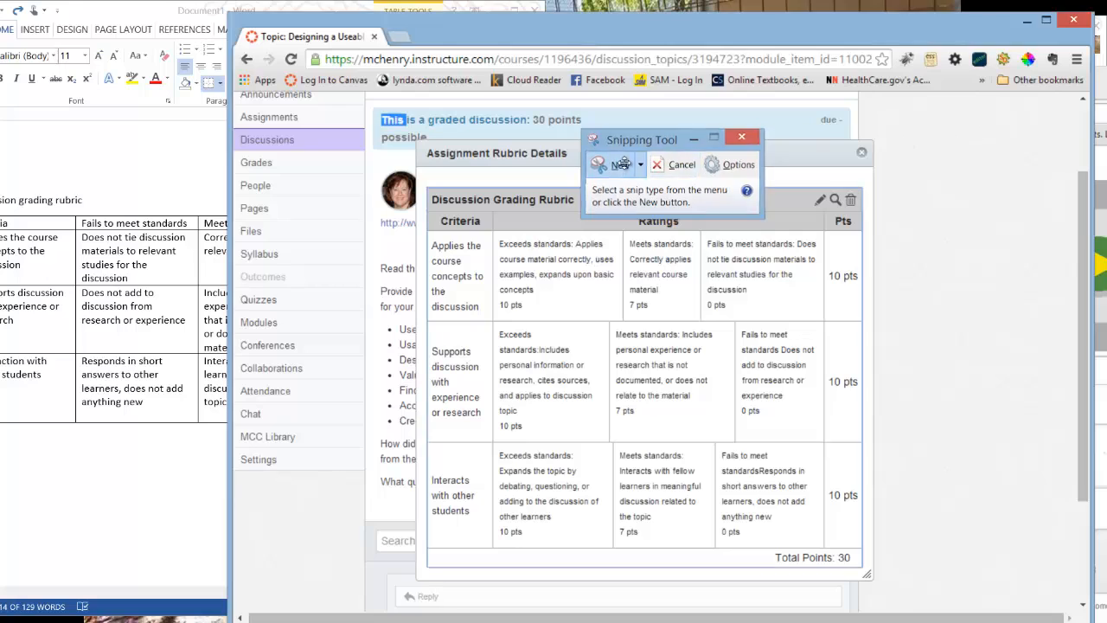
left_click(620, 164)
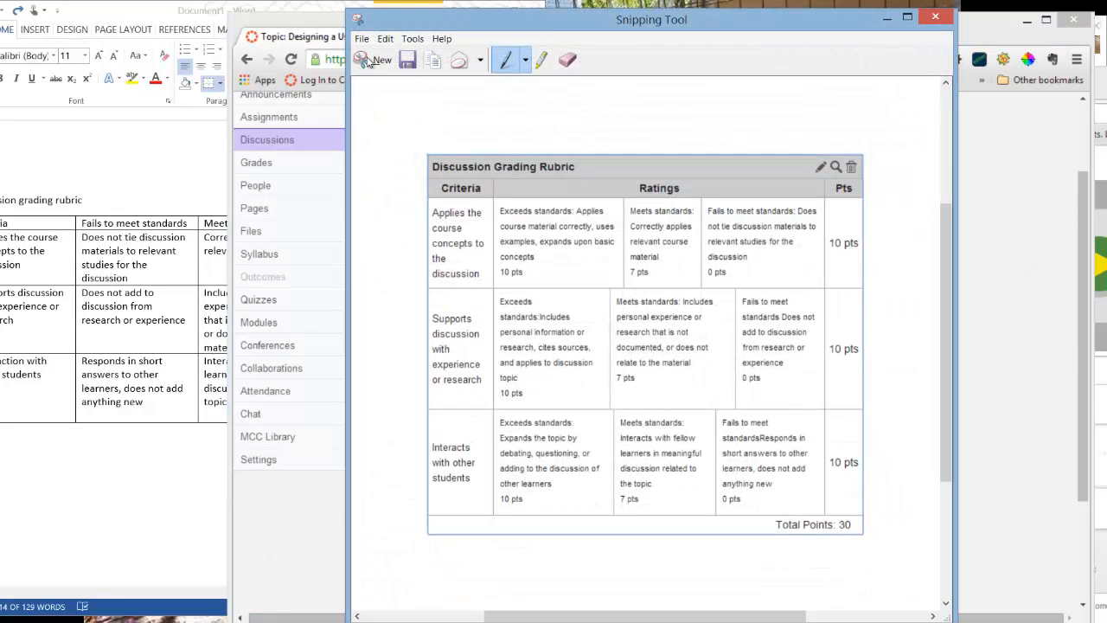
Step: Save the capture in Pictures as PNG 'discussion-grading-rubric-teaching-online'
left_click(407, 59)
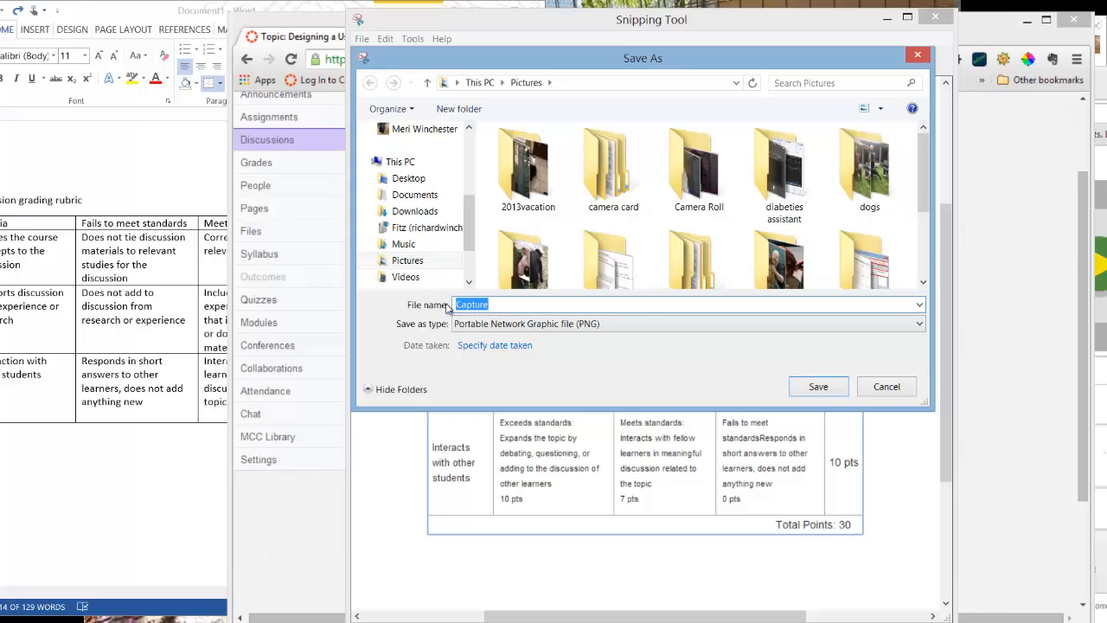
type("discusi")
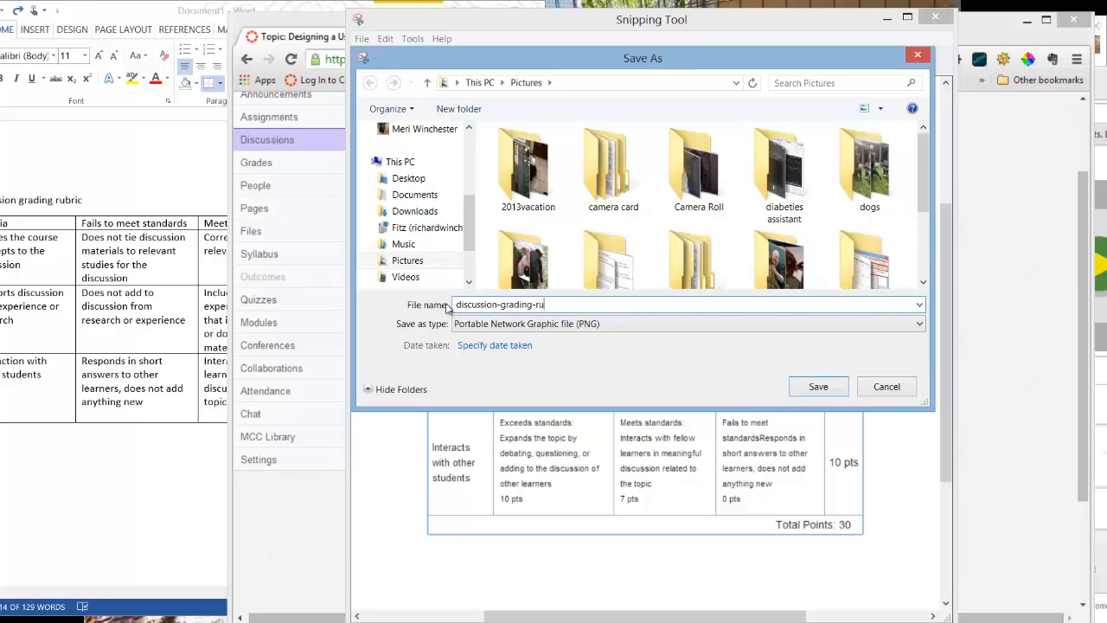
type("bic-")
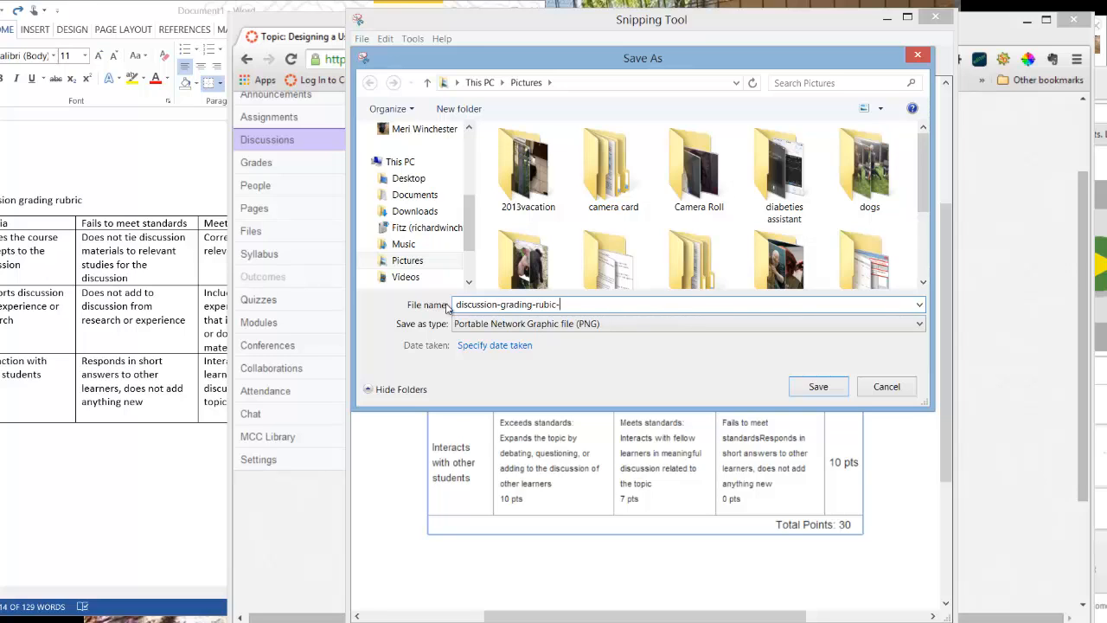
type("teaching-o")
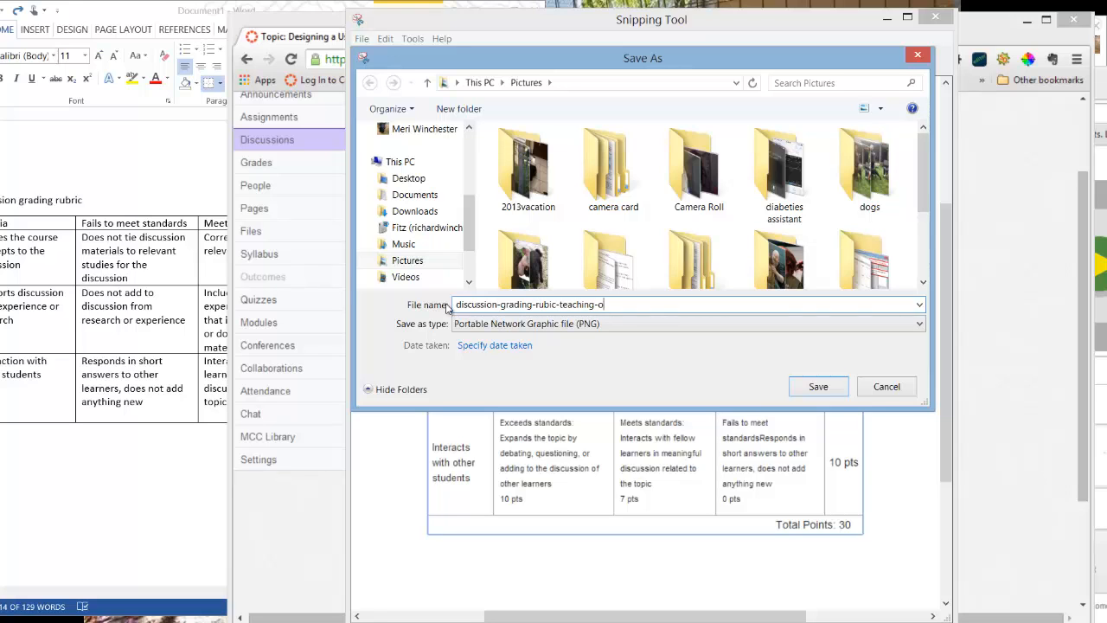
type("nline")
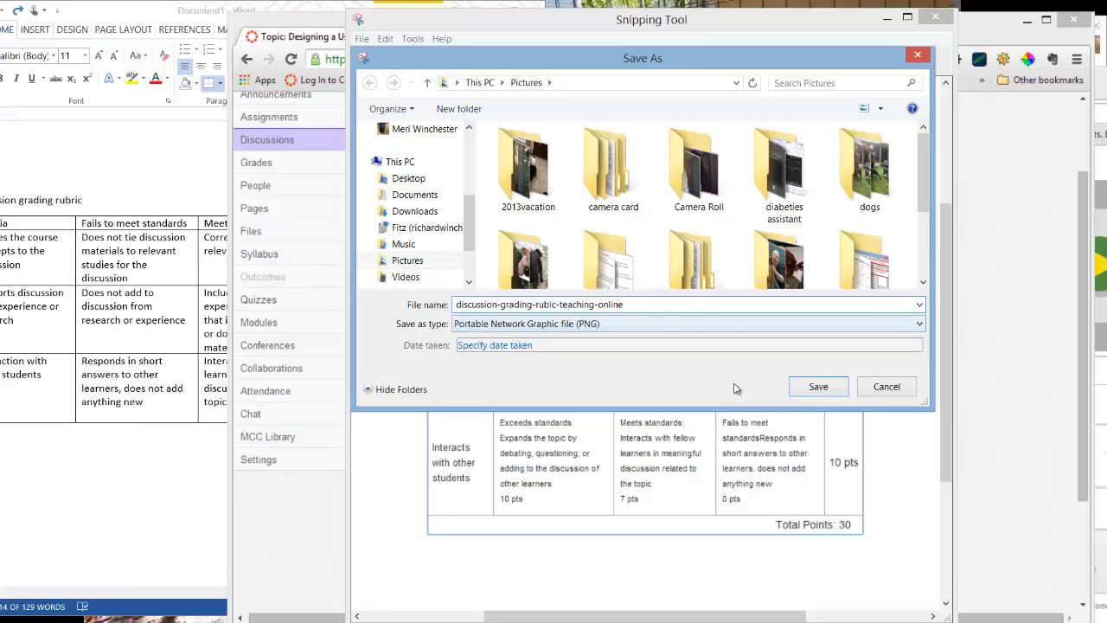
left_click(817, 387)
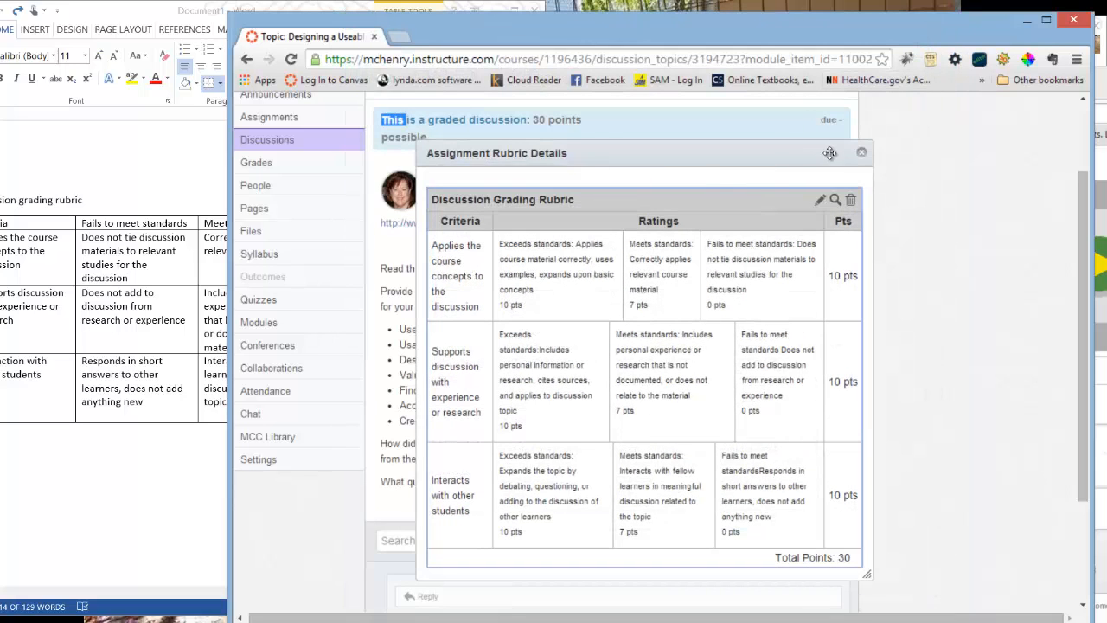
Step: Close the rubric details and open the discussion for editing
left_click(861, 153)
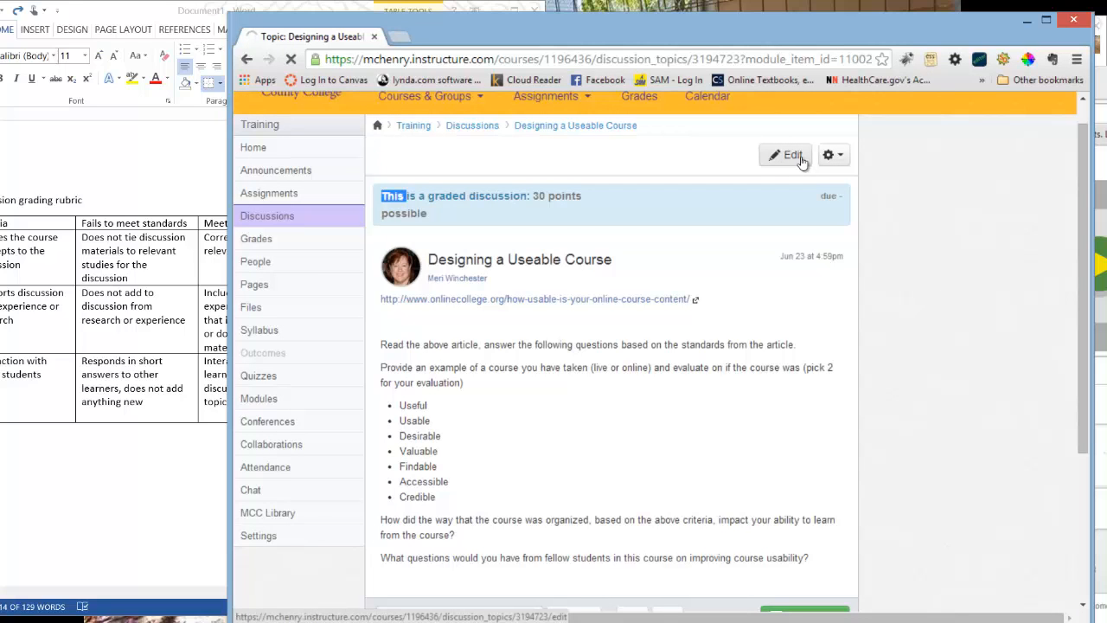
left_click(786, 154)
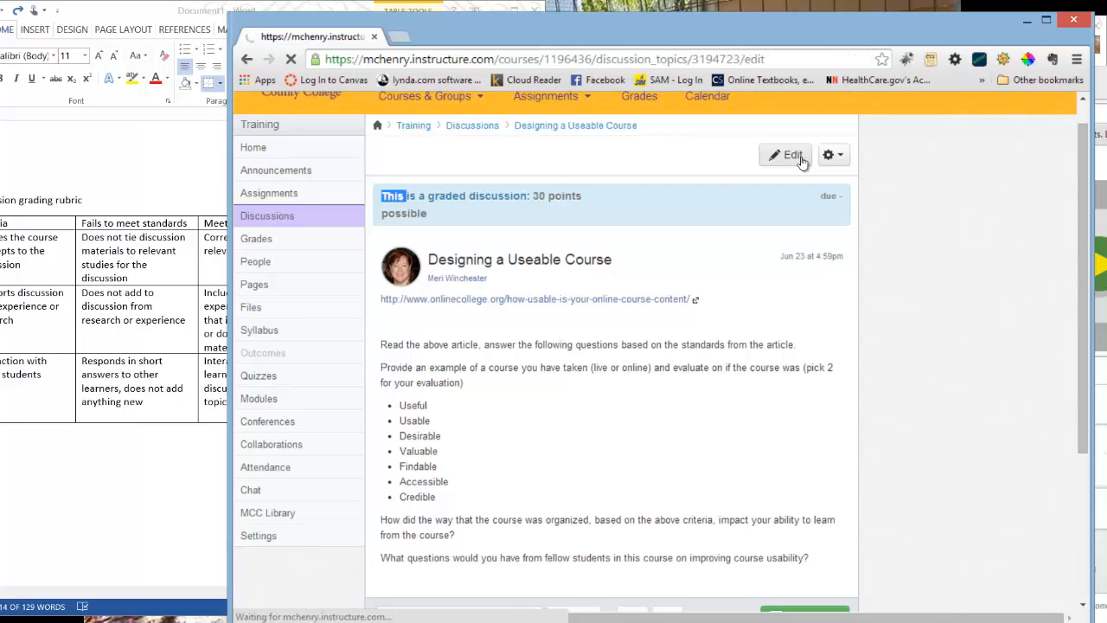
left_click(783, 155)
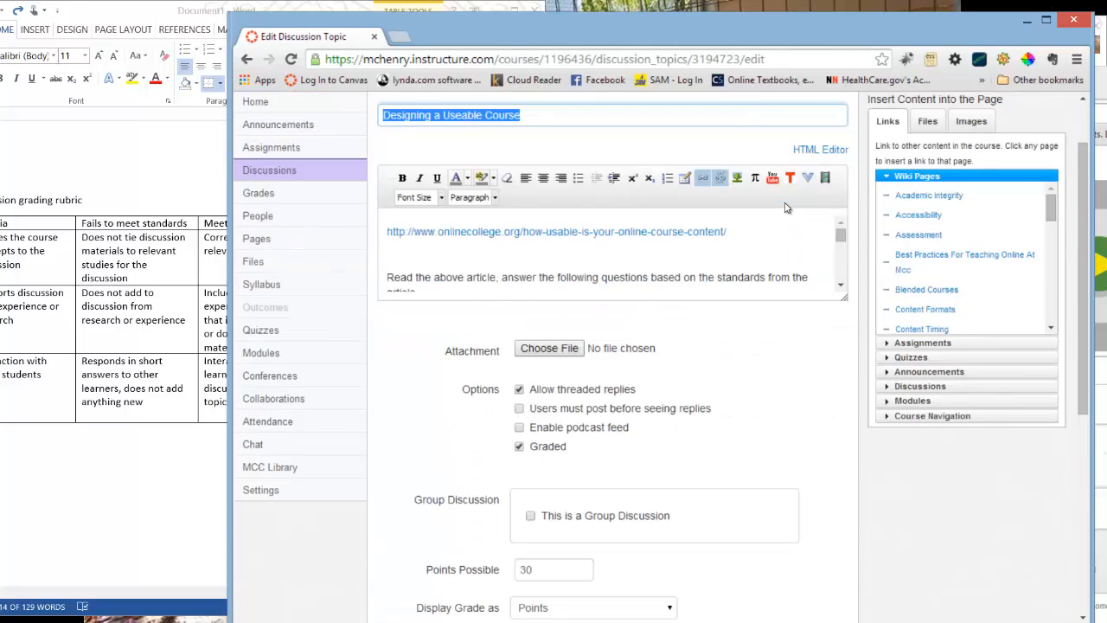
scroll("down", 3)
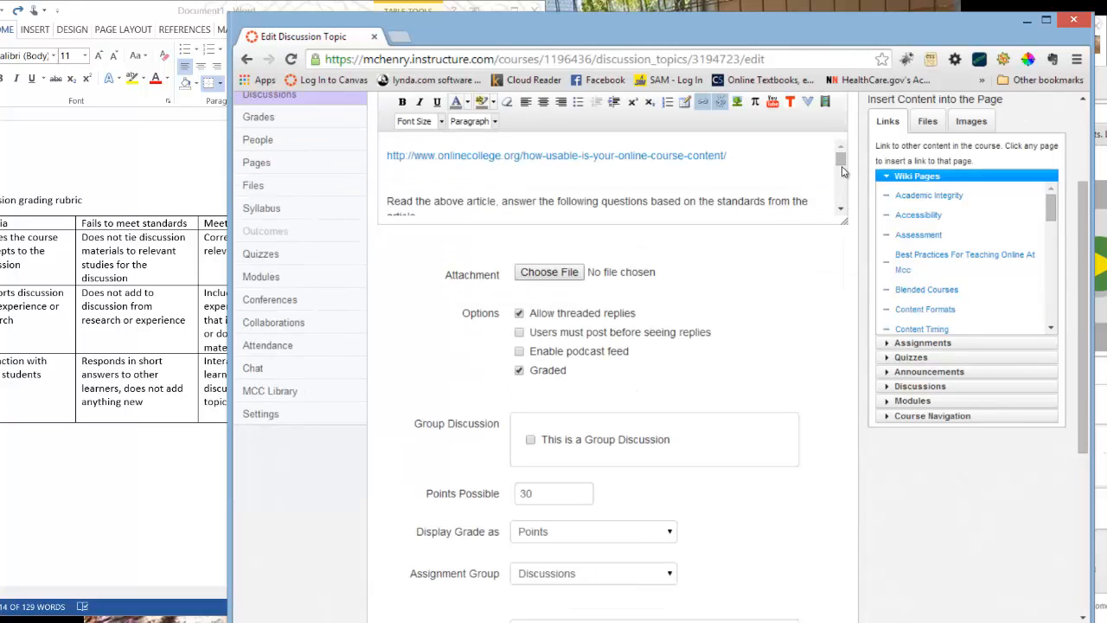
scroll("down", 3)
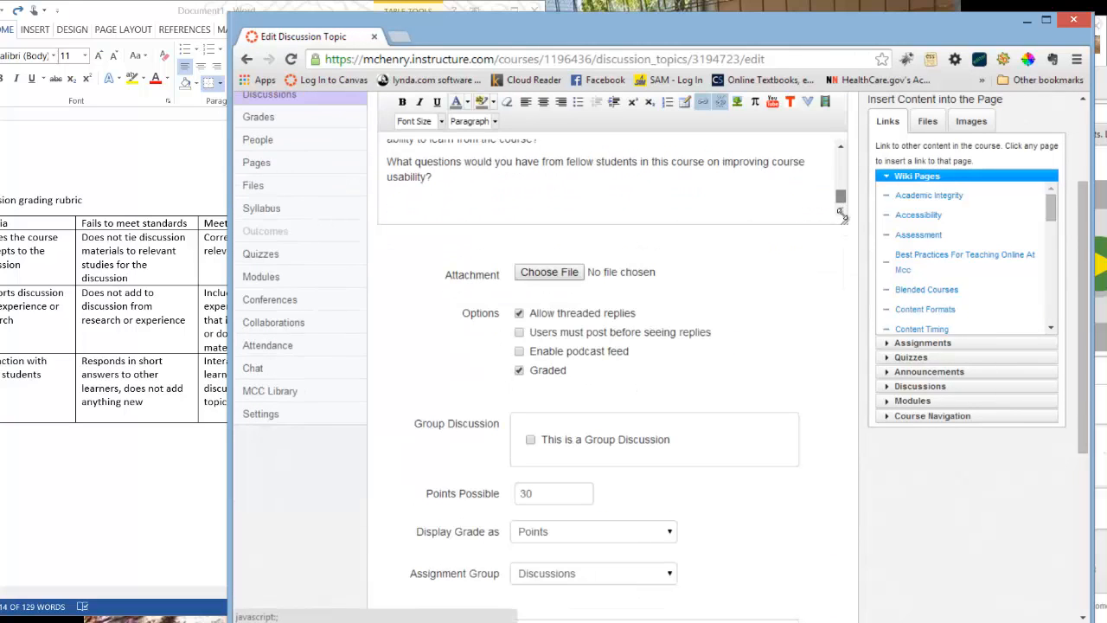
Step: Choose the discussion-grading-rubric-teaching-online screenshot from Pictures as a new image upload
left_click(970, 120)
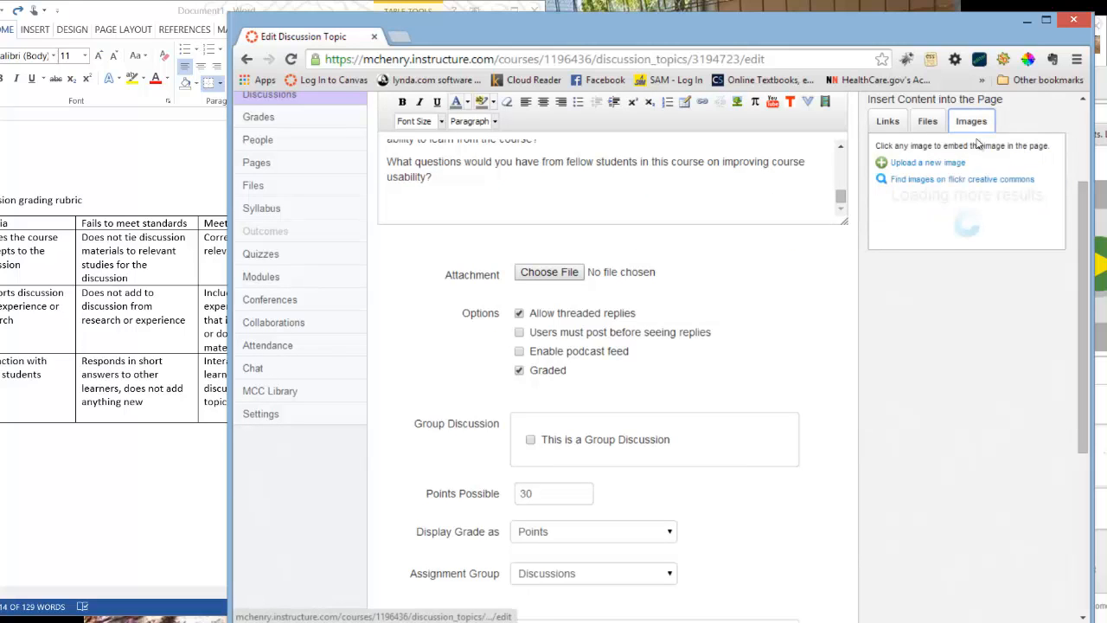
left_click(927, 163)
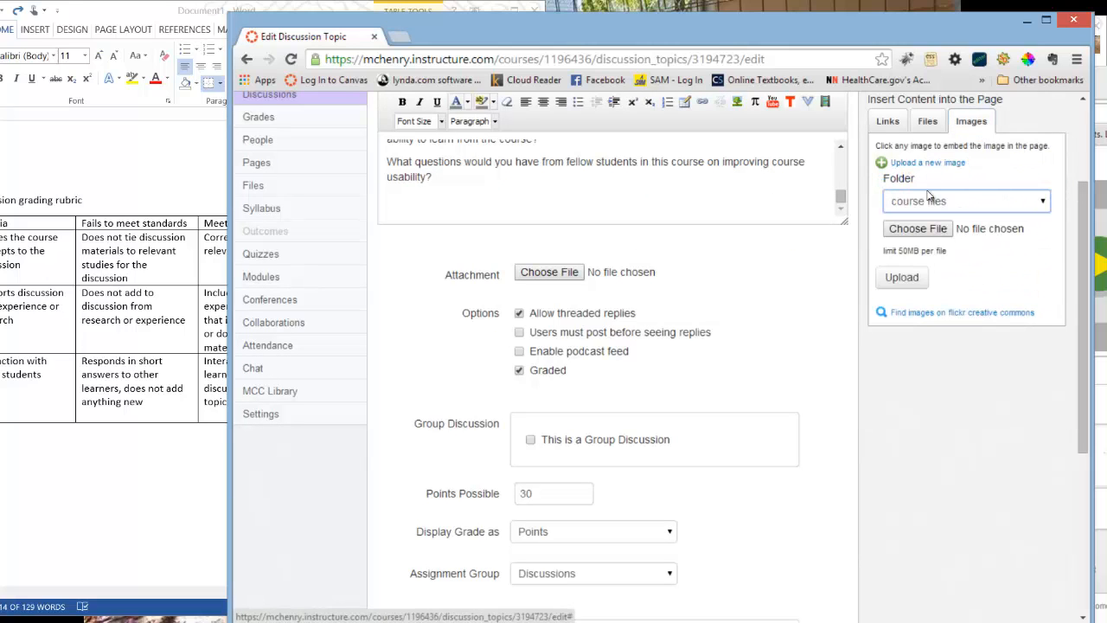
left_click(917, 228)
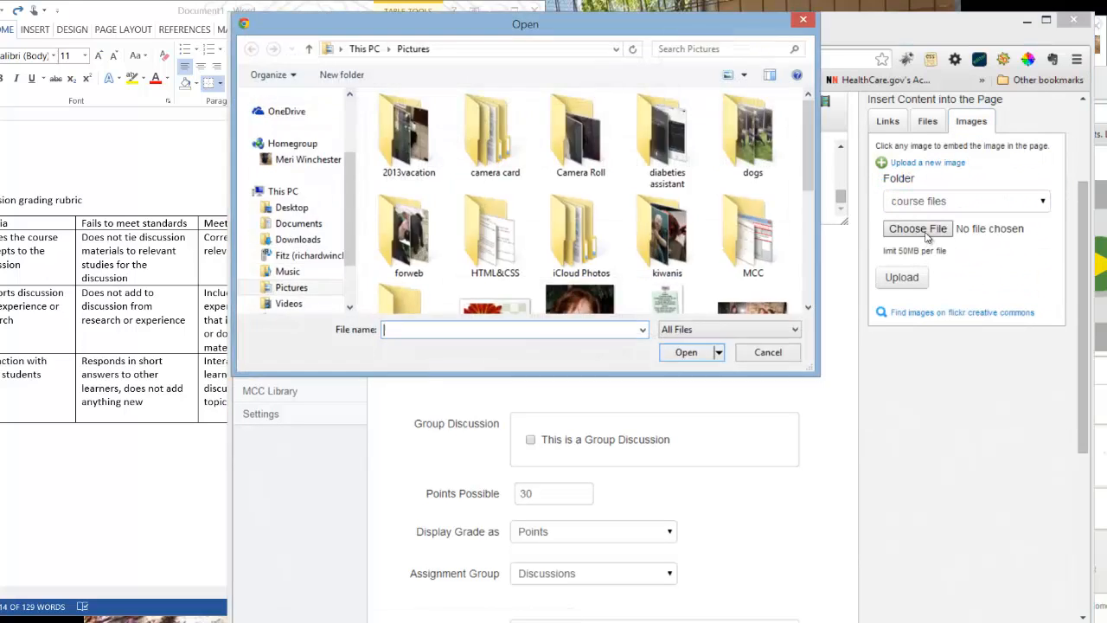
scroll("down", 3)
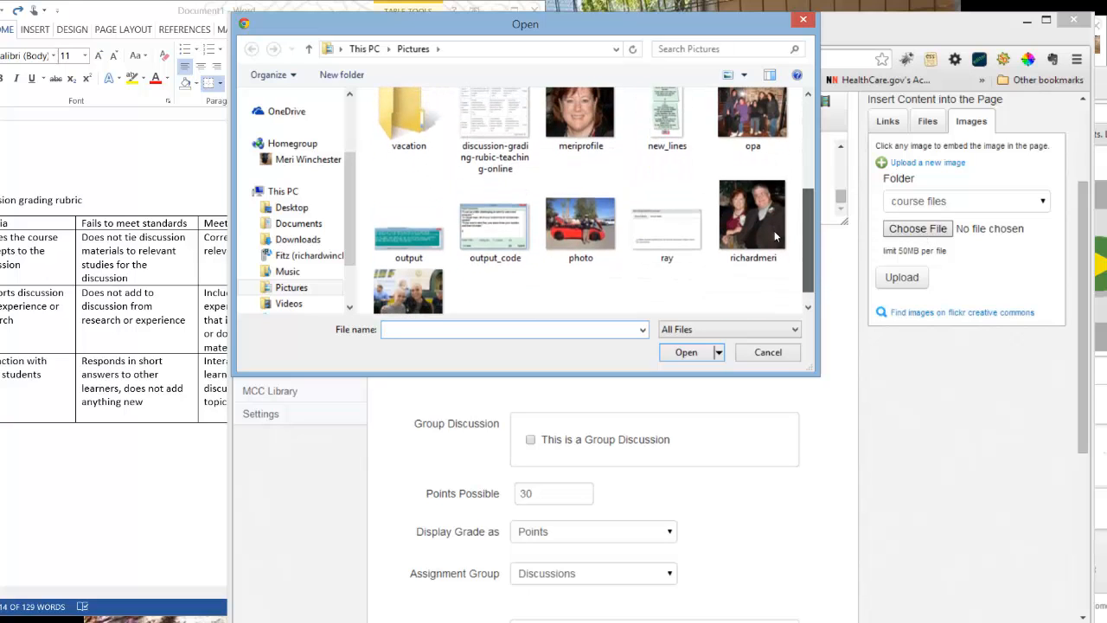
left_click(495, 129)
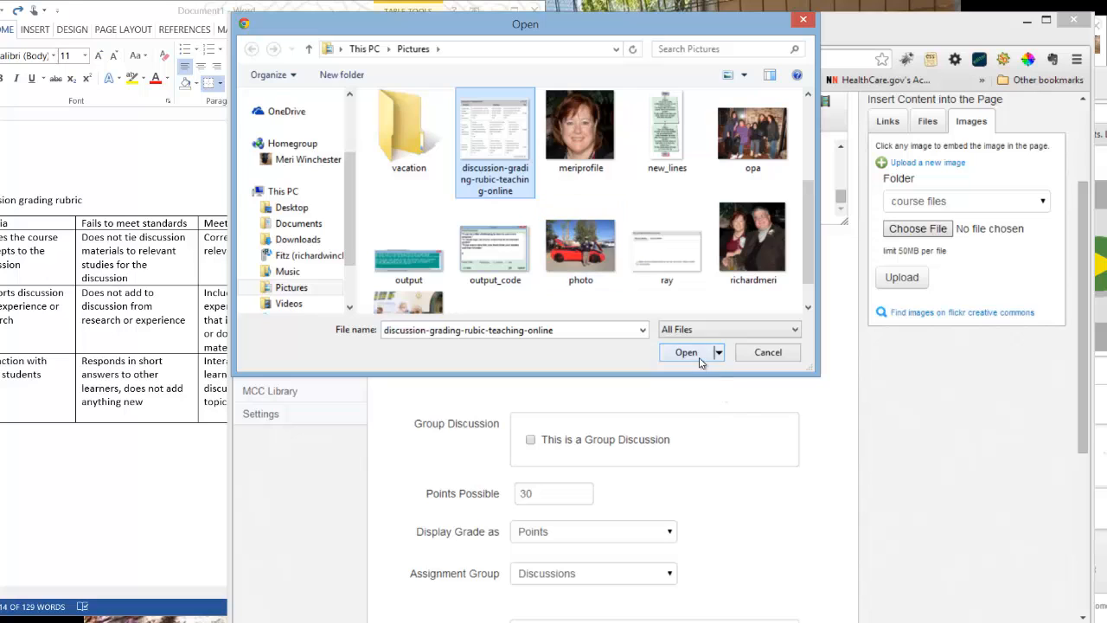
left_click(686, 352)
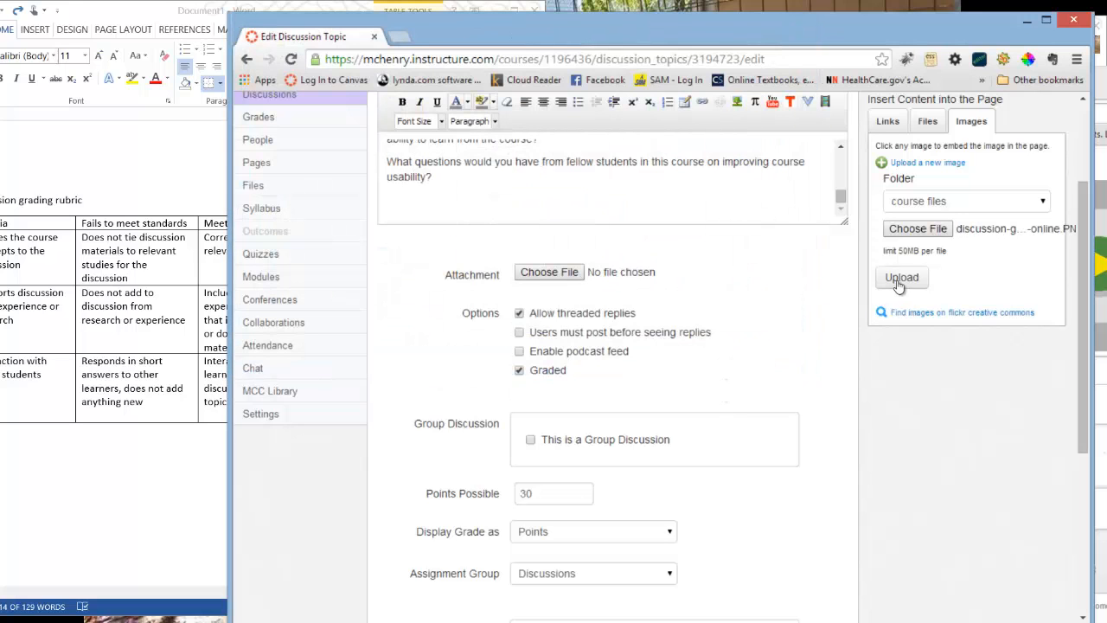
Step: Upload the rubric screenshot to course files and save the edited discussion
left_click(901, 276)
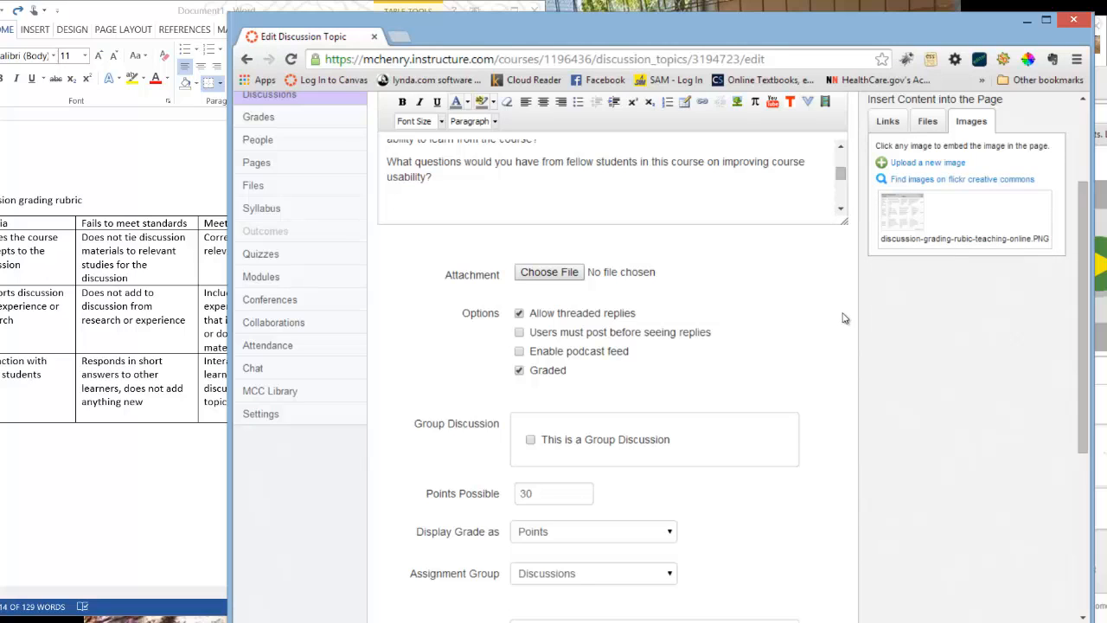
scroll("down", 3)
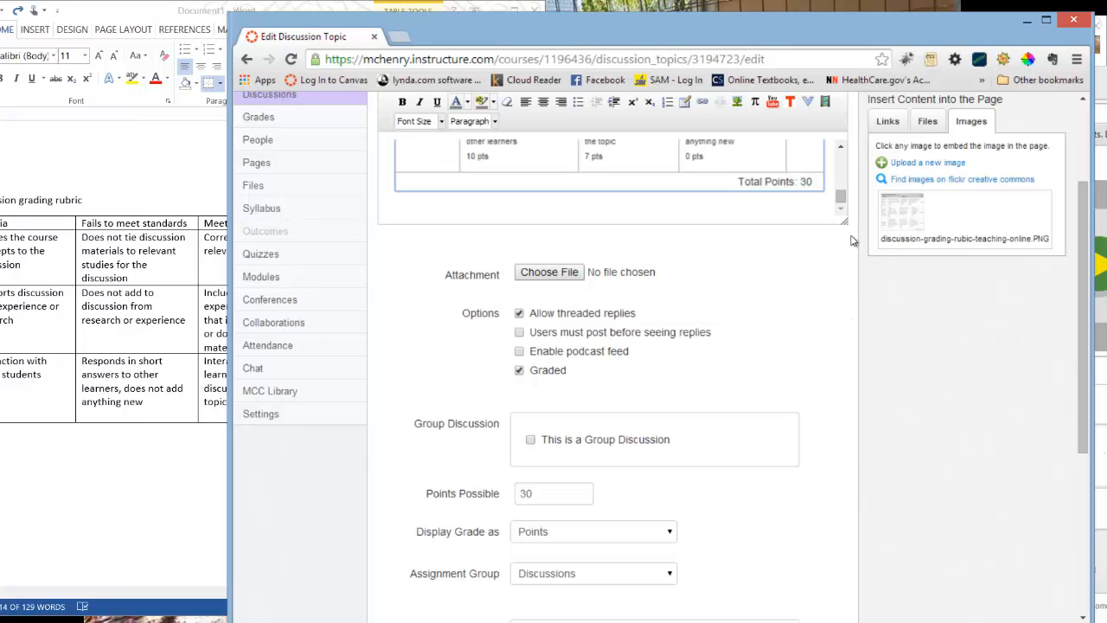
scroll("down", 3)
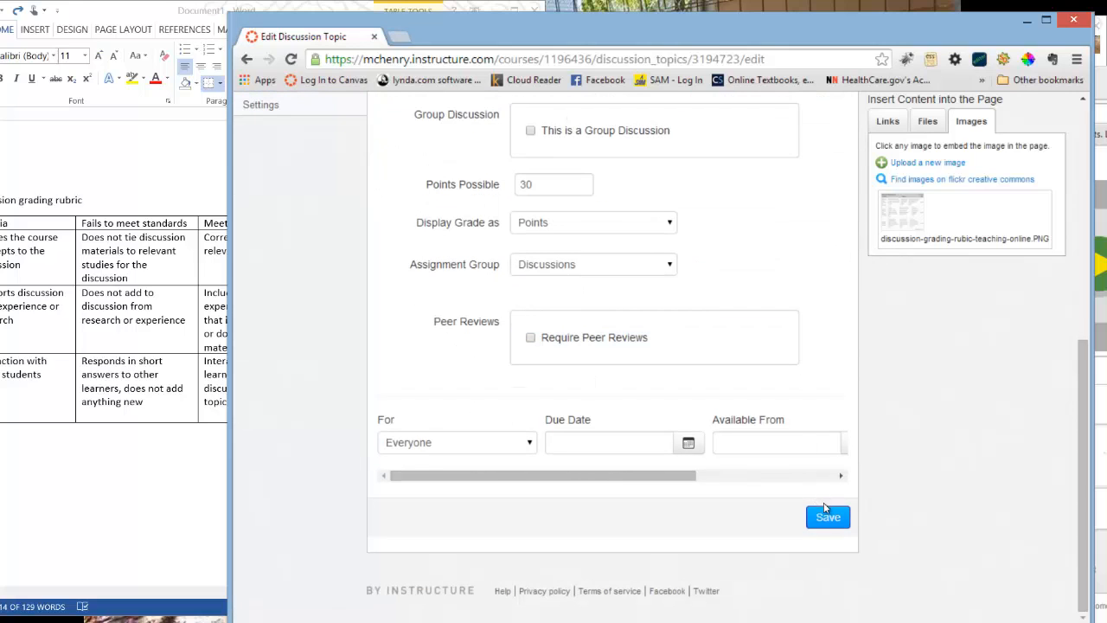
left_click(827, 516)
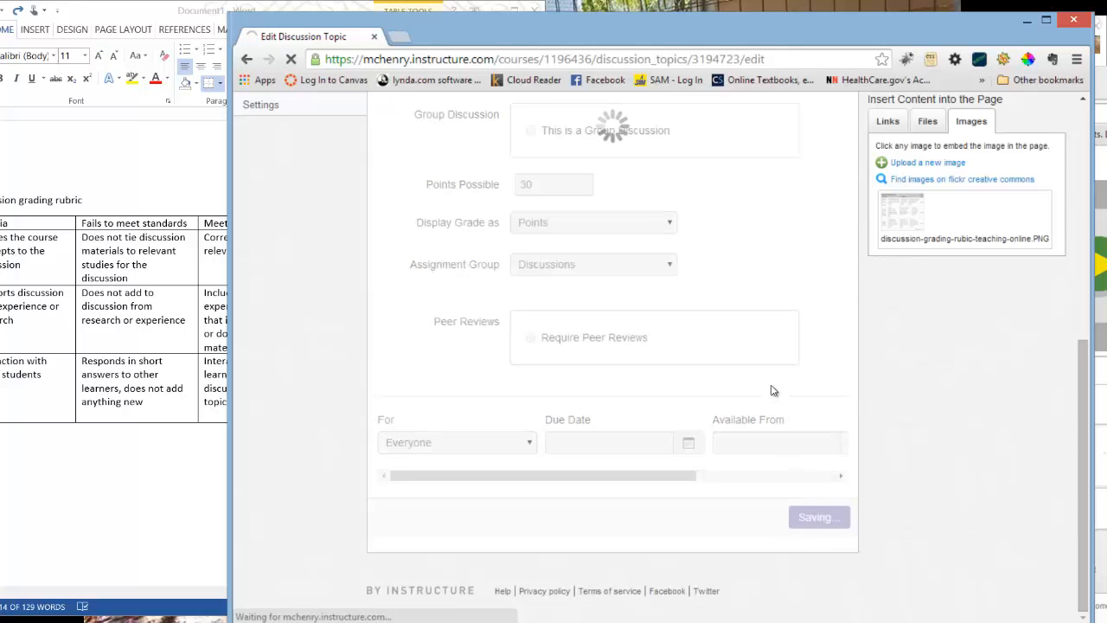
mouse_move(776, 382)
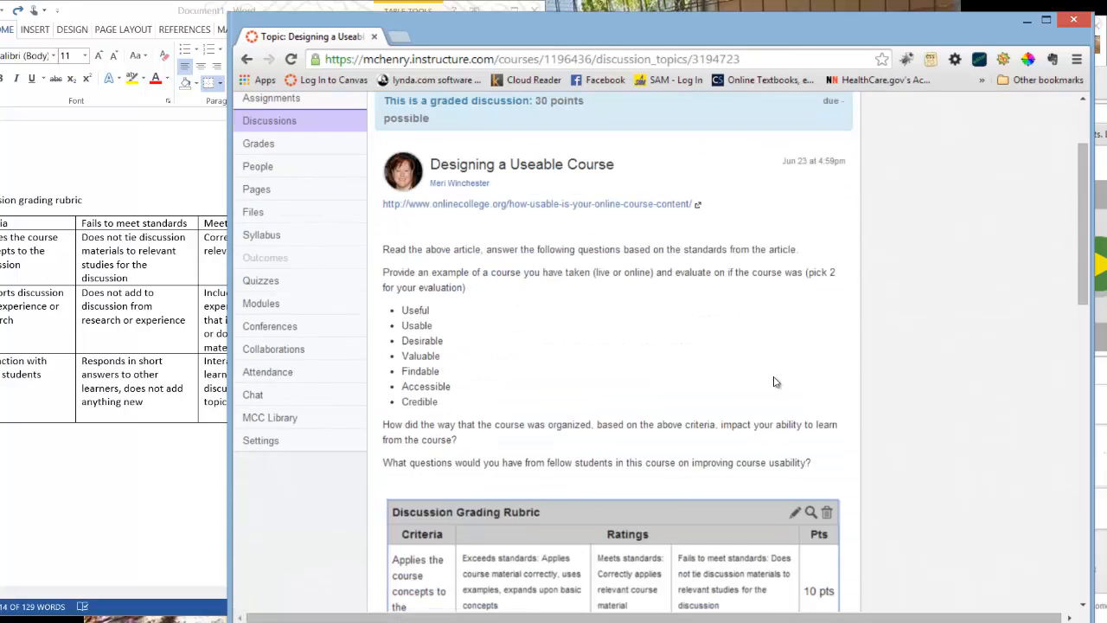
scroll("down", 3)
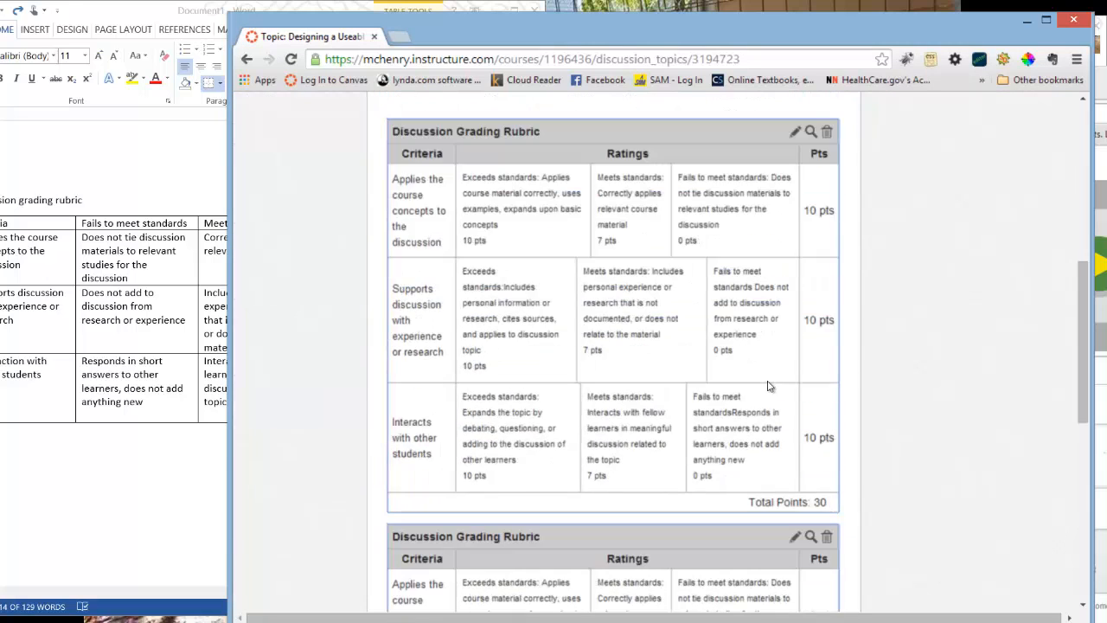
scroll("up", 3)
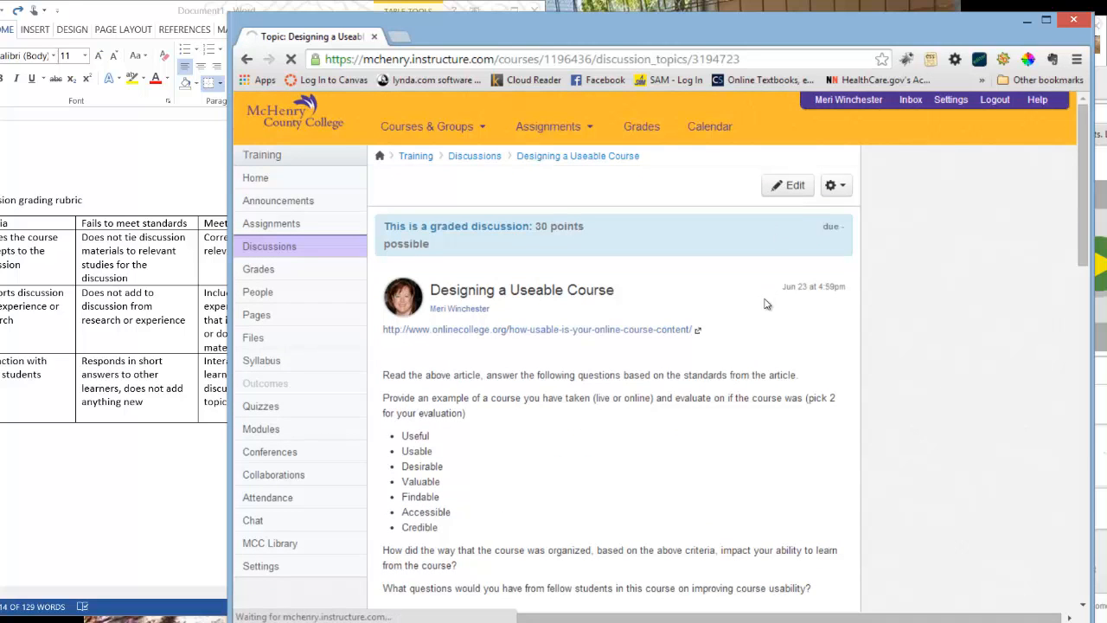
left_click(788, 185)
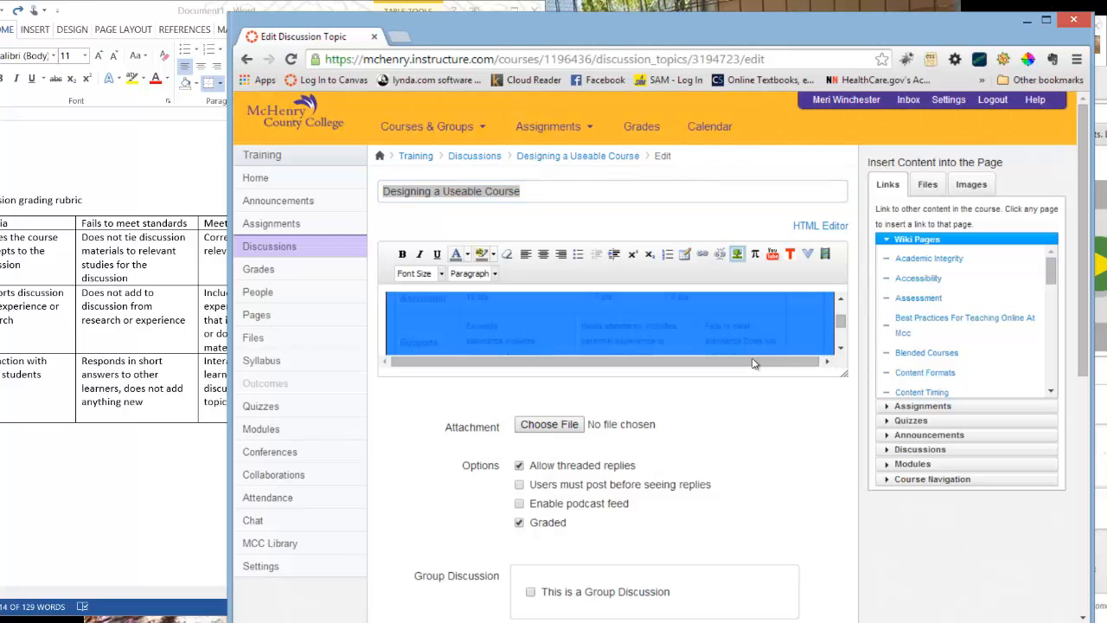
scroll("down", 3)
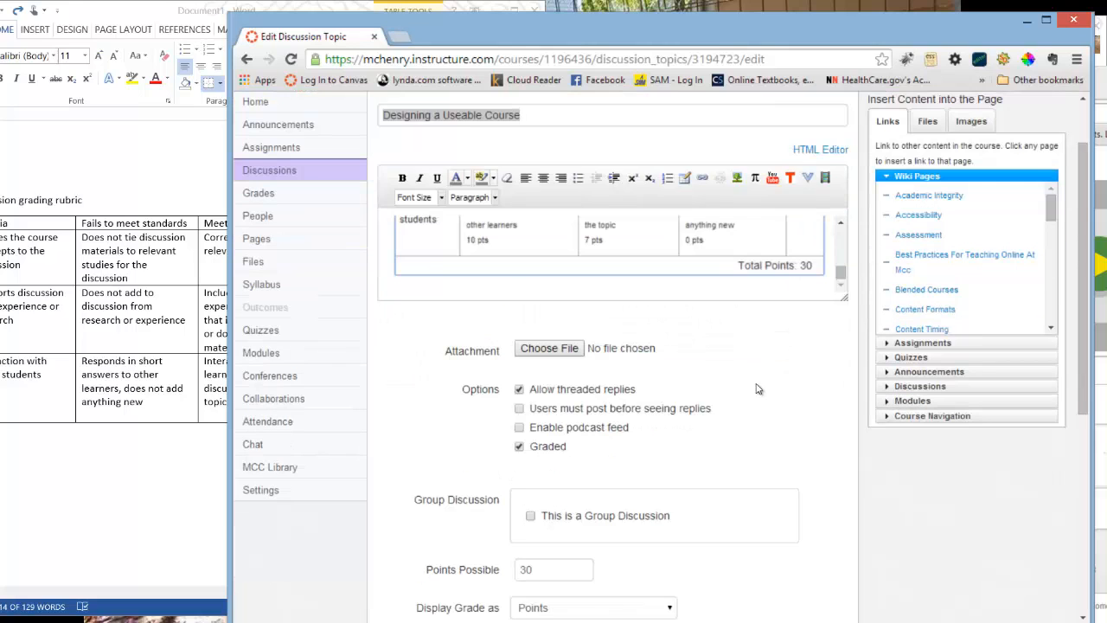
scroll("down", 3)
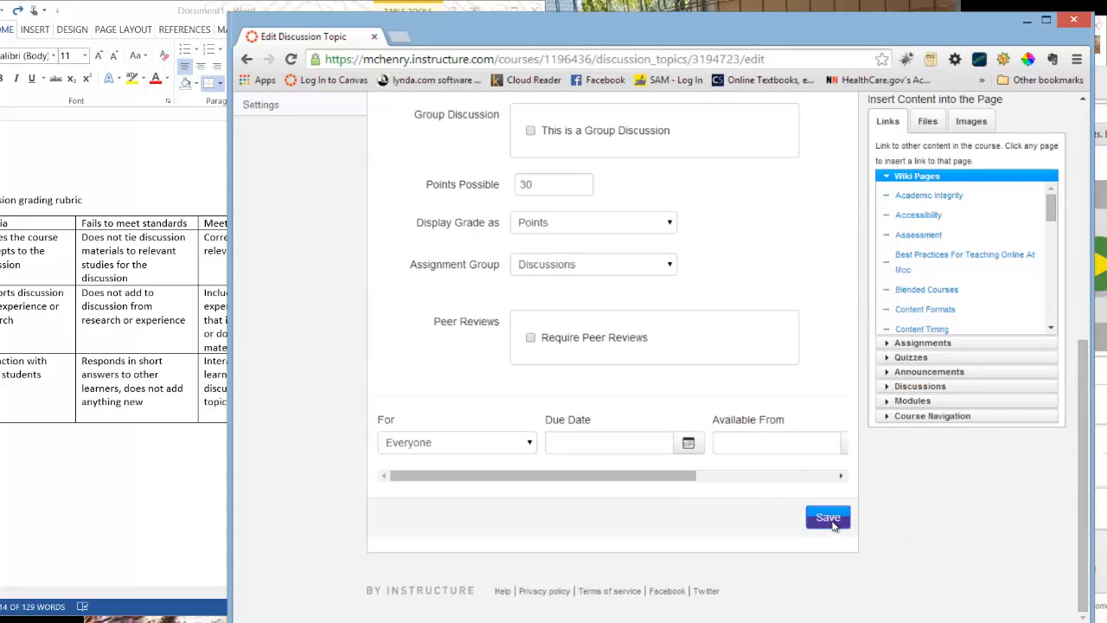
left_click(828, 516)
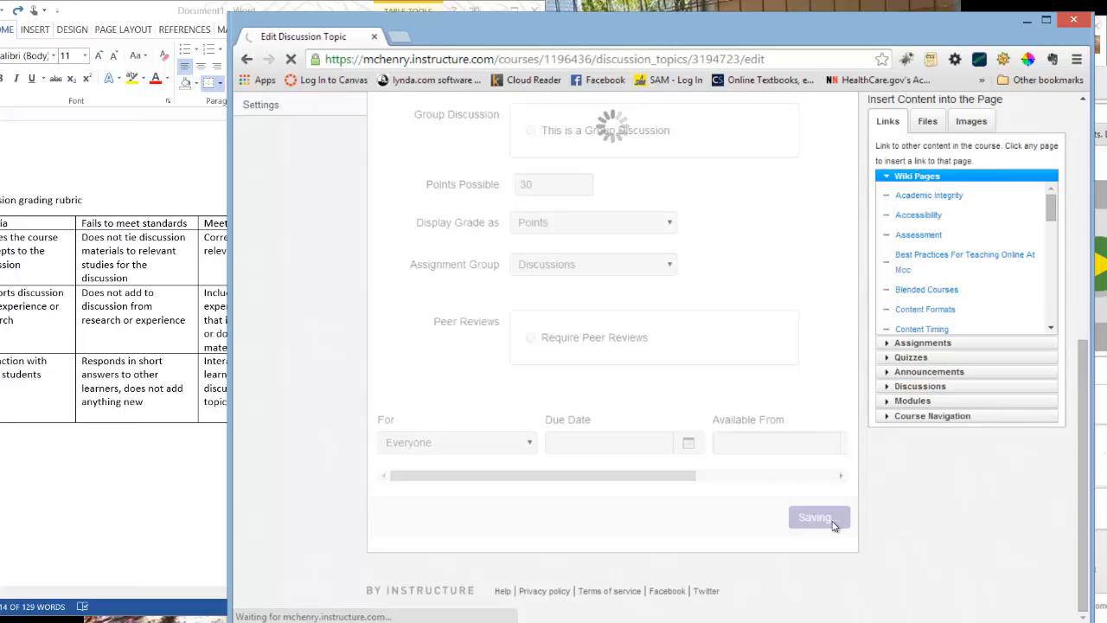
left_click(818, 516)
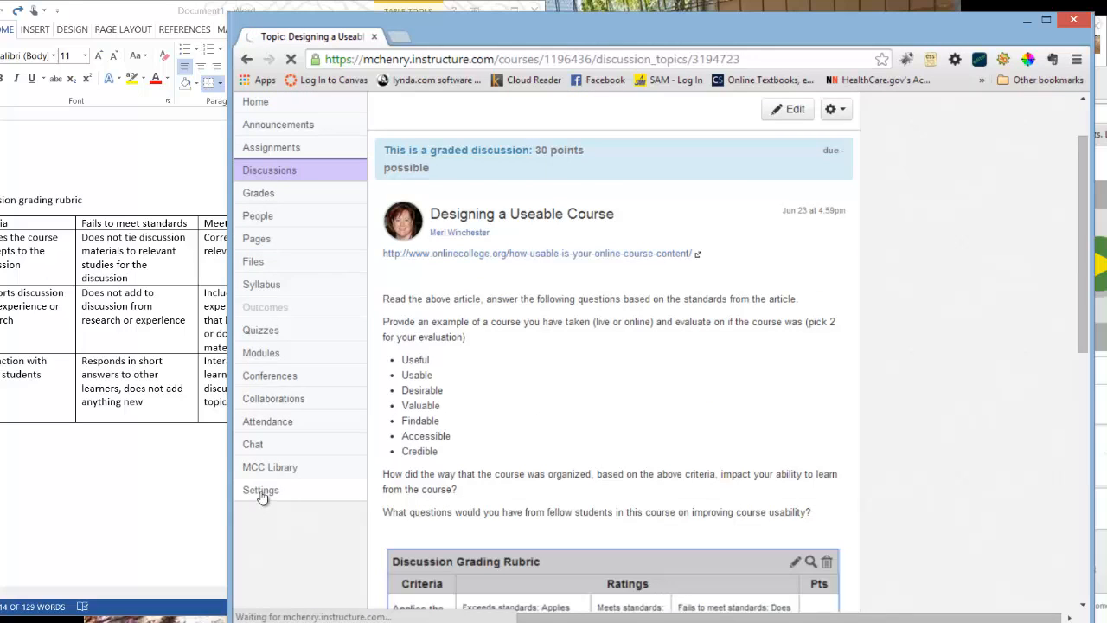
Step: Switch to Student View from course Settings and browse the Modules list
left_click(260, 489)
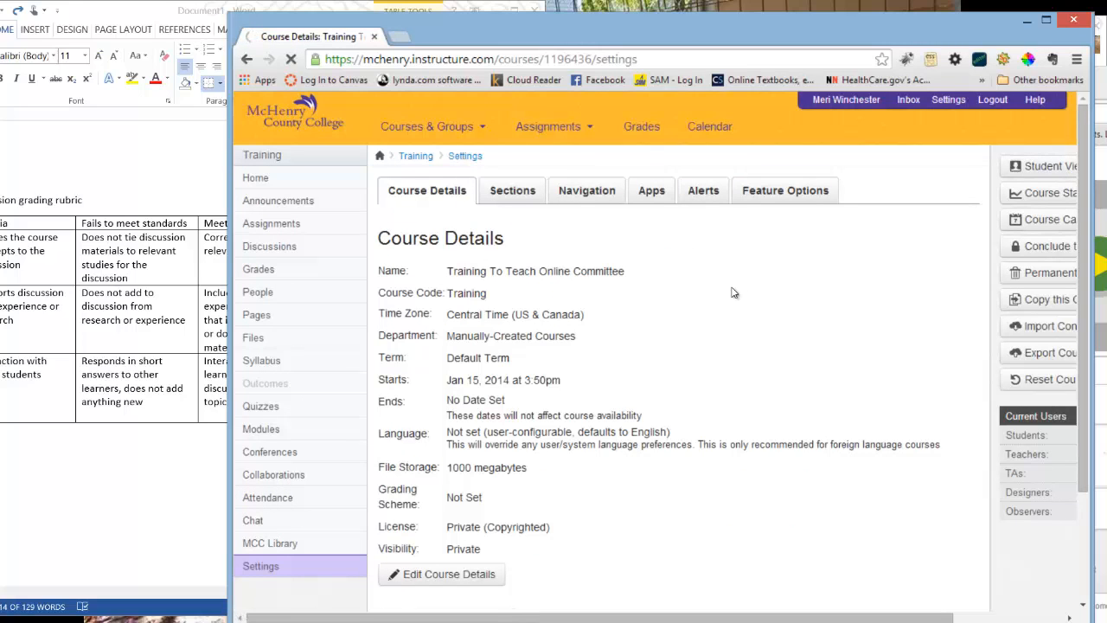
left_click(1047, 166)
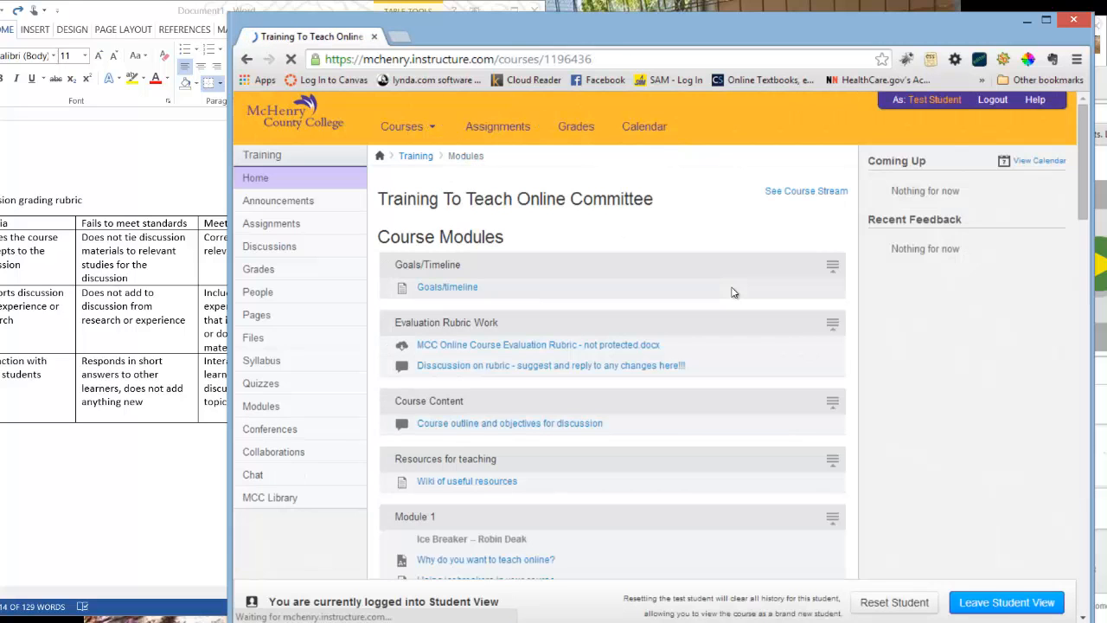
scroll("down", 3)
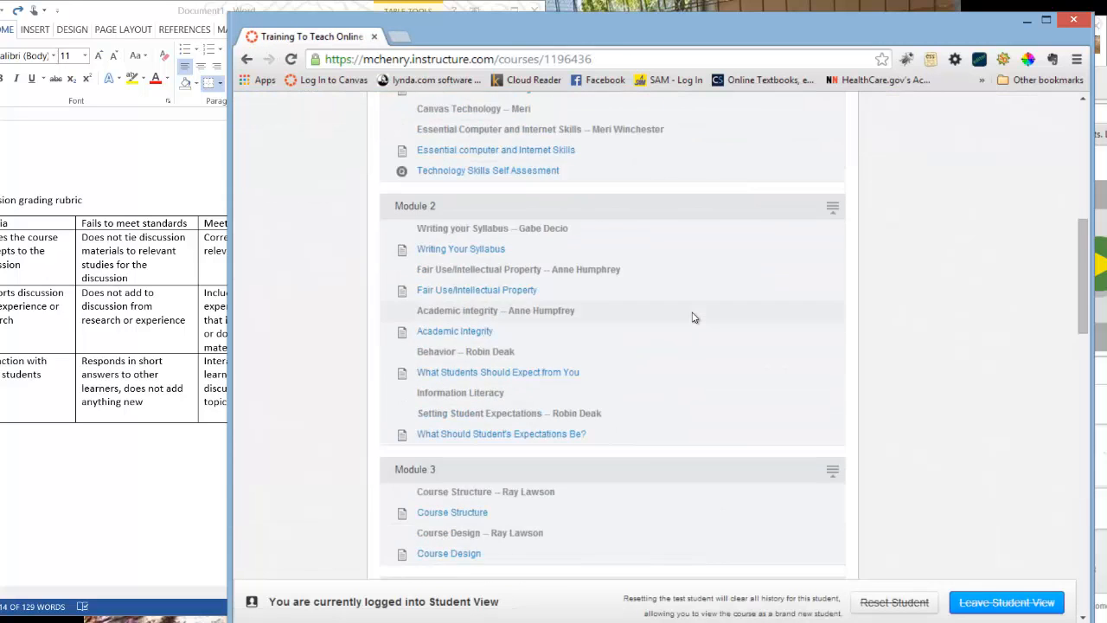
scroll("down", 3)
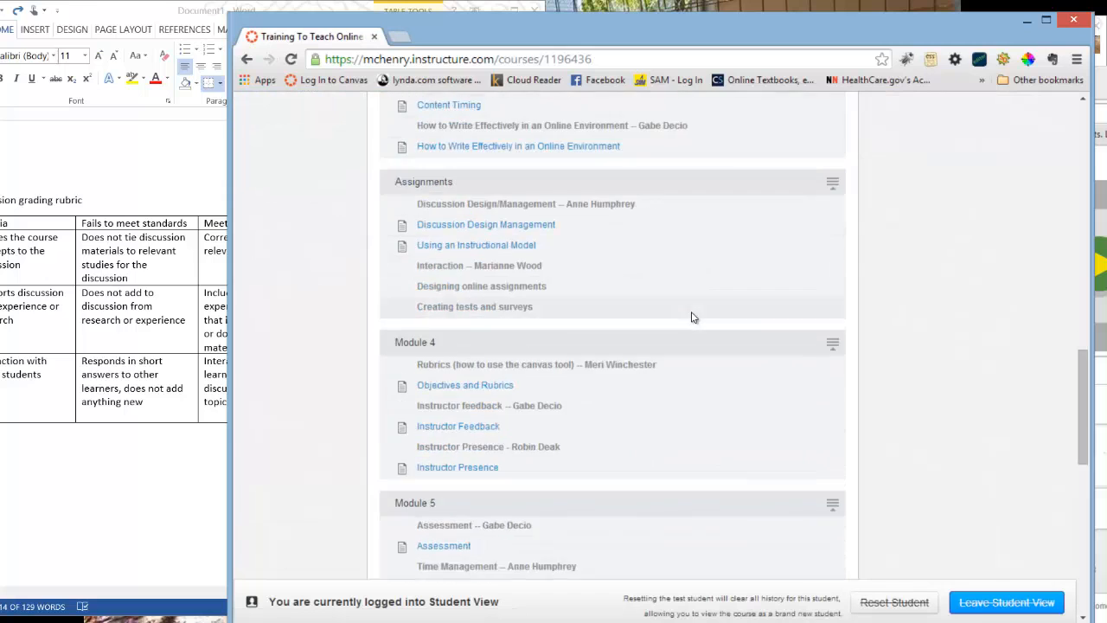
scroll("down", 3)
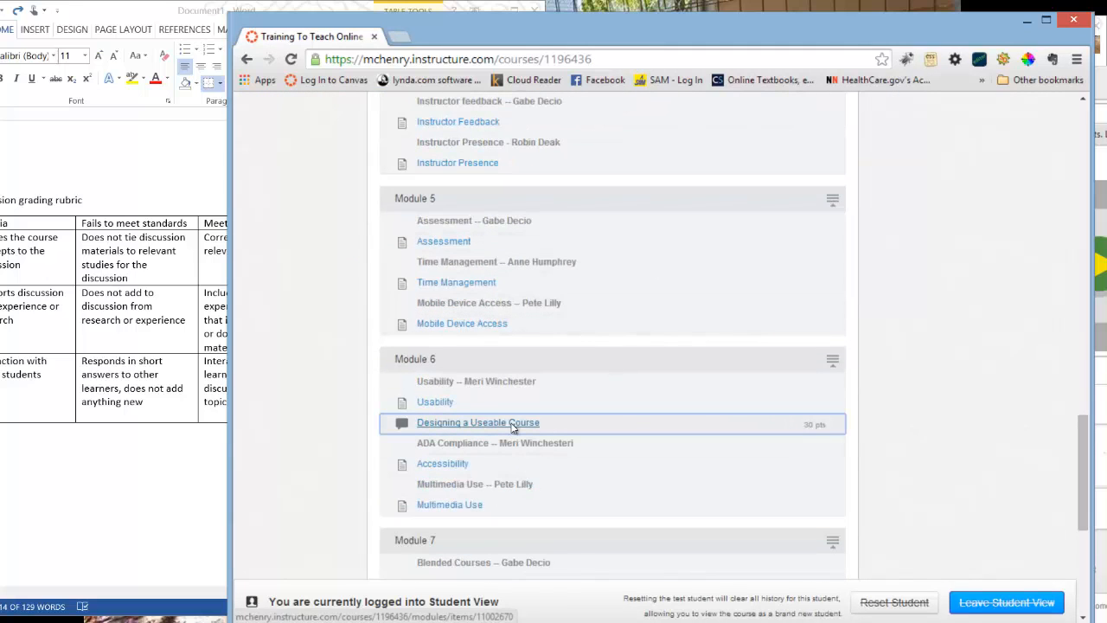
Step: Open Designing a Useable Course from Module 6 and review its prompt and 30-point rubric
left_click(478, 423)
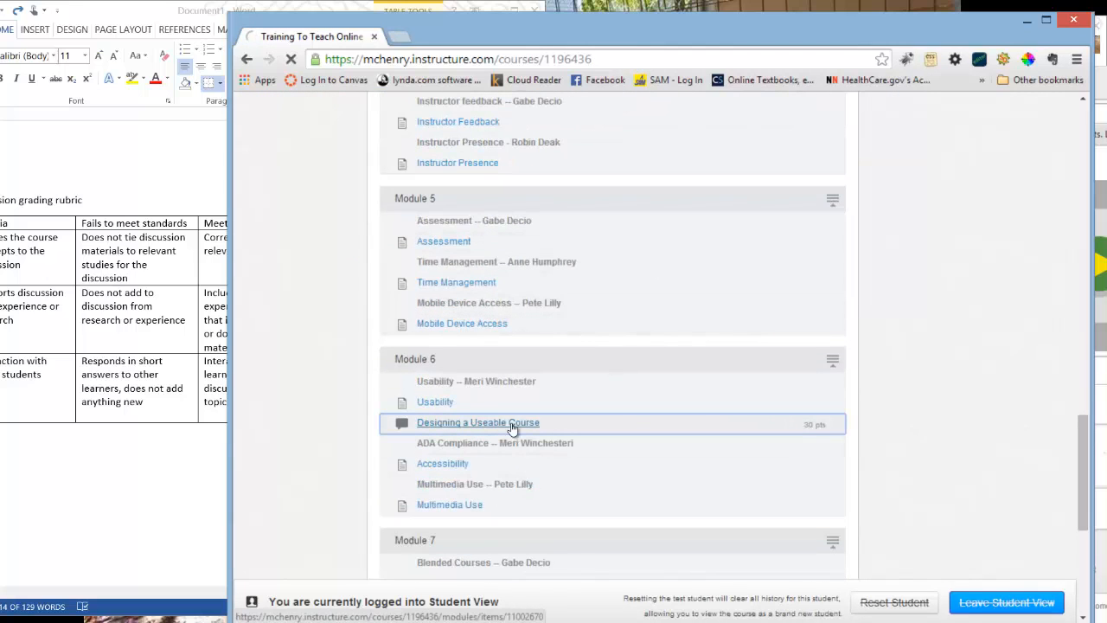
left_click(477, 423)
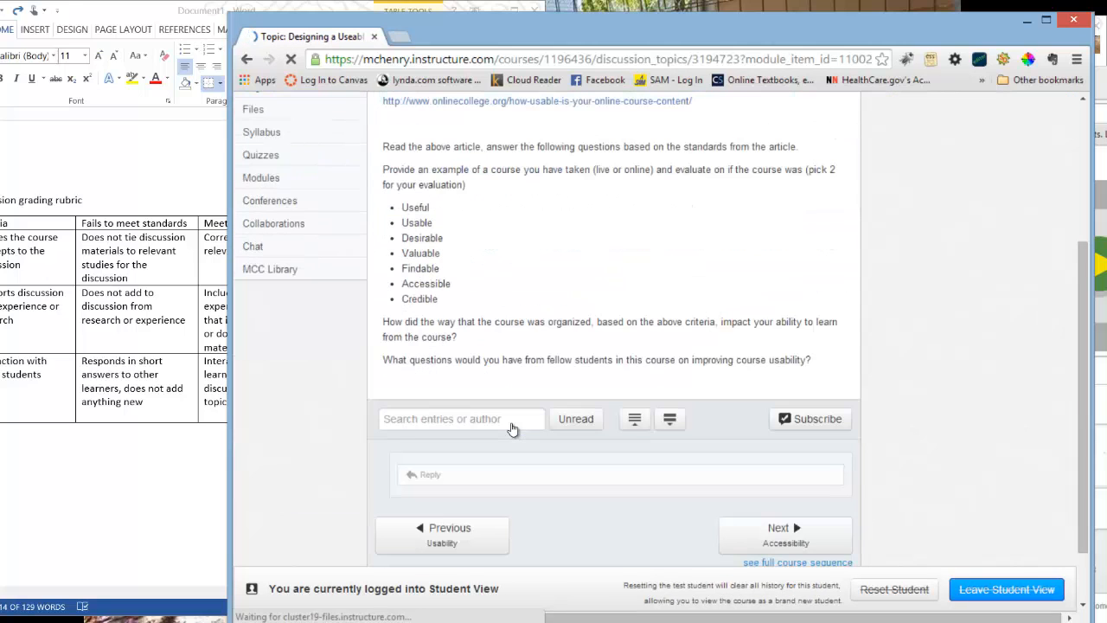
scroll("down", 3)
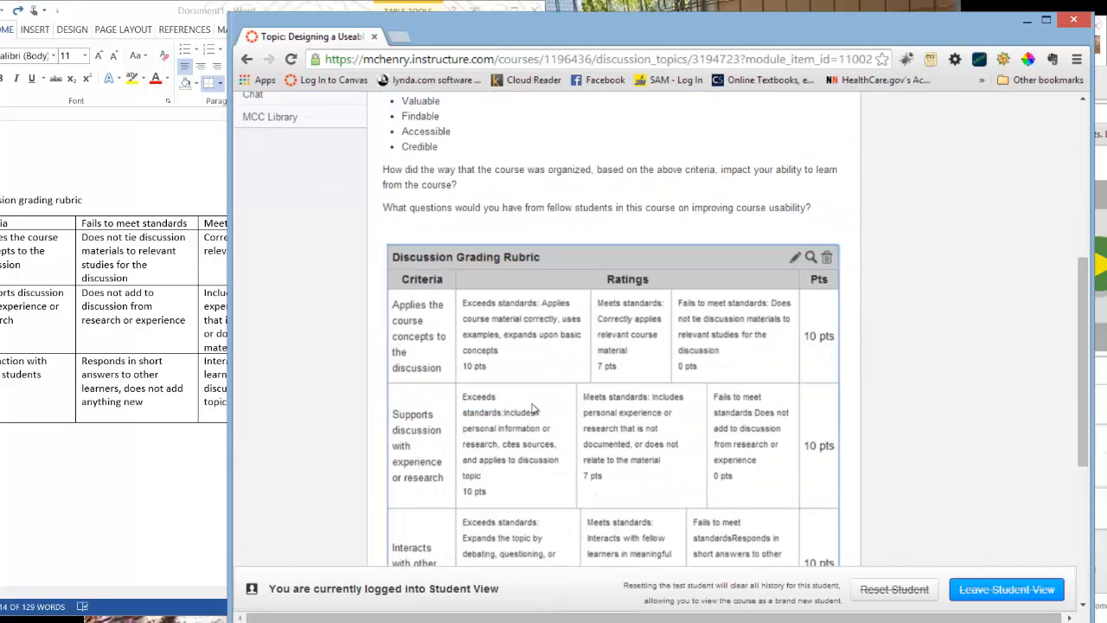
scroll("up", 3)
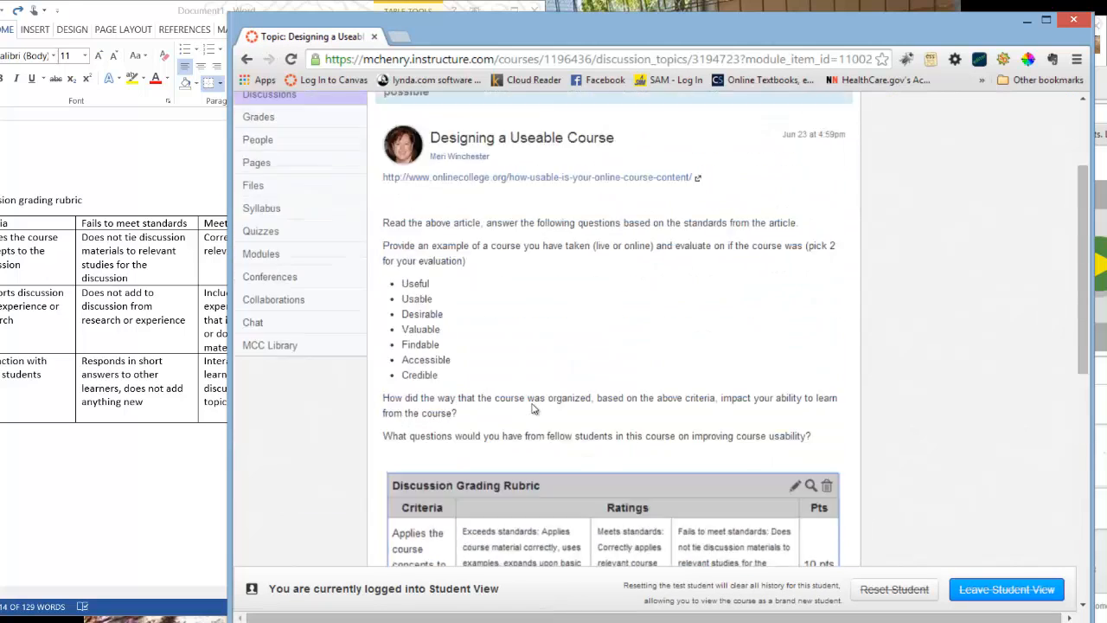
scroll("down", 3)
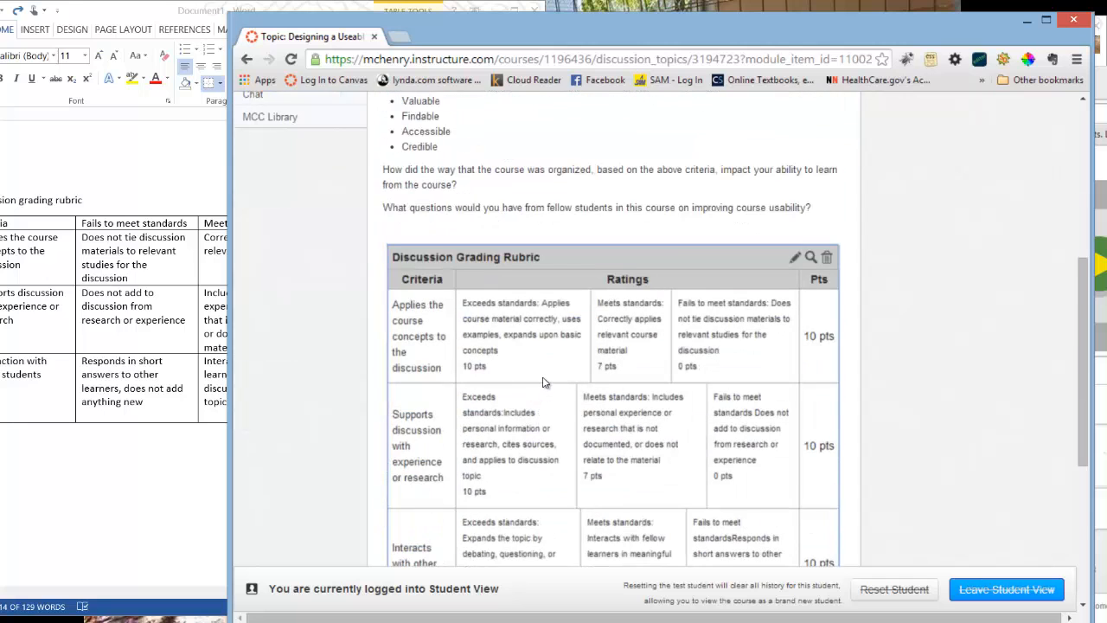
scroll("down", 3)
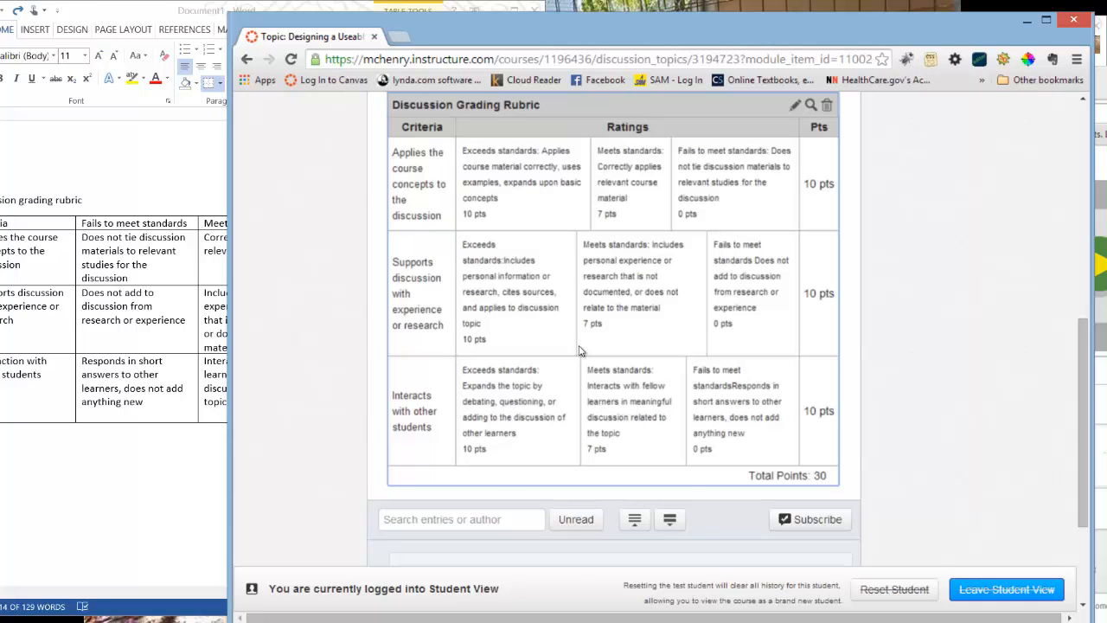
scroll("up", 3)
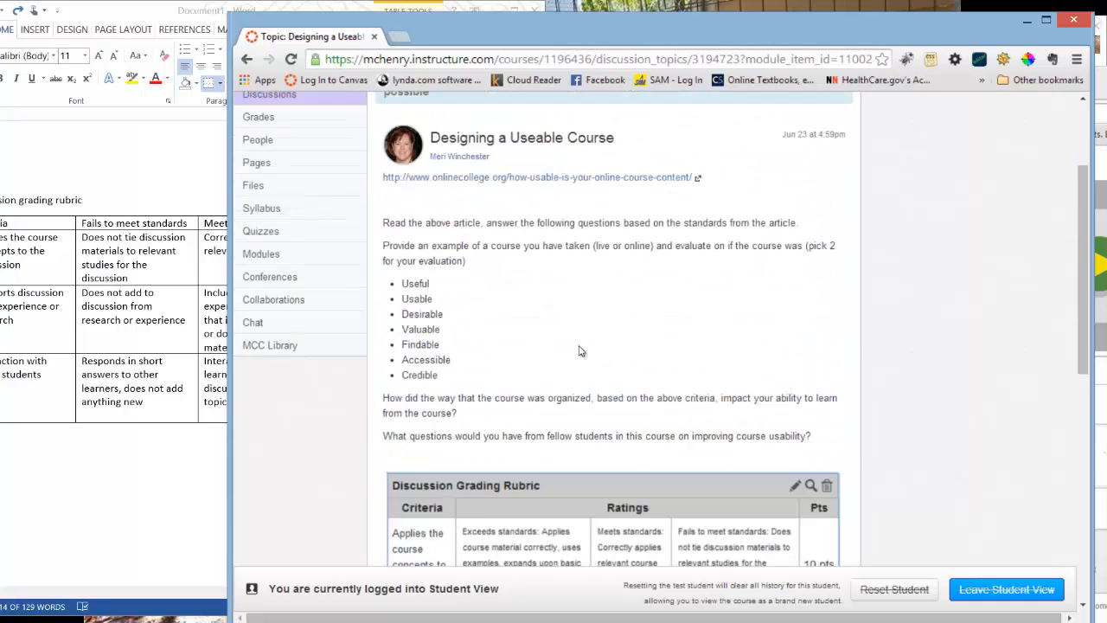
scroll("up", 3)
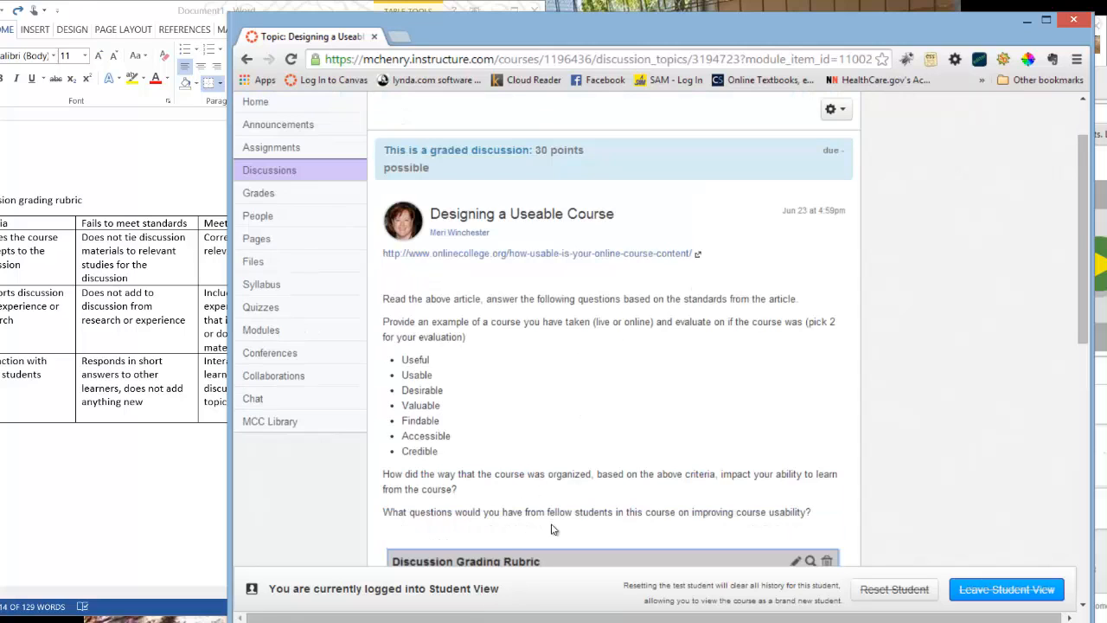
Step: Open and dismiss the discussion's options menu, then scroll down to the reply area
left_click(831, 109)
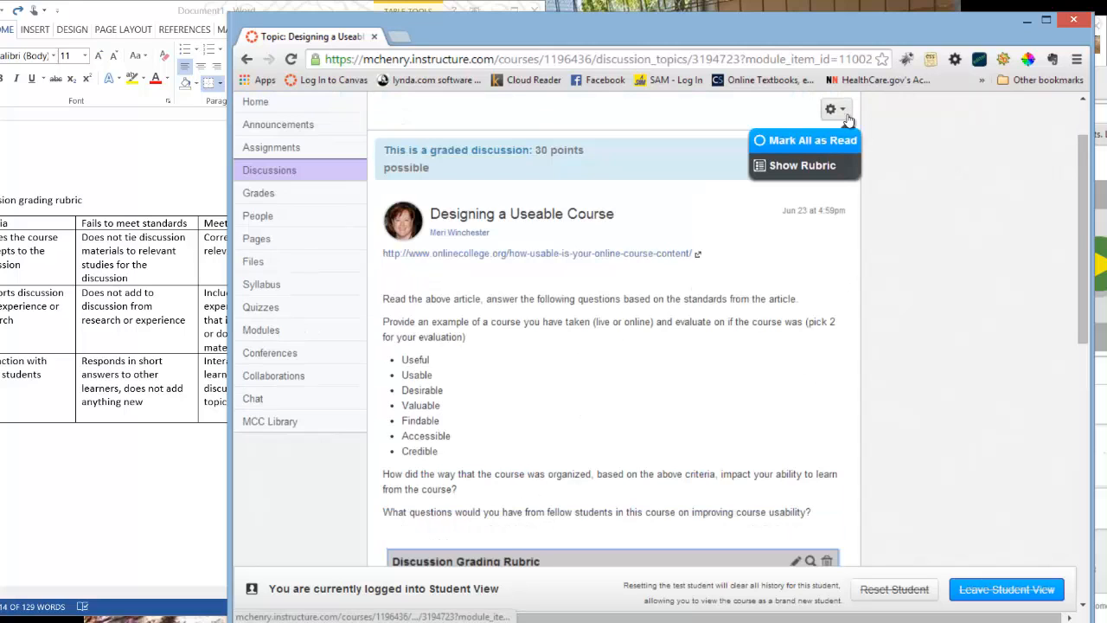
left_click(802, 166)
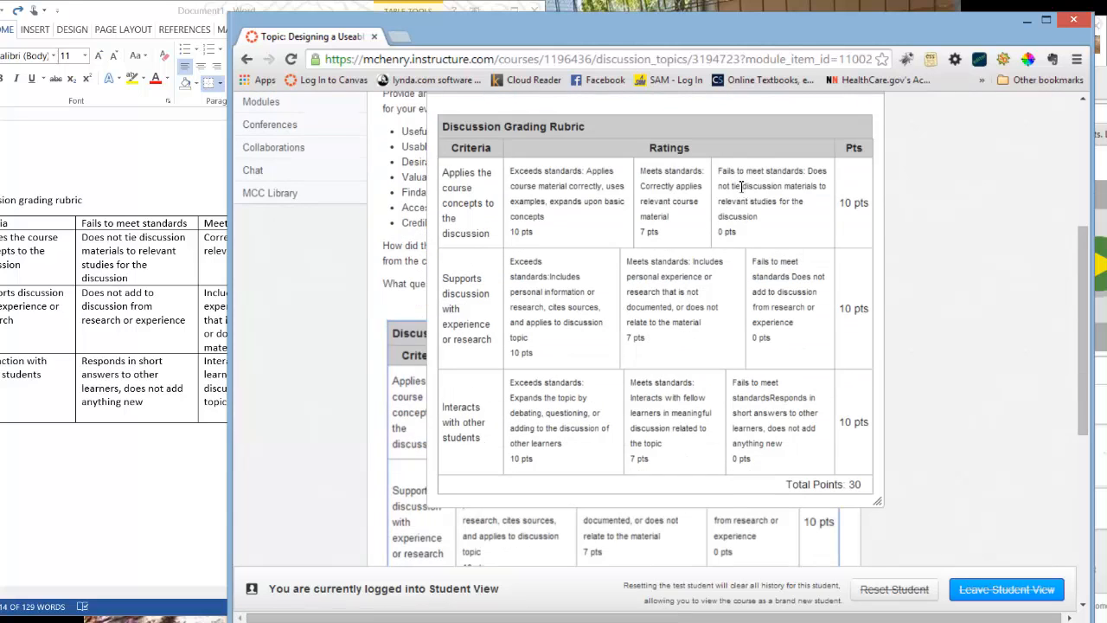
mouse_move(710, 338)
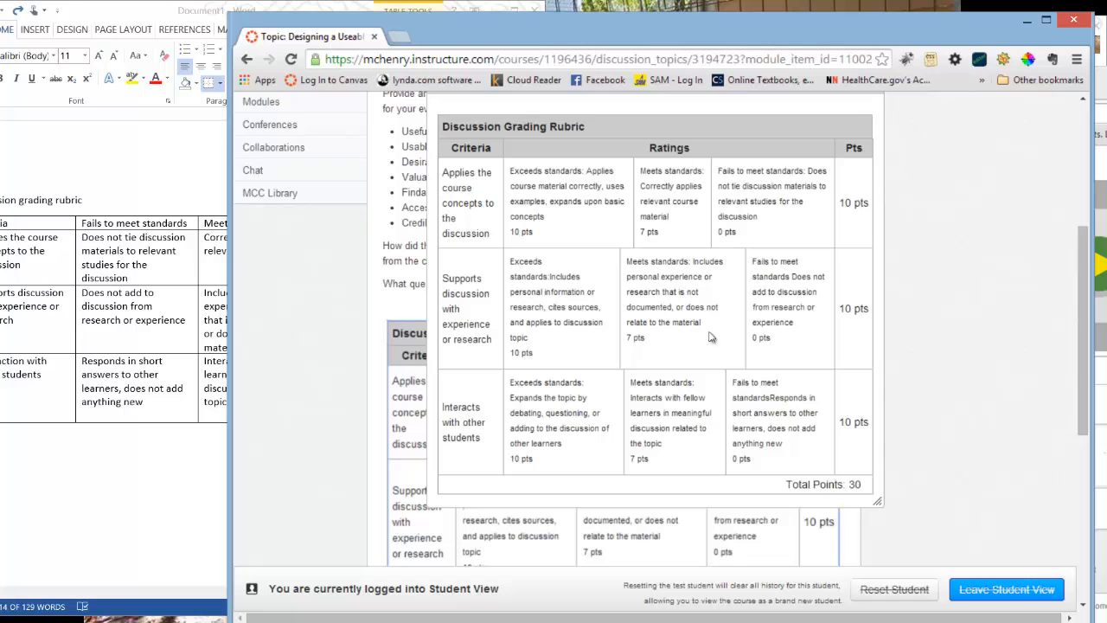
mouse_move(846, 145)
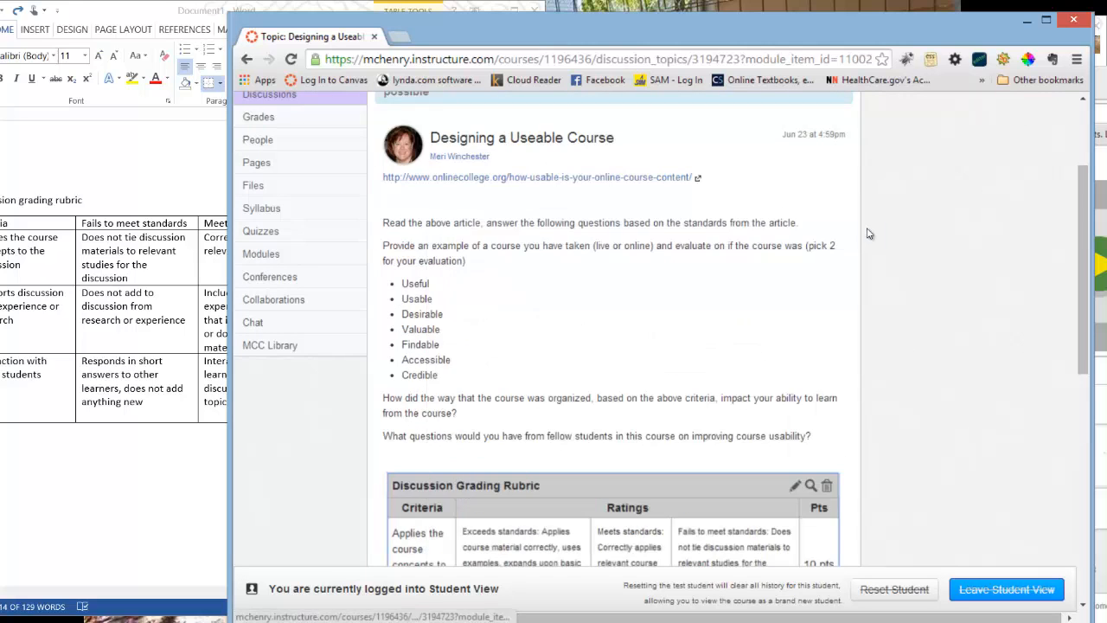
left_click(831, 184)
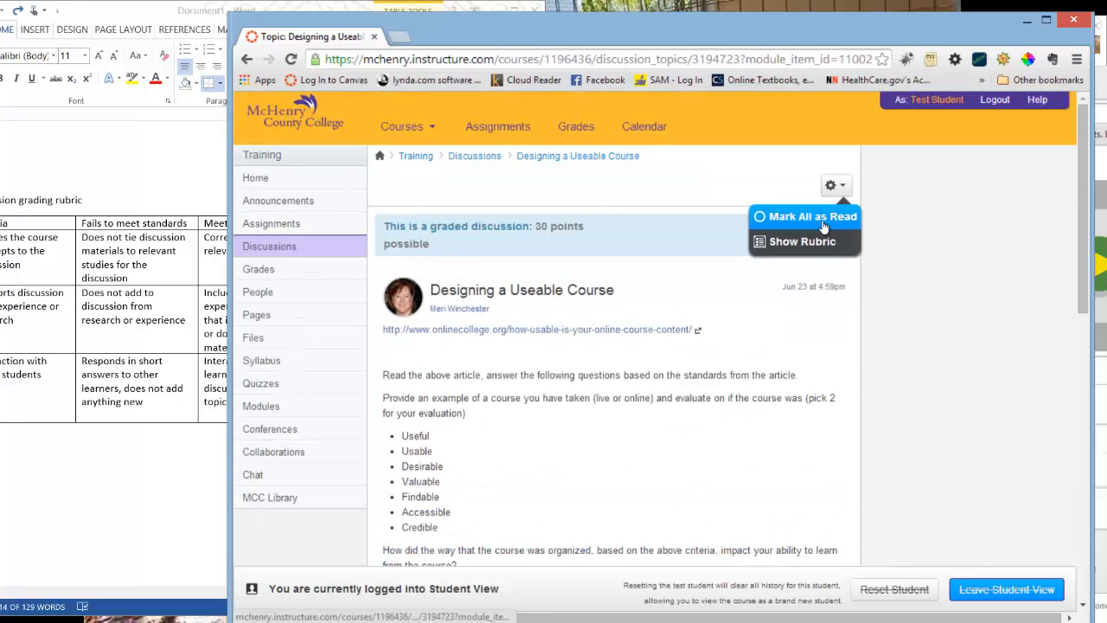
left_click(801, 241)
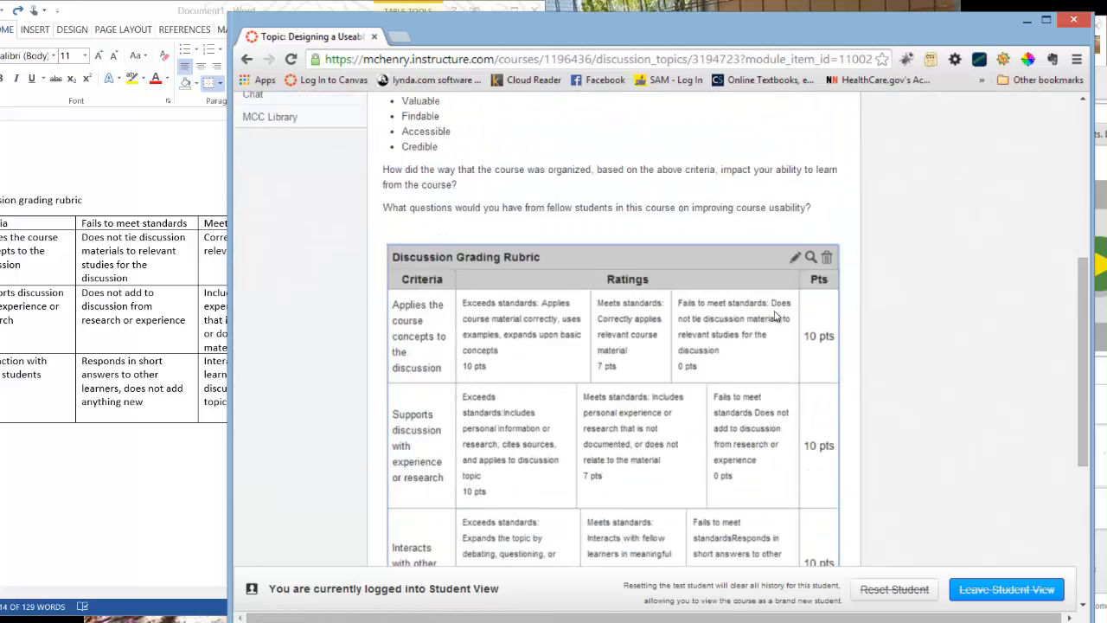
scroll("down", 3)
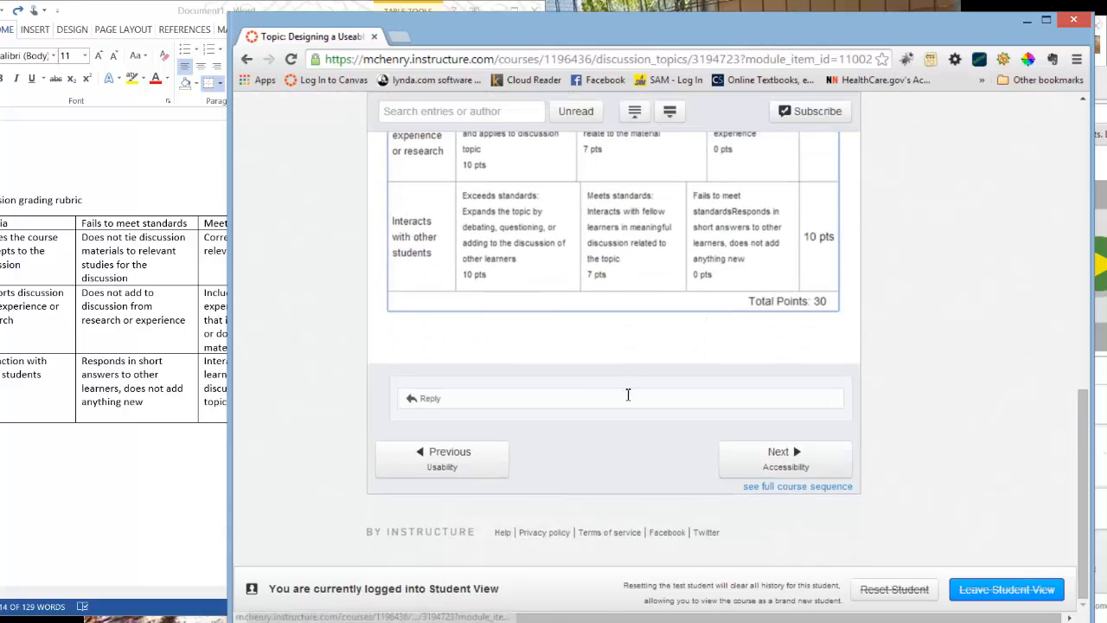
Step: Write 'reply' in the discussion reply editor and post it
left_click(619, 398)
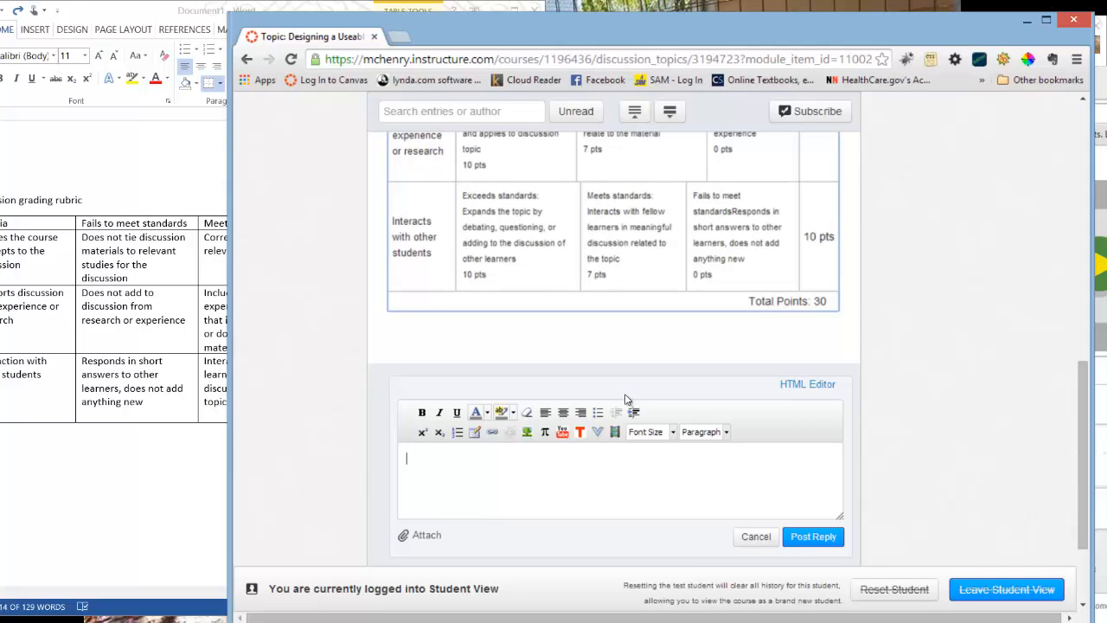
type("reply")
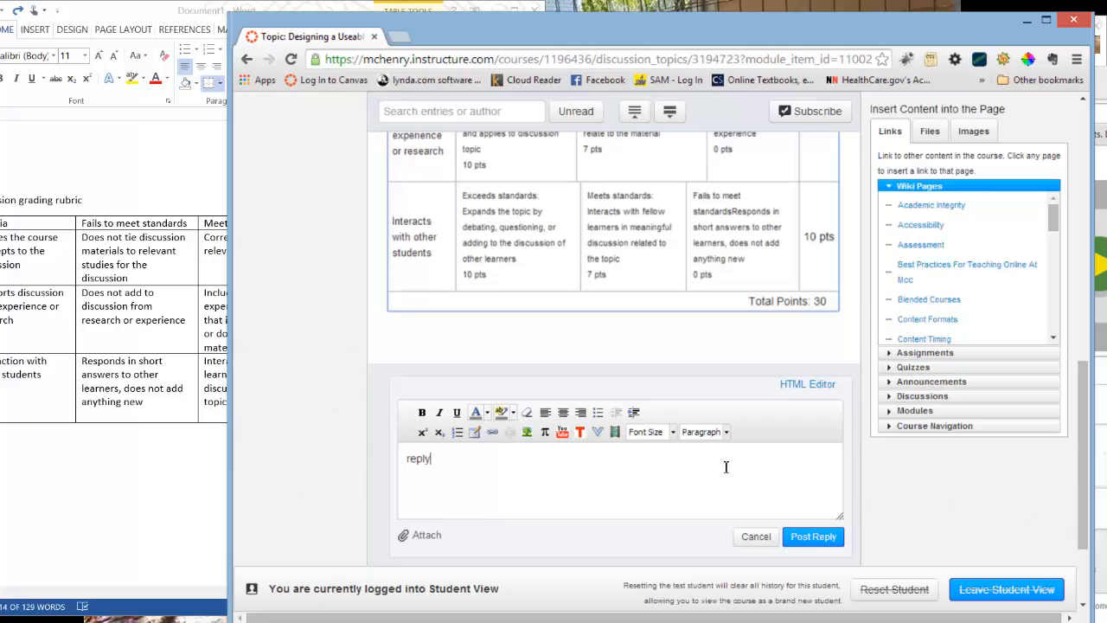
left_click(812, 536)
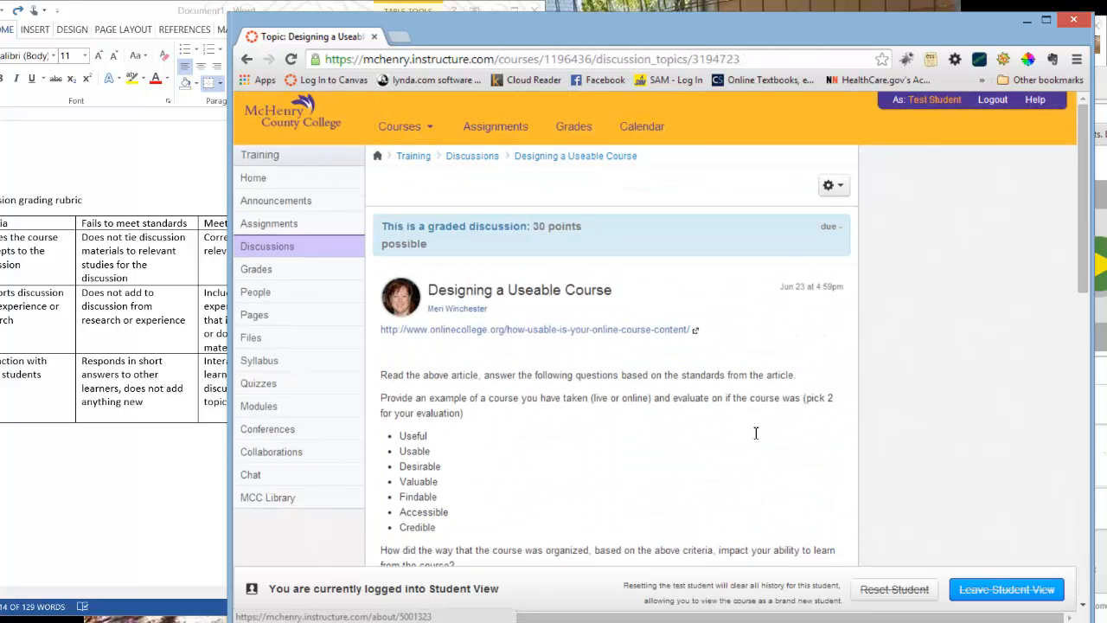
scroll("down", 3)
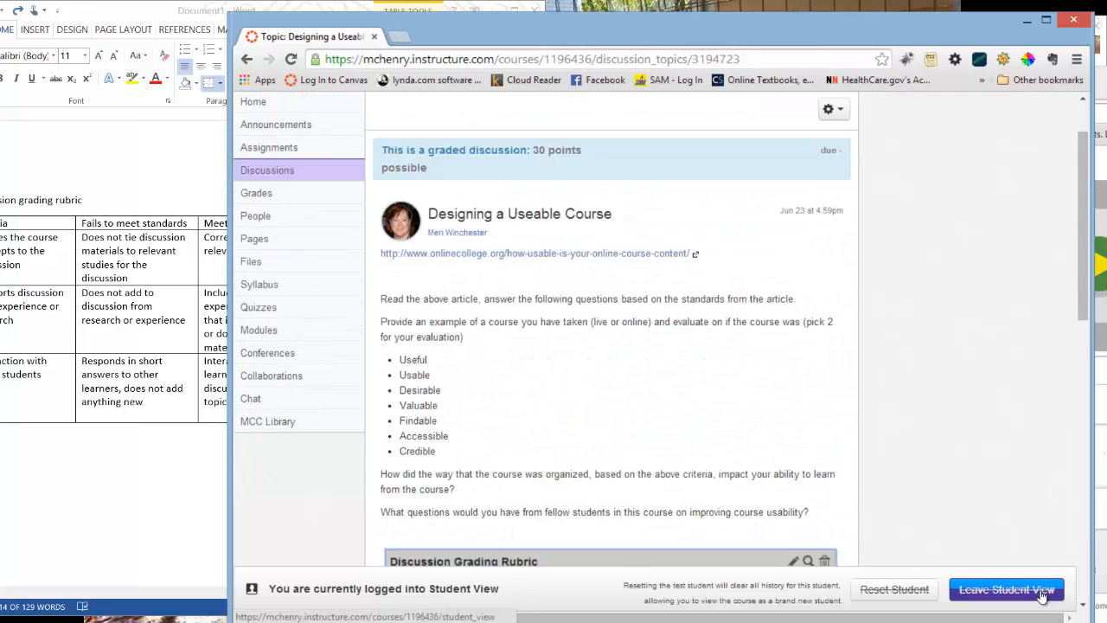
Step: Leave Student View and open the discussion's submissions in SpeedGrader
left_click(1006, 589)
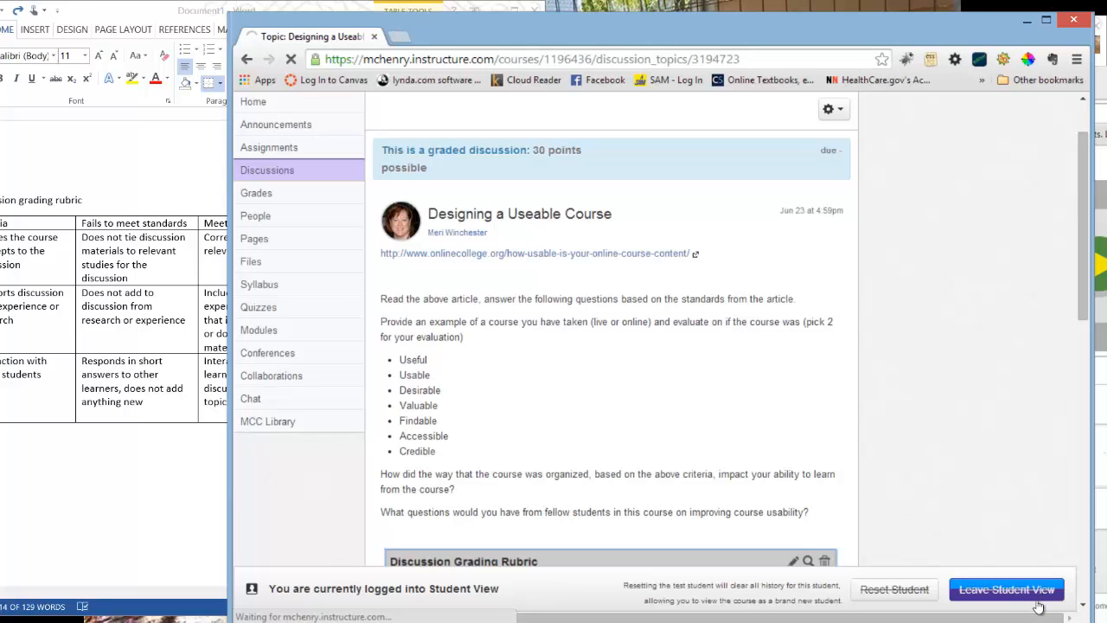
left_click(1006, 589)
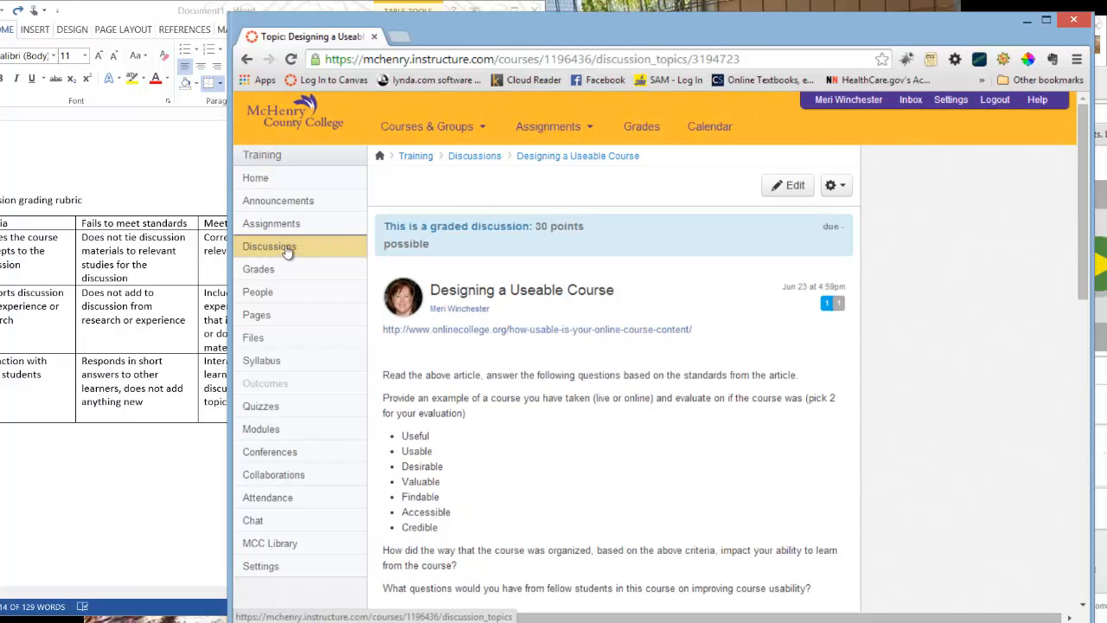
left_click(832, 184)
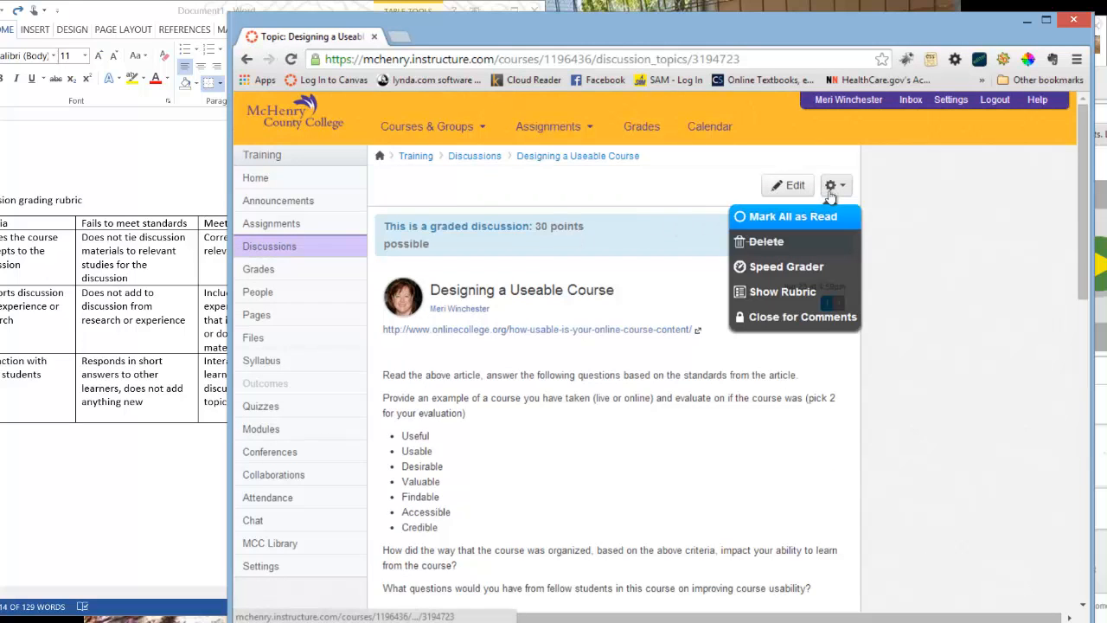
left_click(793, 216)
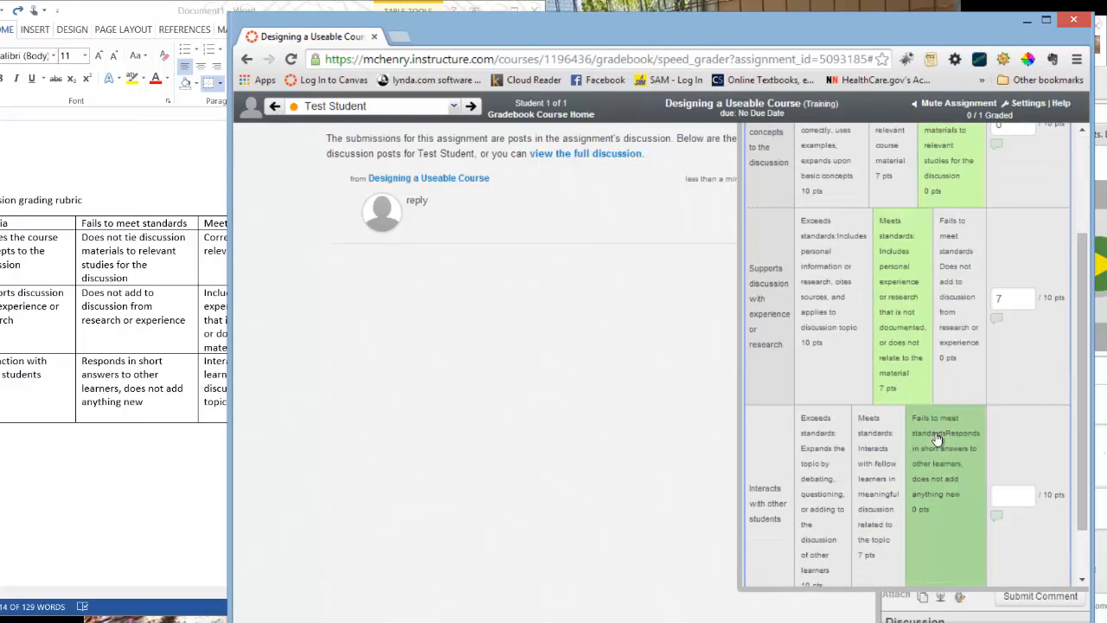
Step: Add the comment 'At least you had a reply' to the first rubric criterion
scroll("up", 3)
type("1")
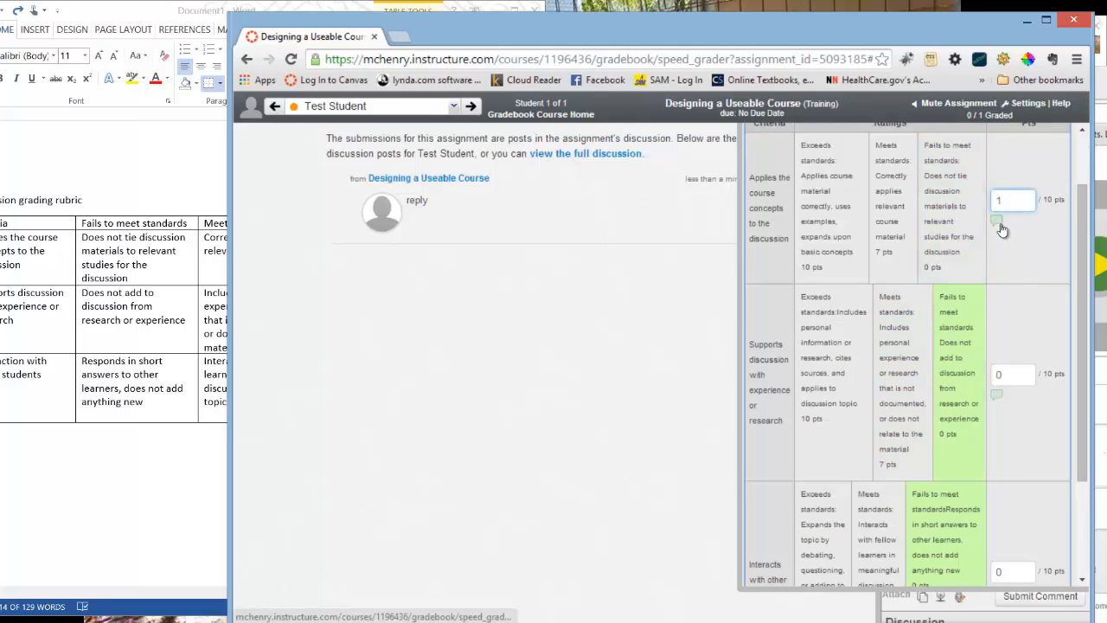
left_click(997, 220)
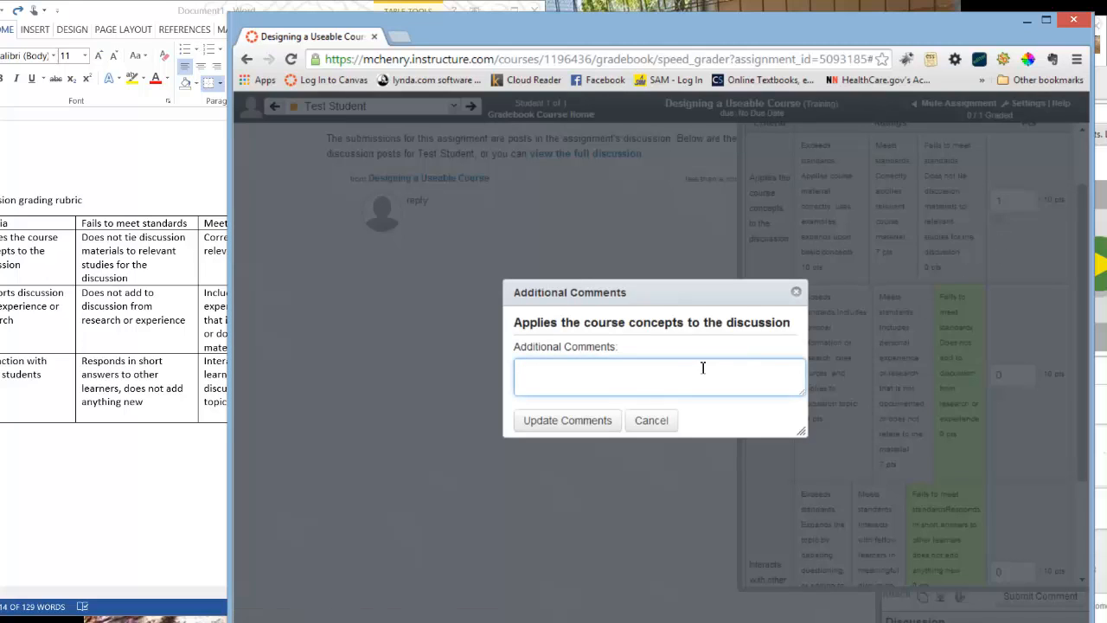
type("At least you")
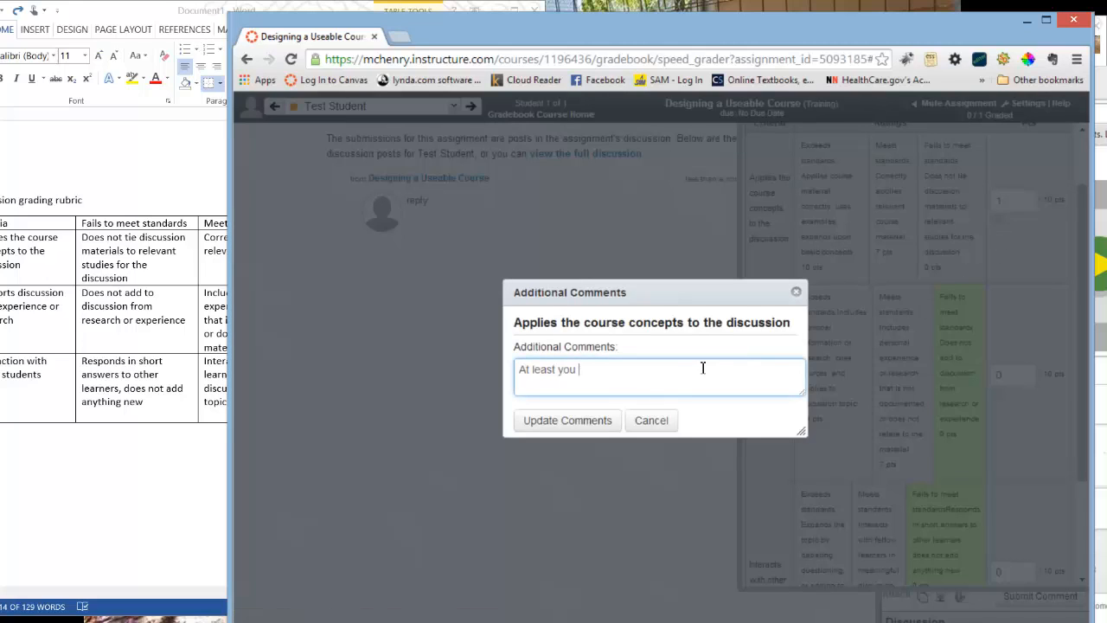
type("had a reply")
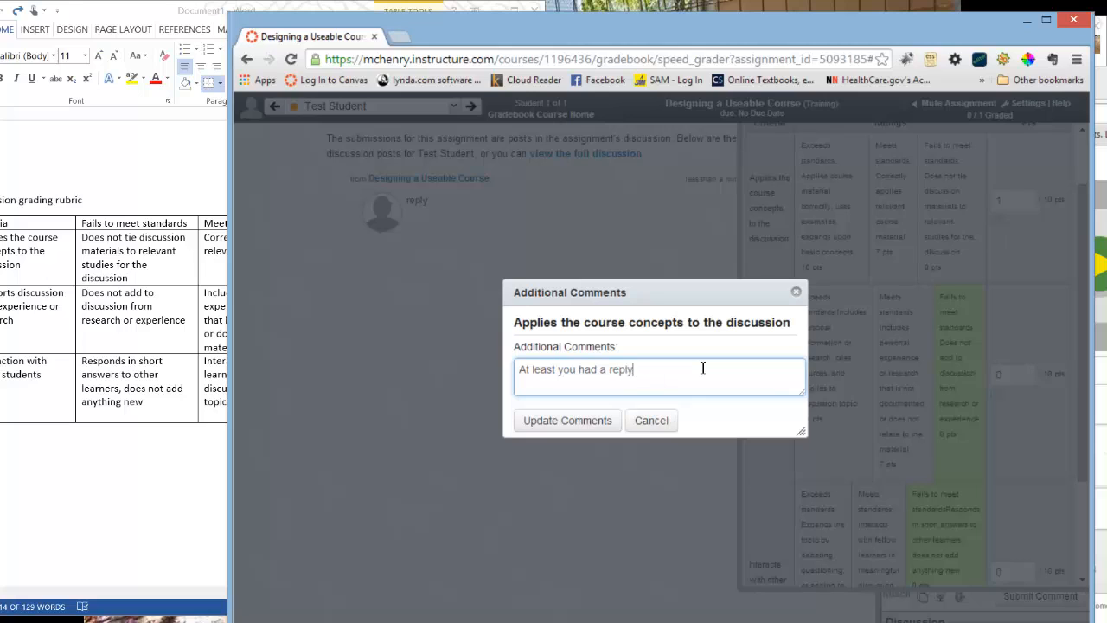
left_click(566, 420)
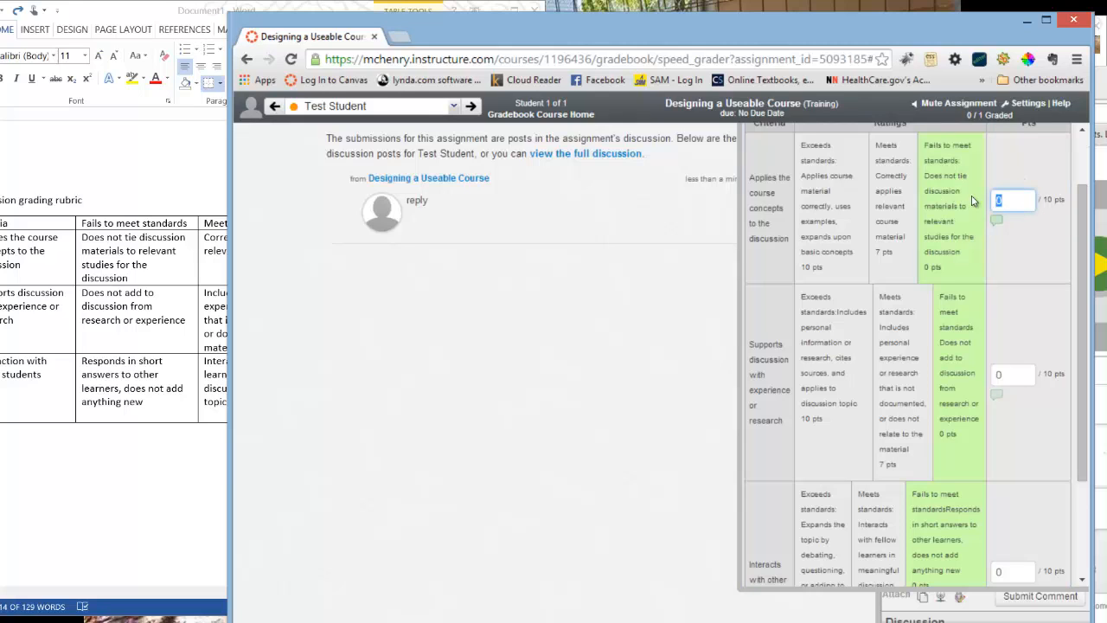
scroll("down", 3)
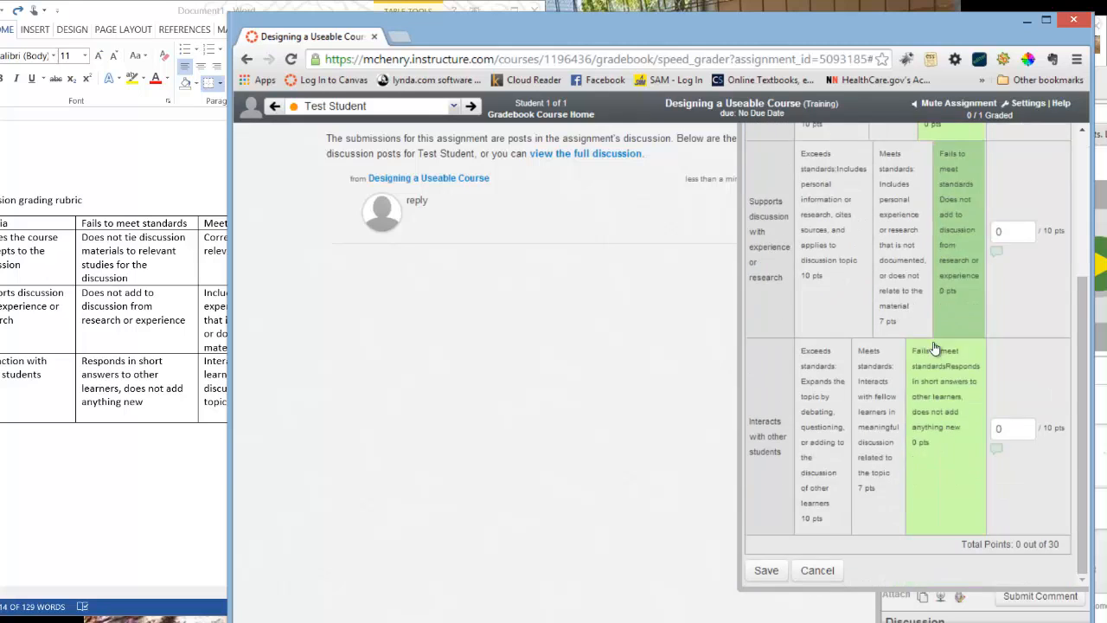
Step: Save the 1/30 rubric grade and submit the comment 'Please review the rubric before posting your work.'
left_click(816, 570)
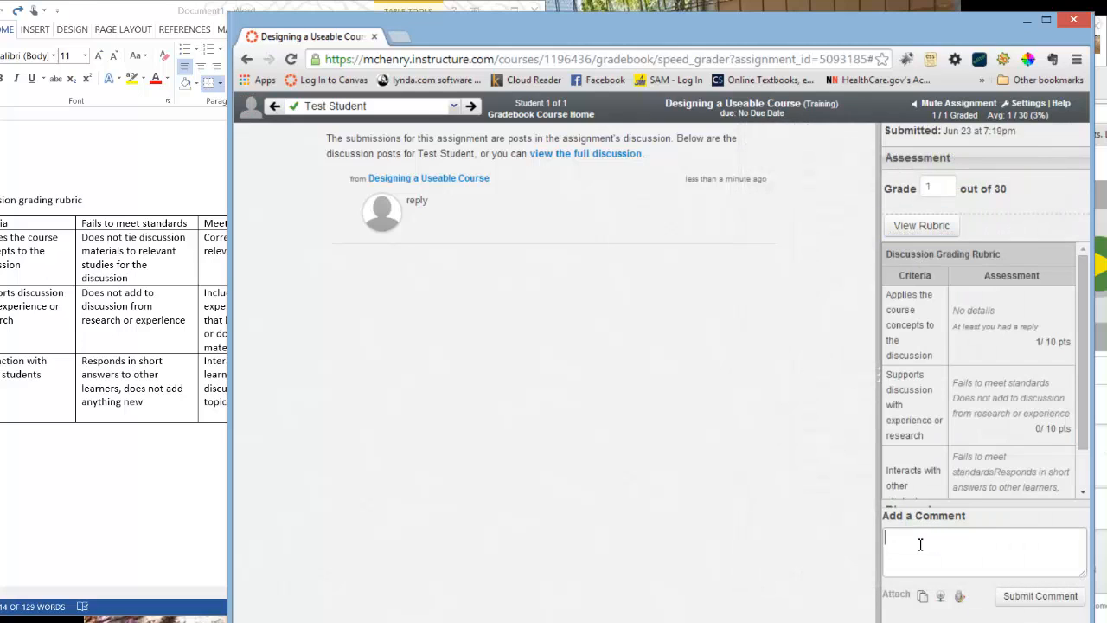
type("Ple")
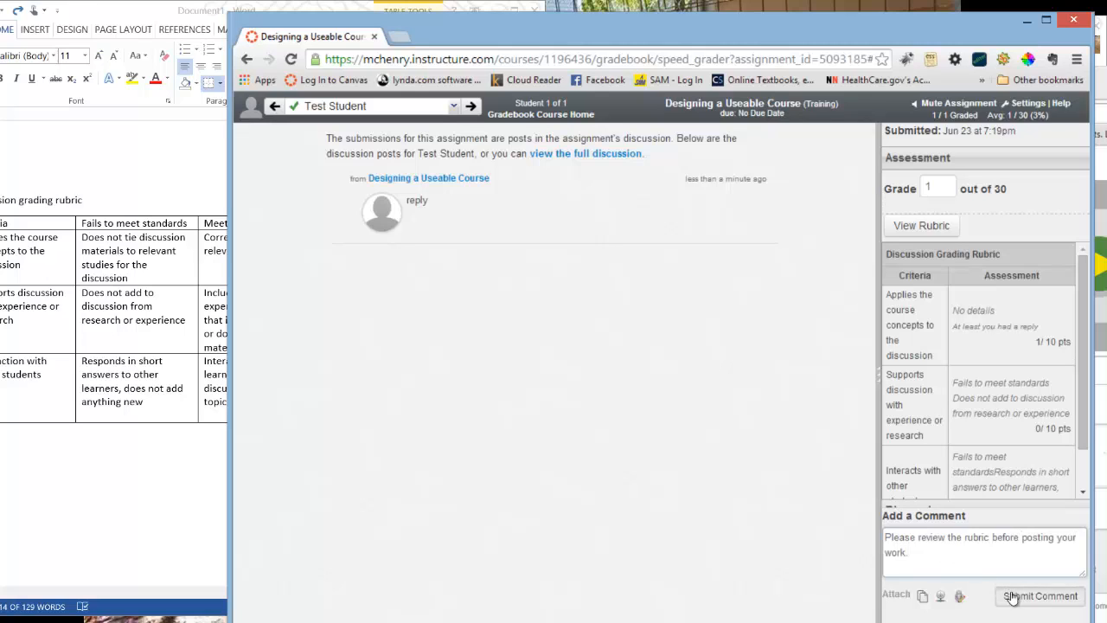
left_click(1040, 595)
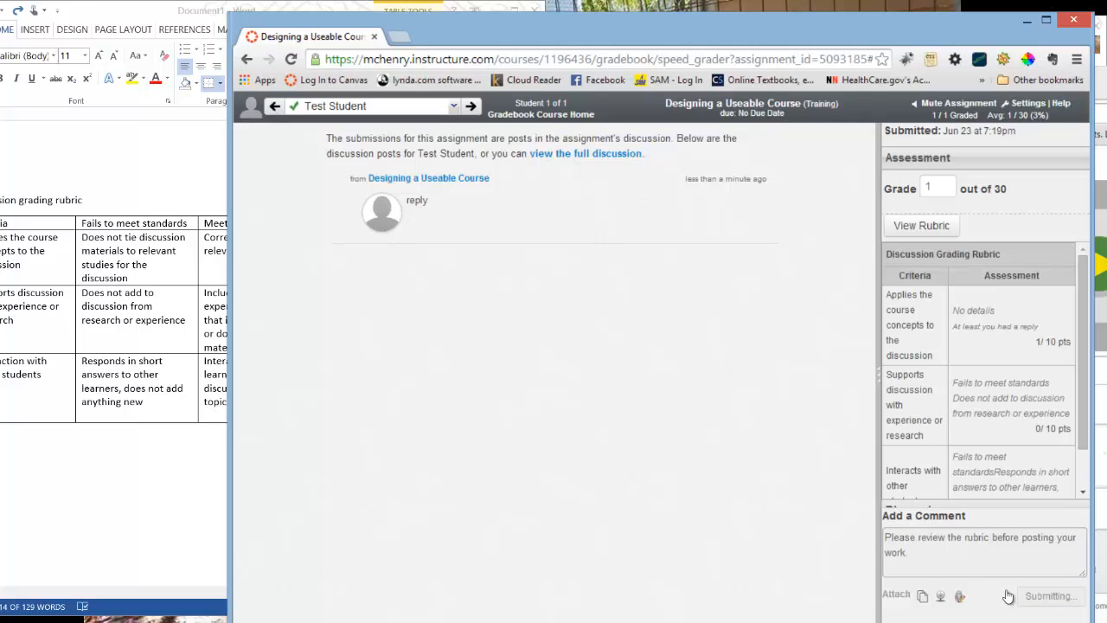
left_click(1049, 596)
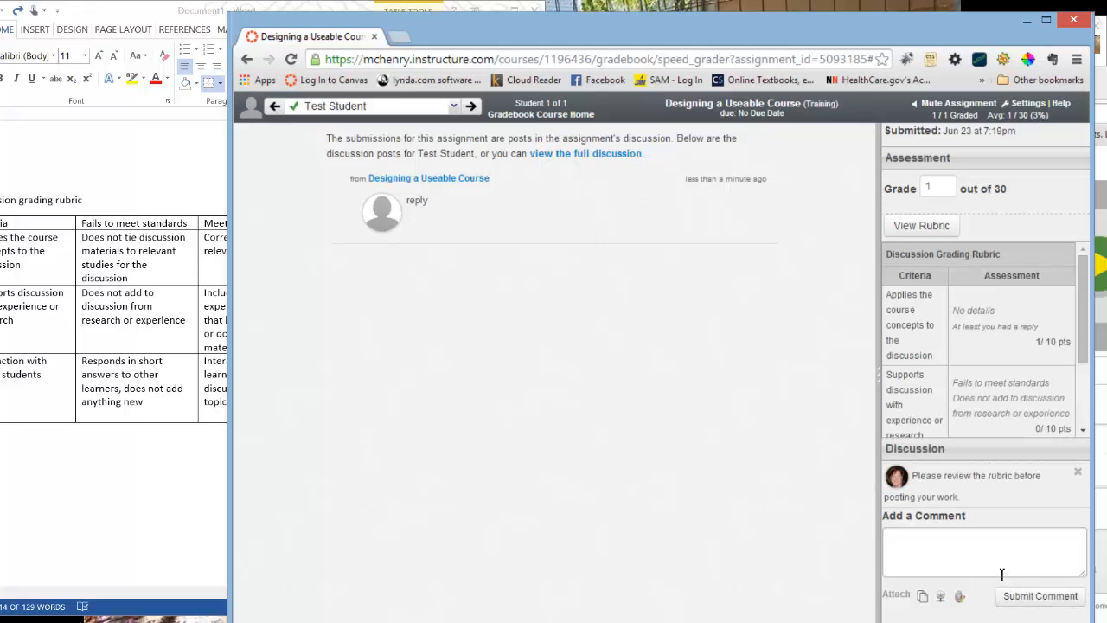
mouse_move(984, 529)
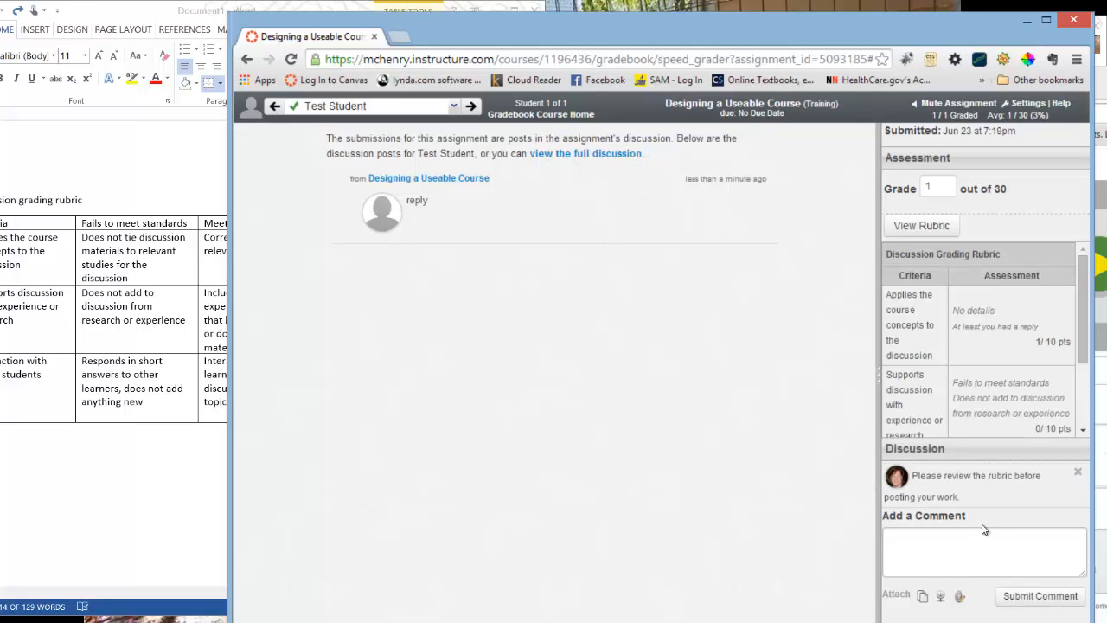
mouse_move(963, 513)
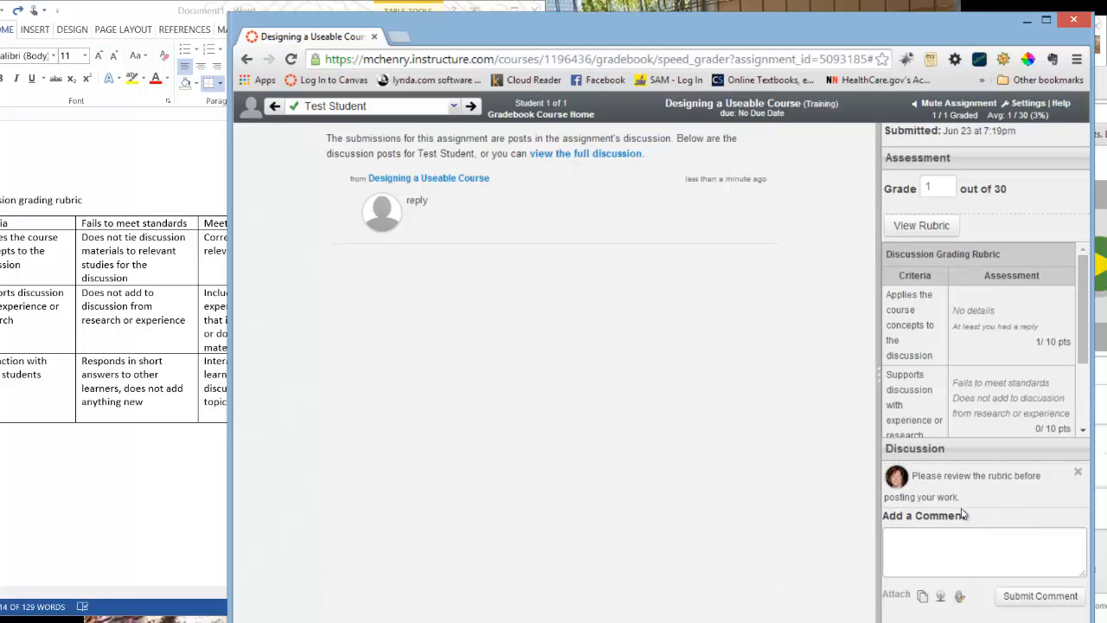